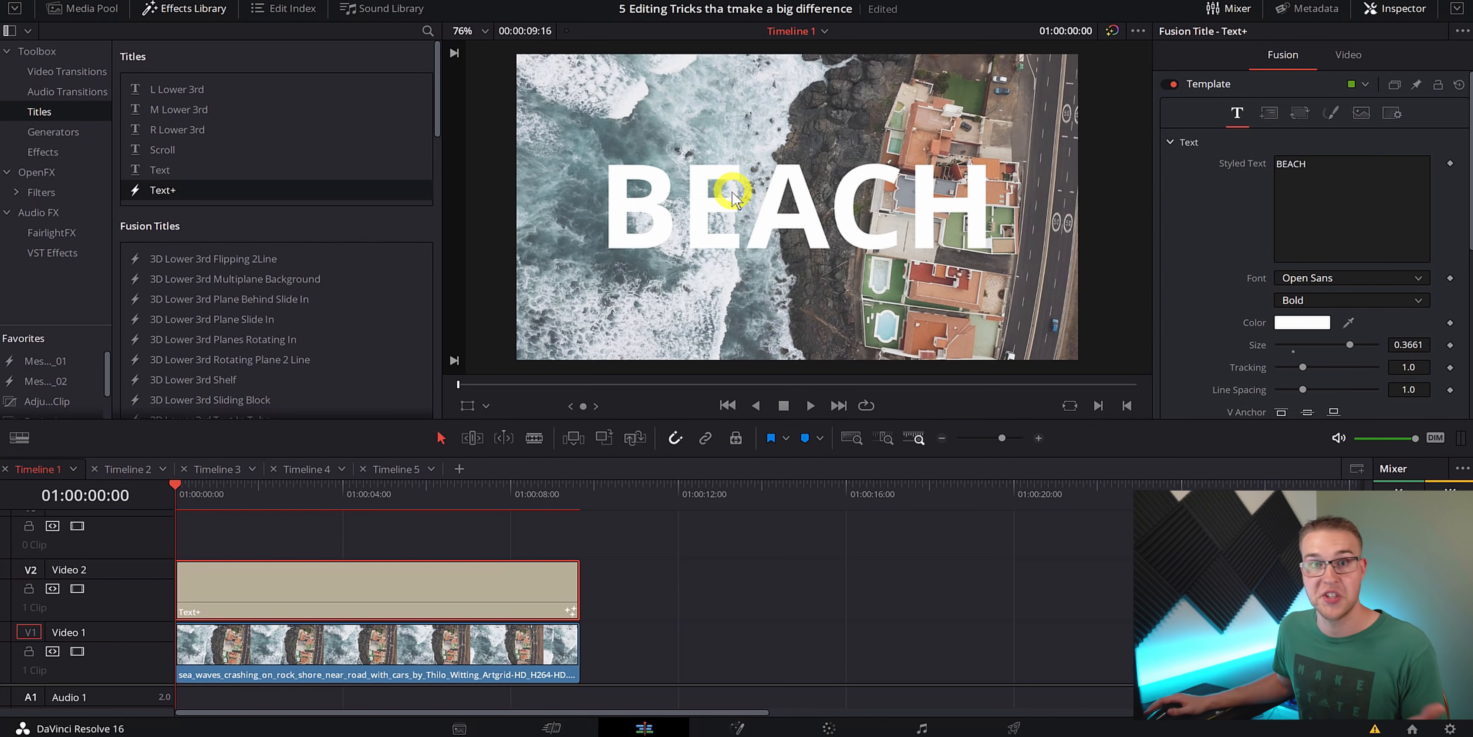
pyautogui.moveTo(399, 540)
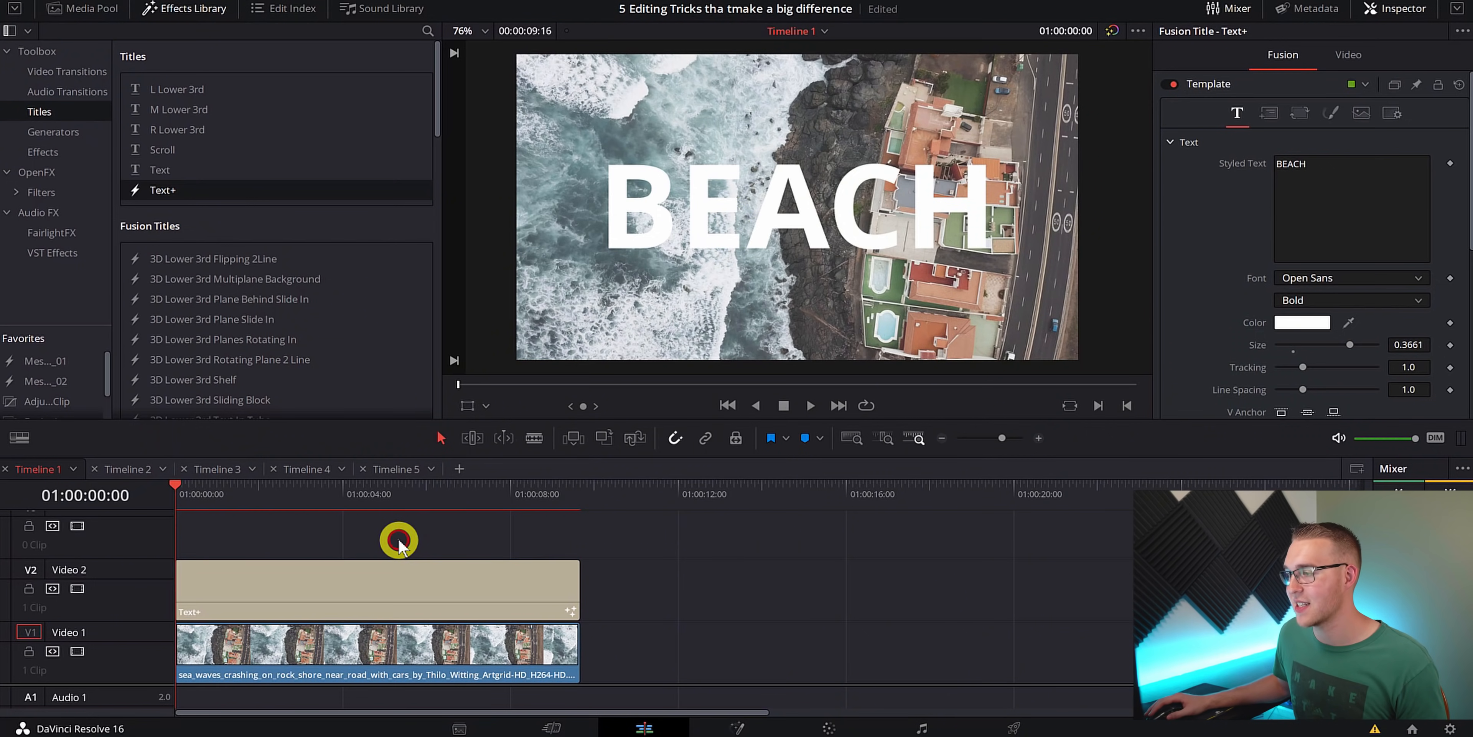
# Step: Apply the OpenFX Gaussian Blur to the coastline clip on Video 1 and select it
pyautogui.click(39, 172)
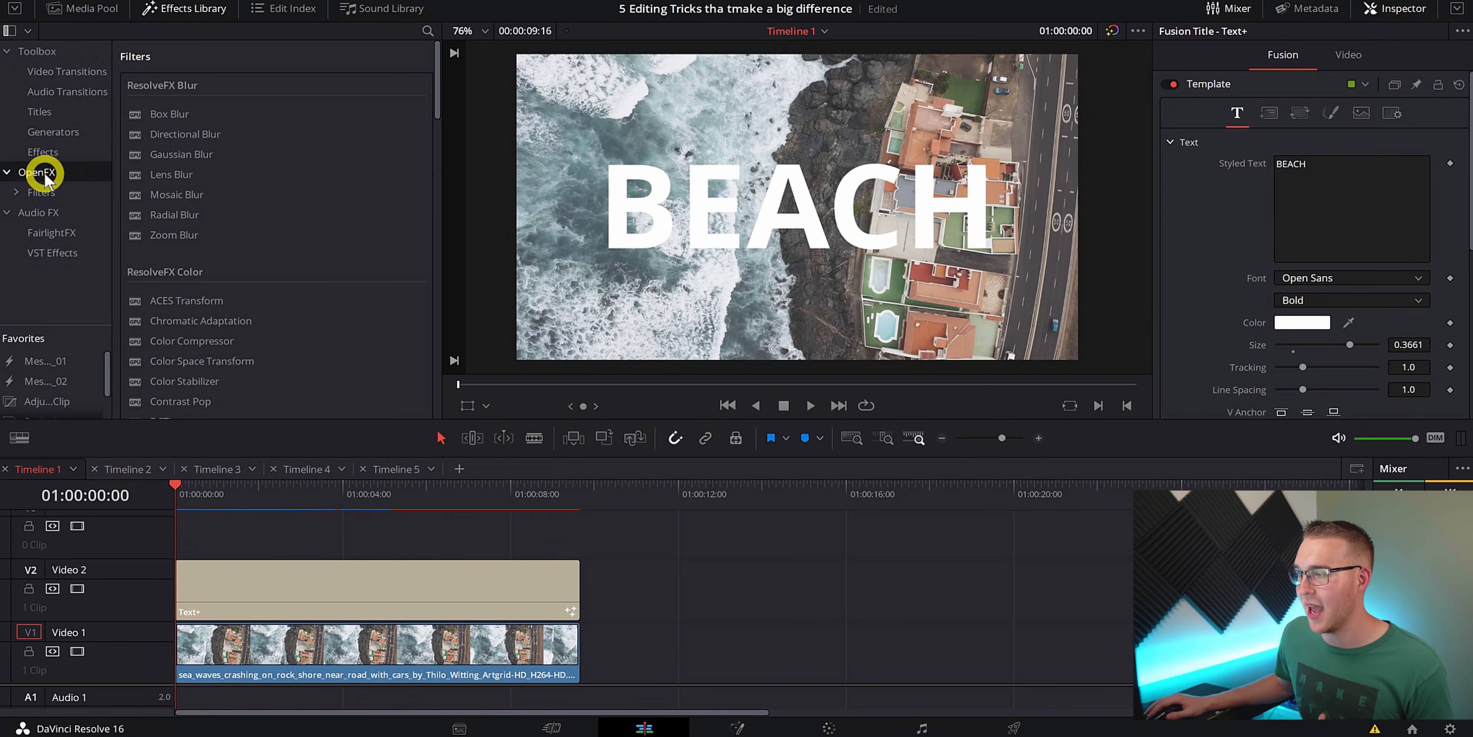
pyautogui.moveTo(181, 154)
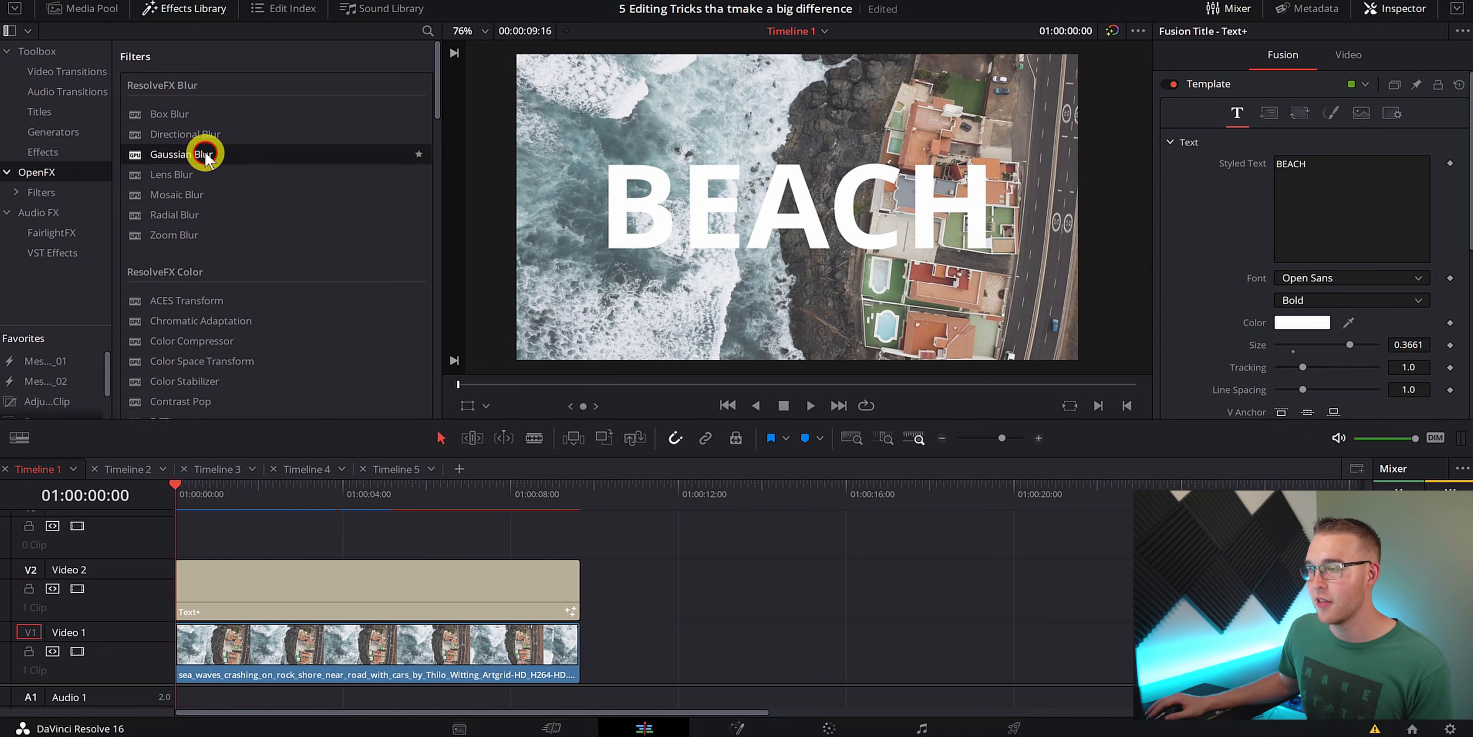
pyautogui.moveTo(180, 154); pyautogui.dragTo(348, 653)
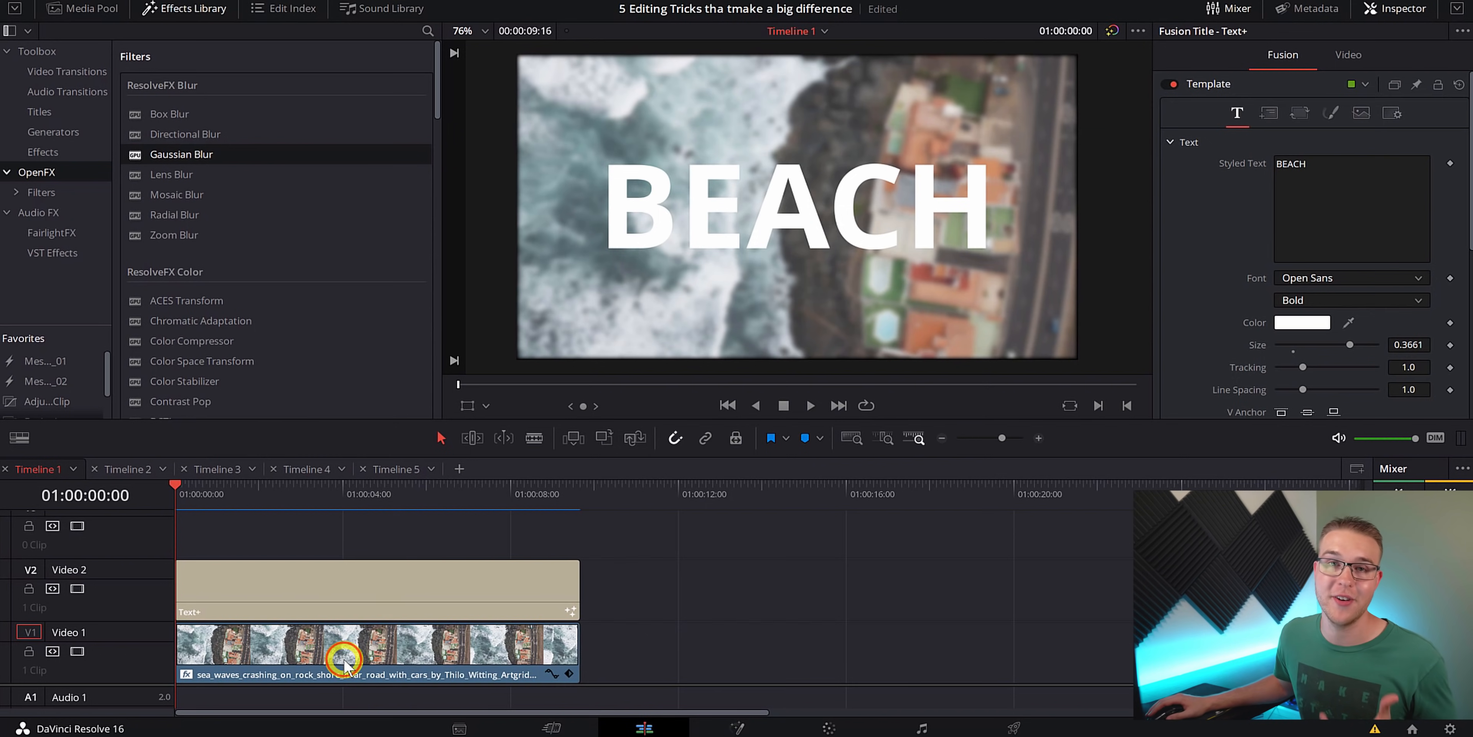
pyautogui.click(348, 653)
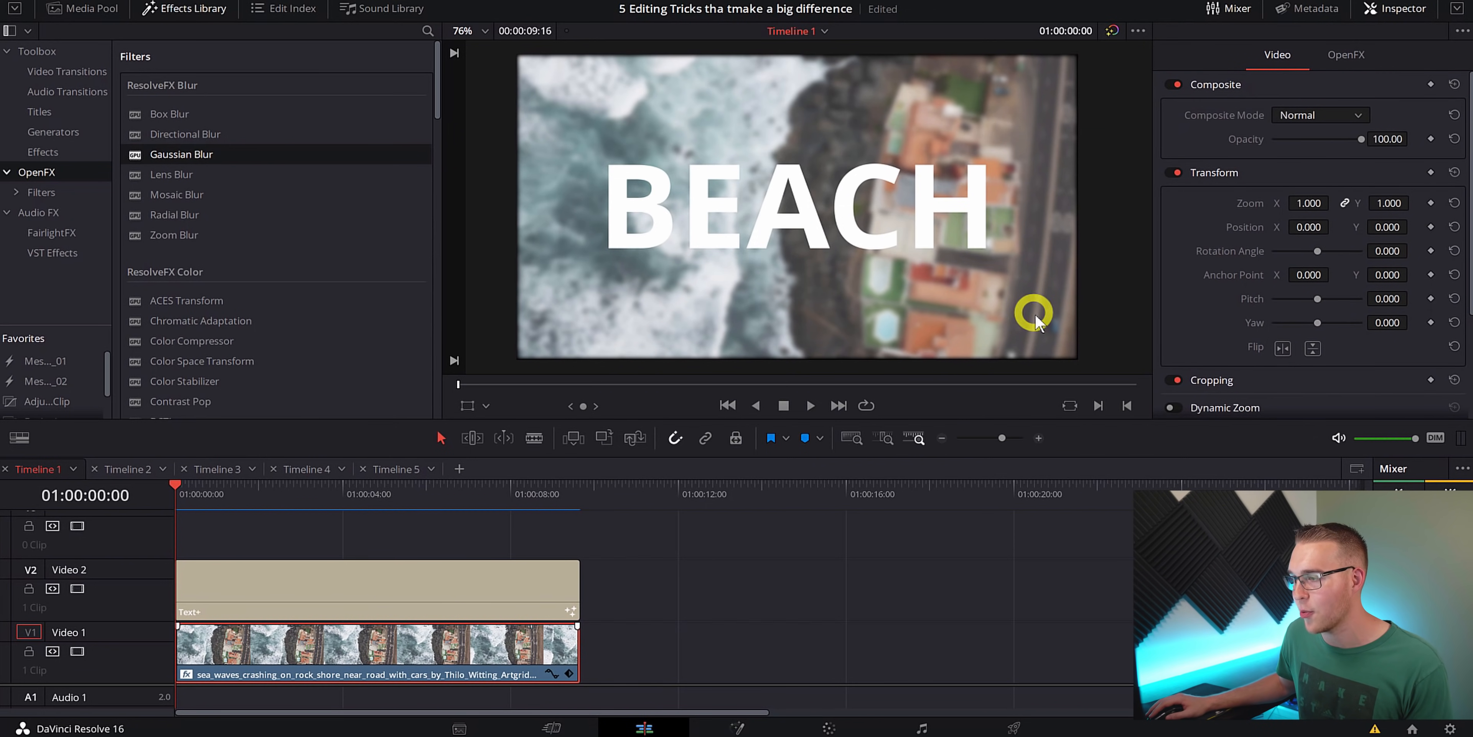
pyautogui.moveTo(1079, 336)
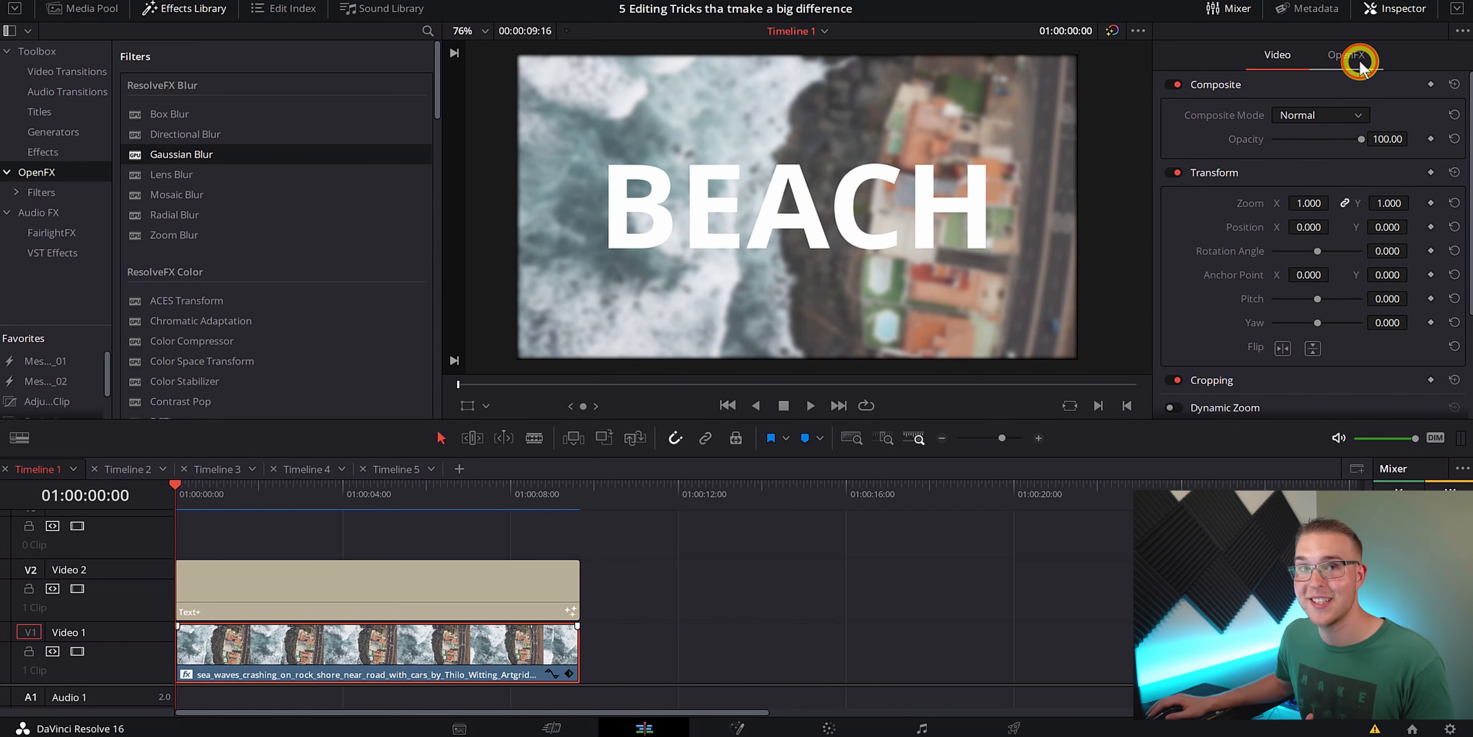
# Step: Set the blur's Border Type to Replicate and raise its strength to about 0.517
pyautogui.click(1349, 54)
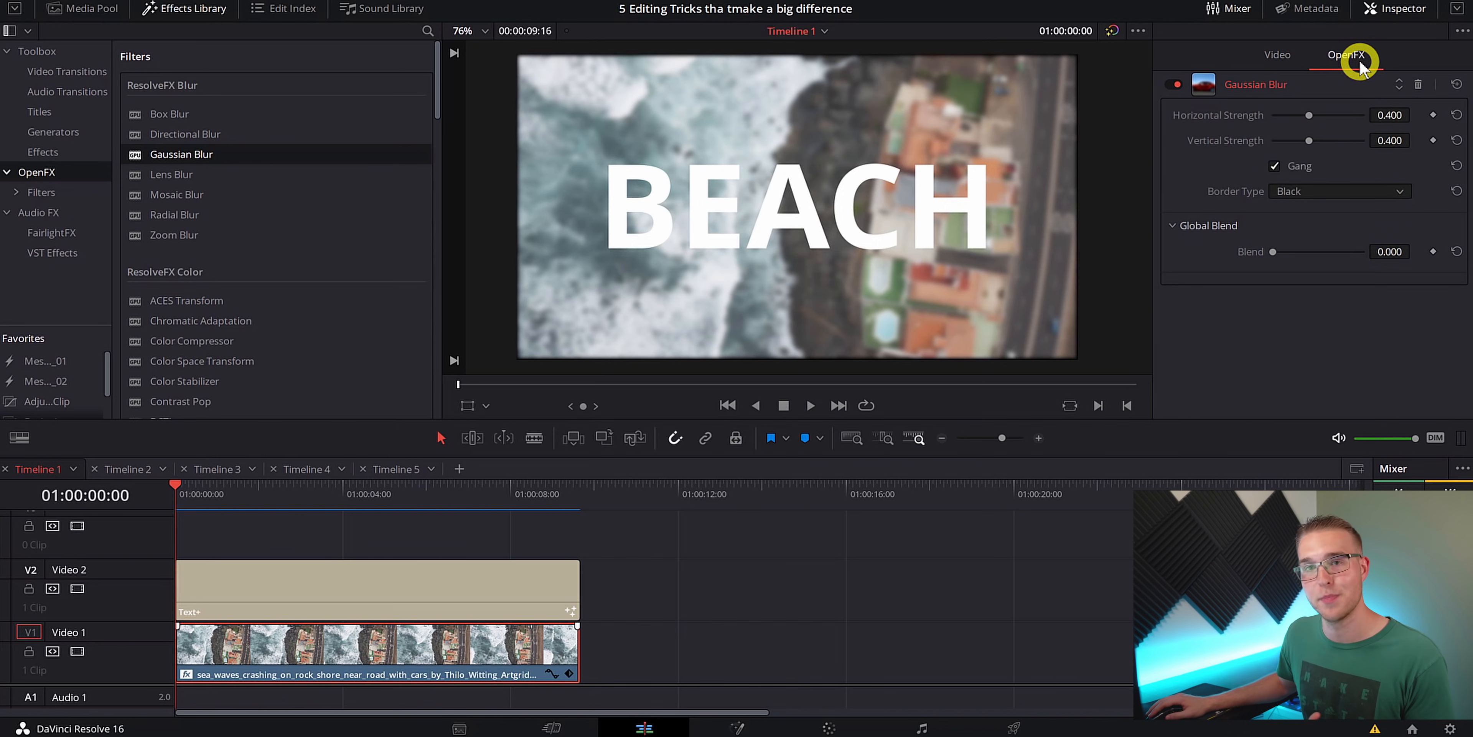
pyautogui.moveTo(1332, 186)
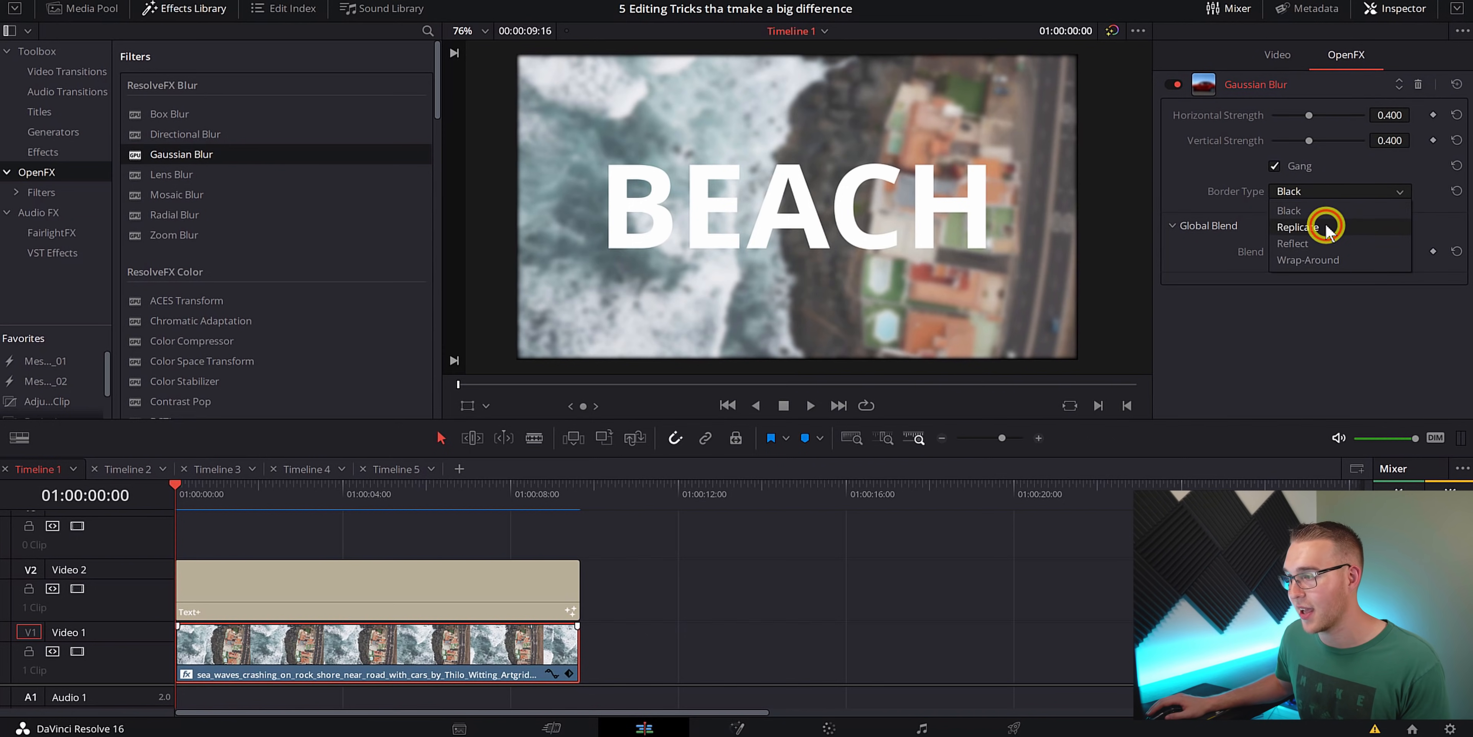
pyautogui.click(1299, 228)
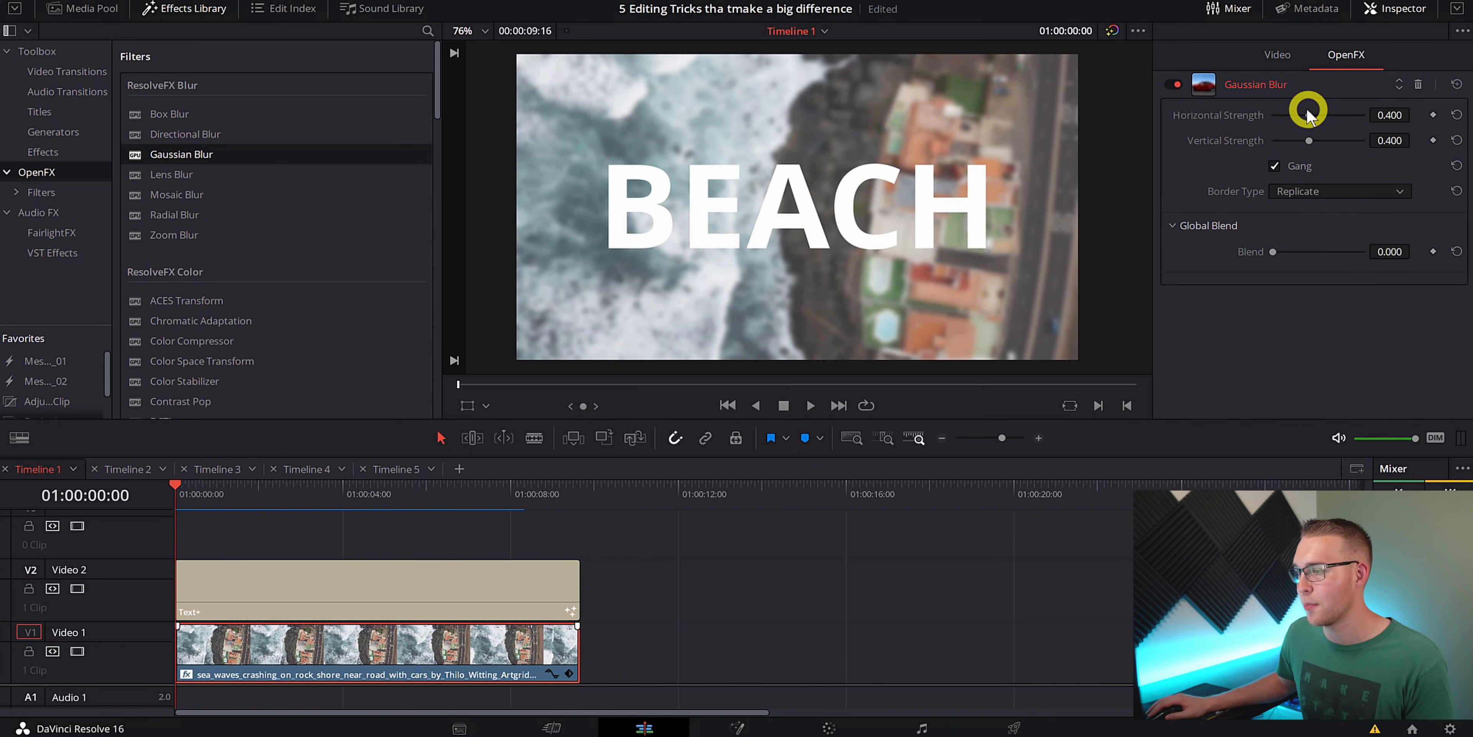
pyautogui.moveTo(1309, 114); pyautogui.dragTo(1318, 113)
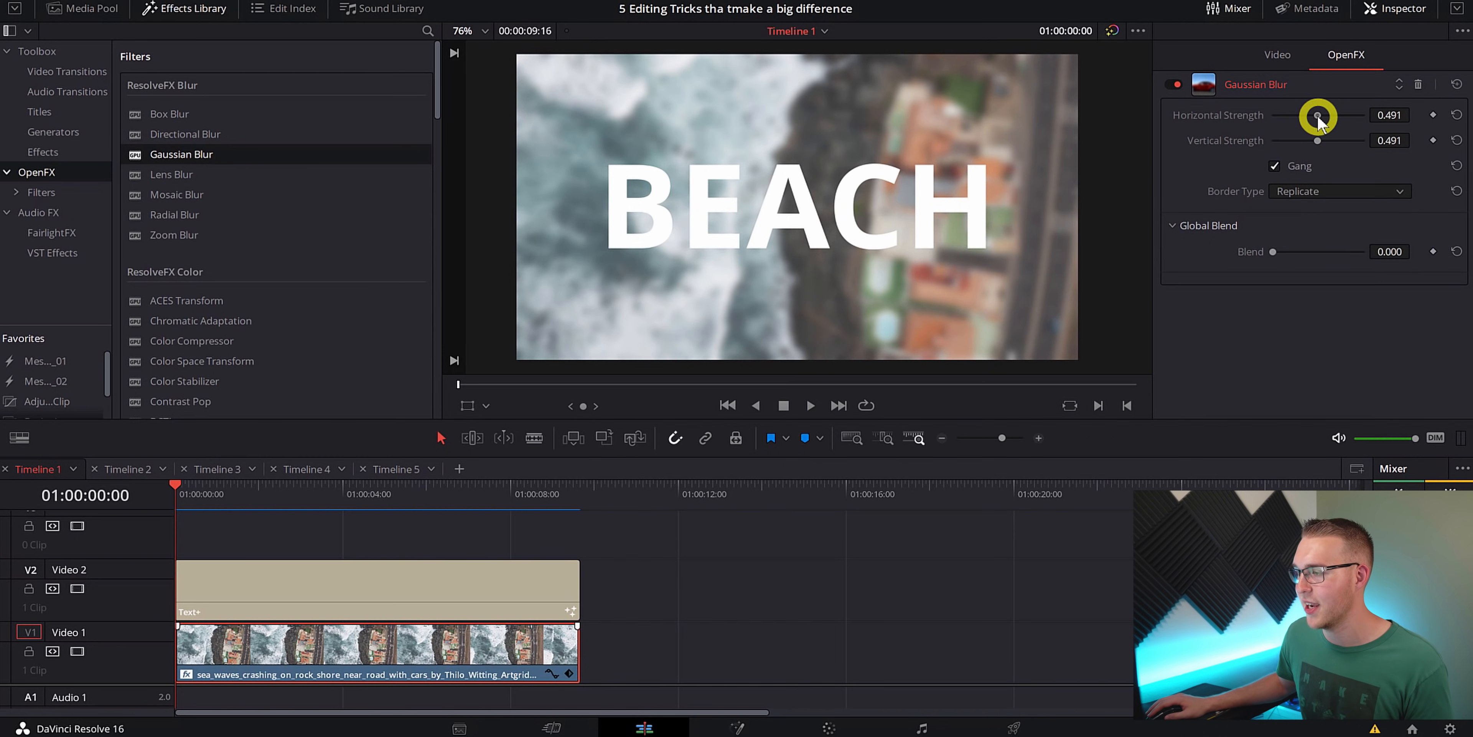
pyautogui.moveTo(1318, 114); pyautogui.dragTo(1323, 114)
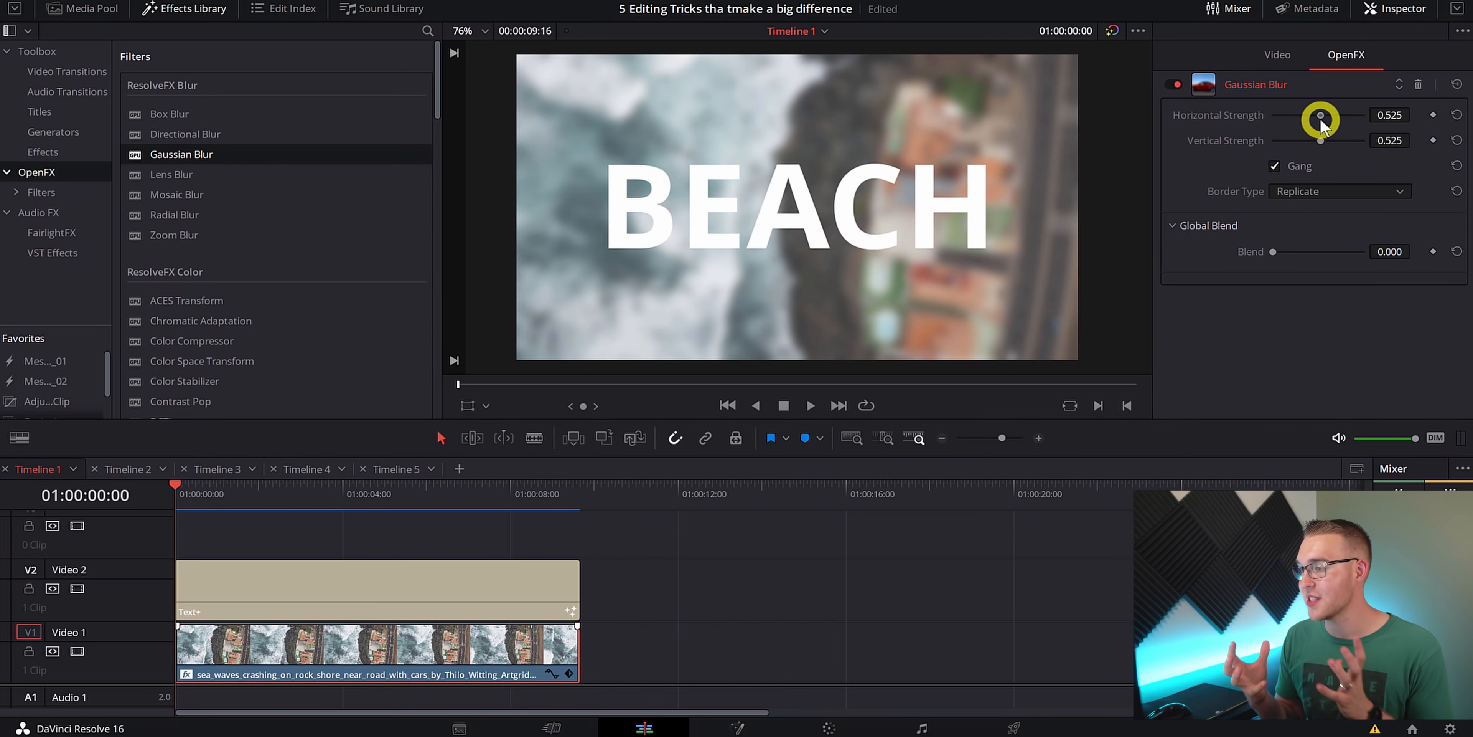
pyautogui.moveTo(1322, 117); pyautogui.dragTo(1319, 116)
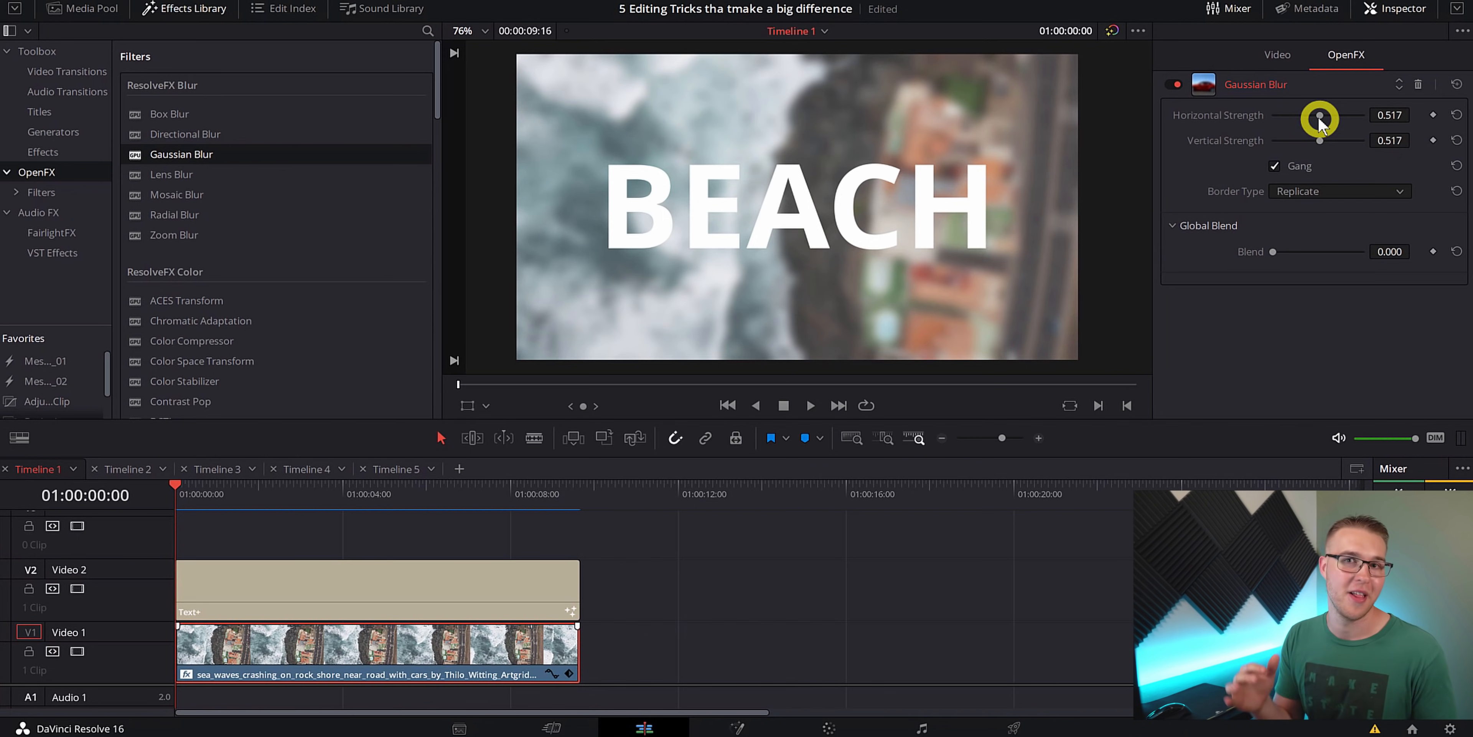
pyautogui.moveTo(765, 231)
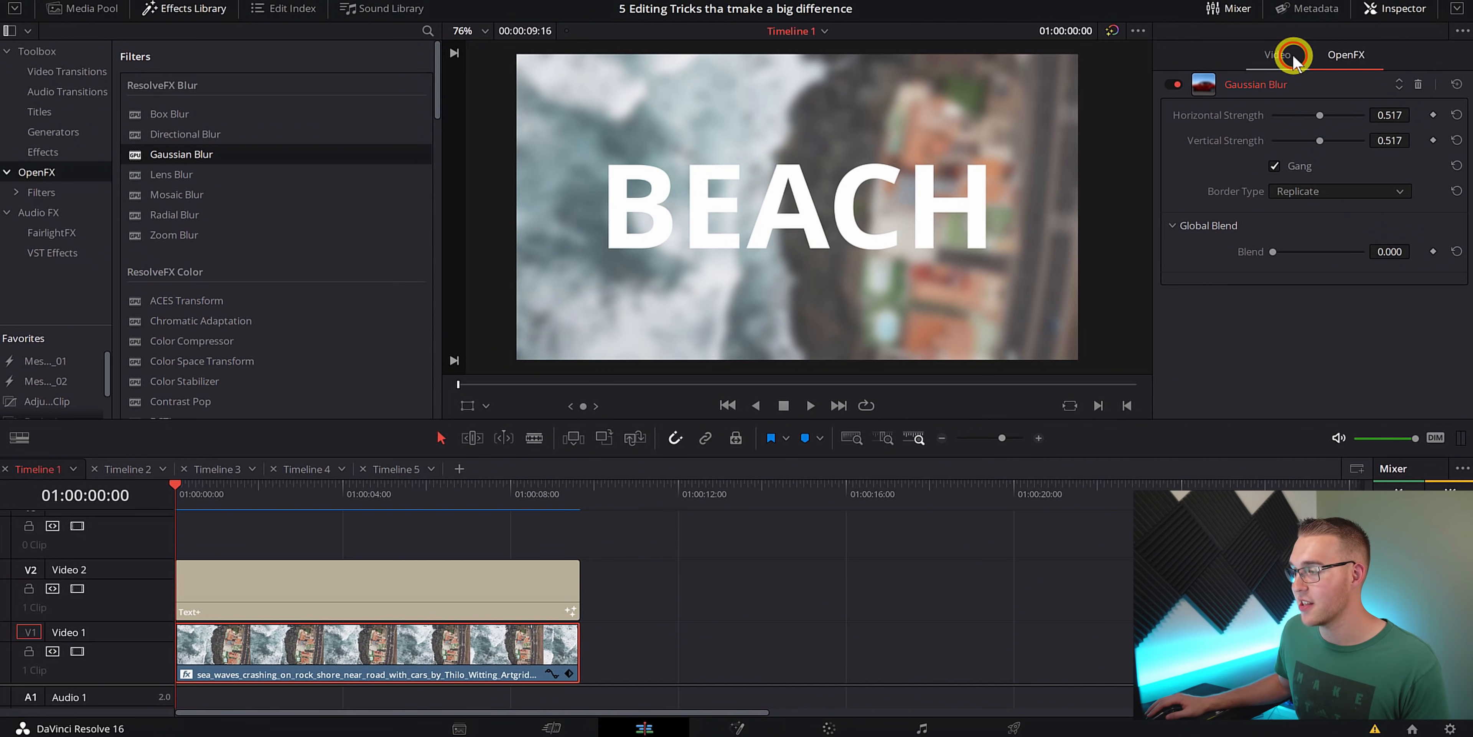
# Step: Lower the blurred coastline clip's opacity to about 91.30
pyautogui.click(1275, 55)
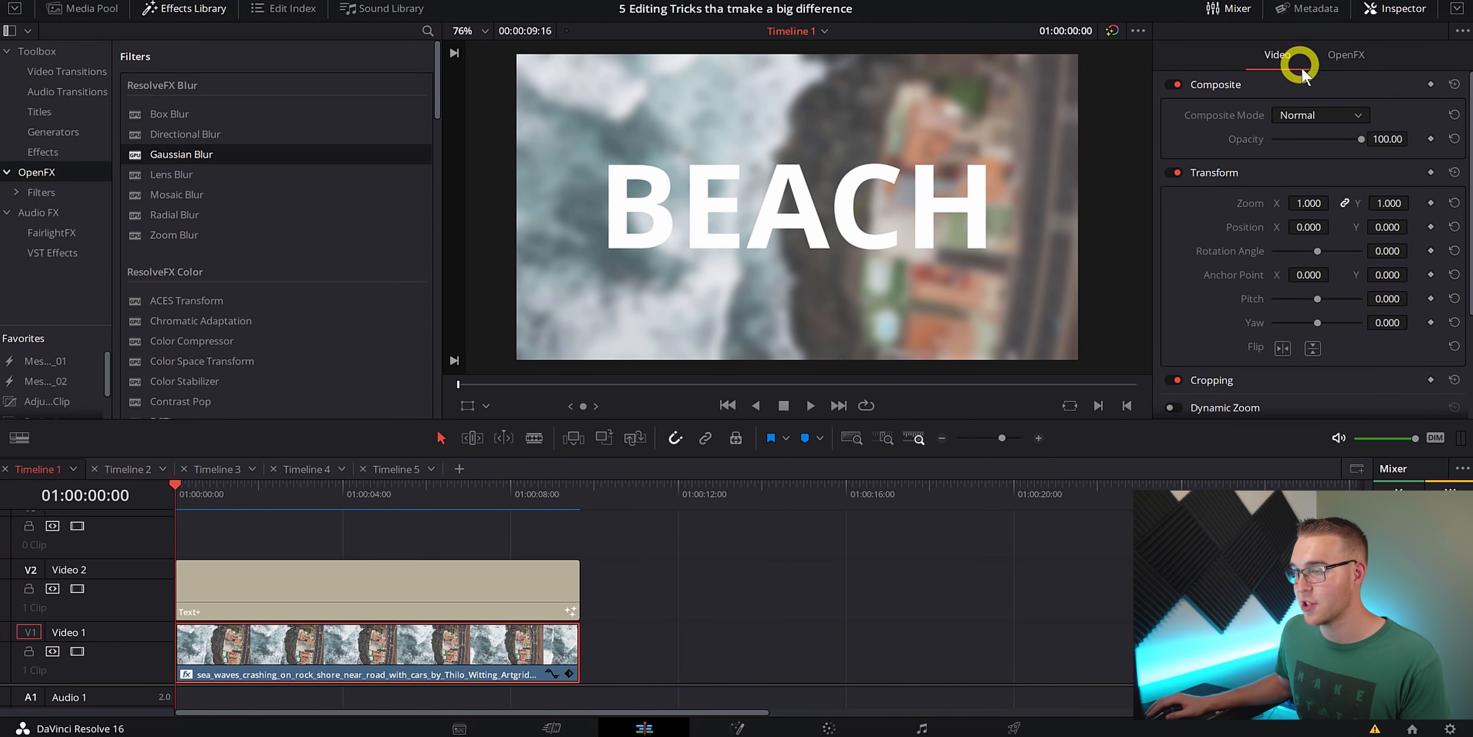
pyautogui.moveTo(1360, 139); pyautogui.dragTo(1352, 139)
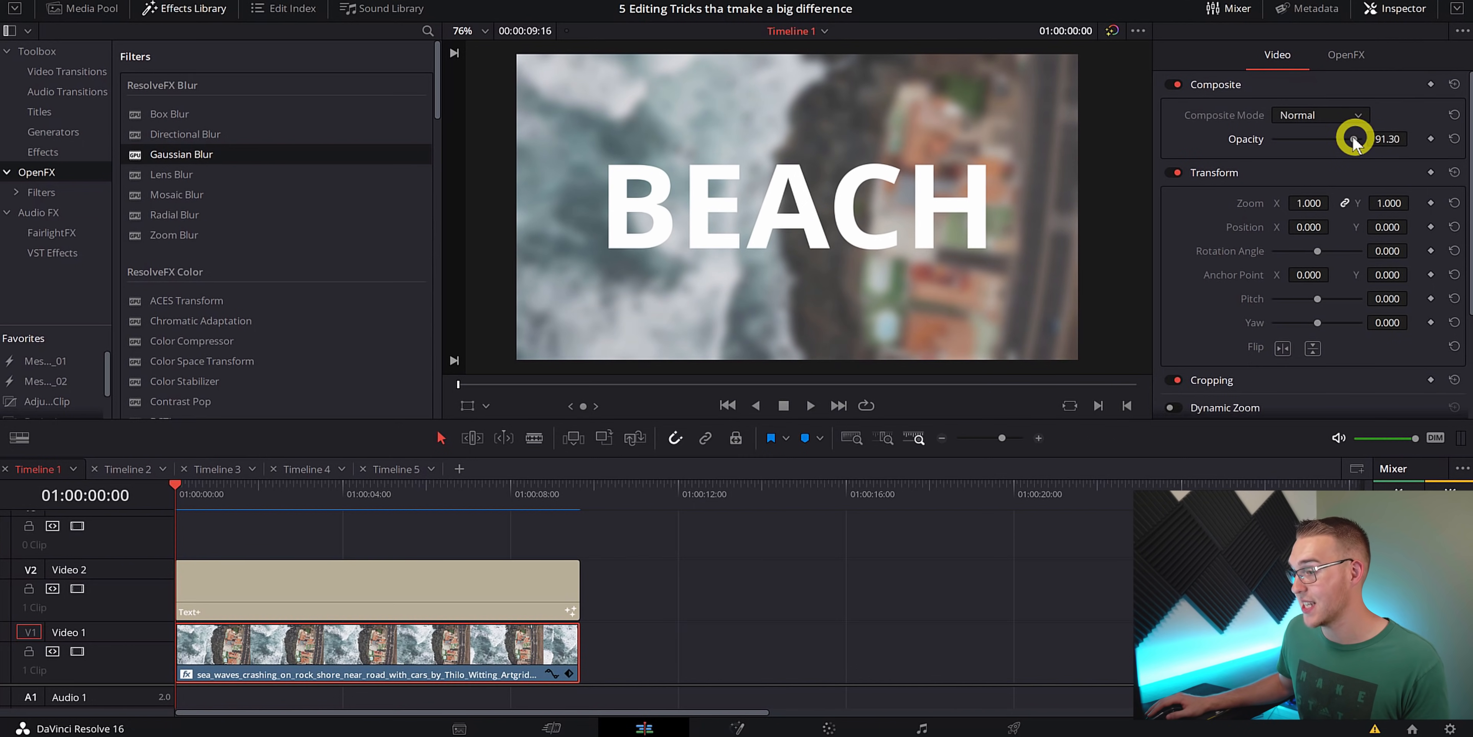
pyautogui.moveTo(1355, 138); pyautogui.dragTo(1344, 138)
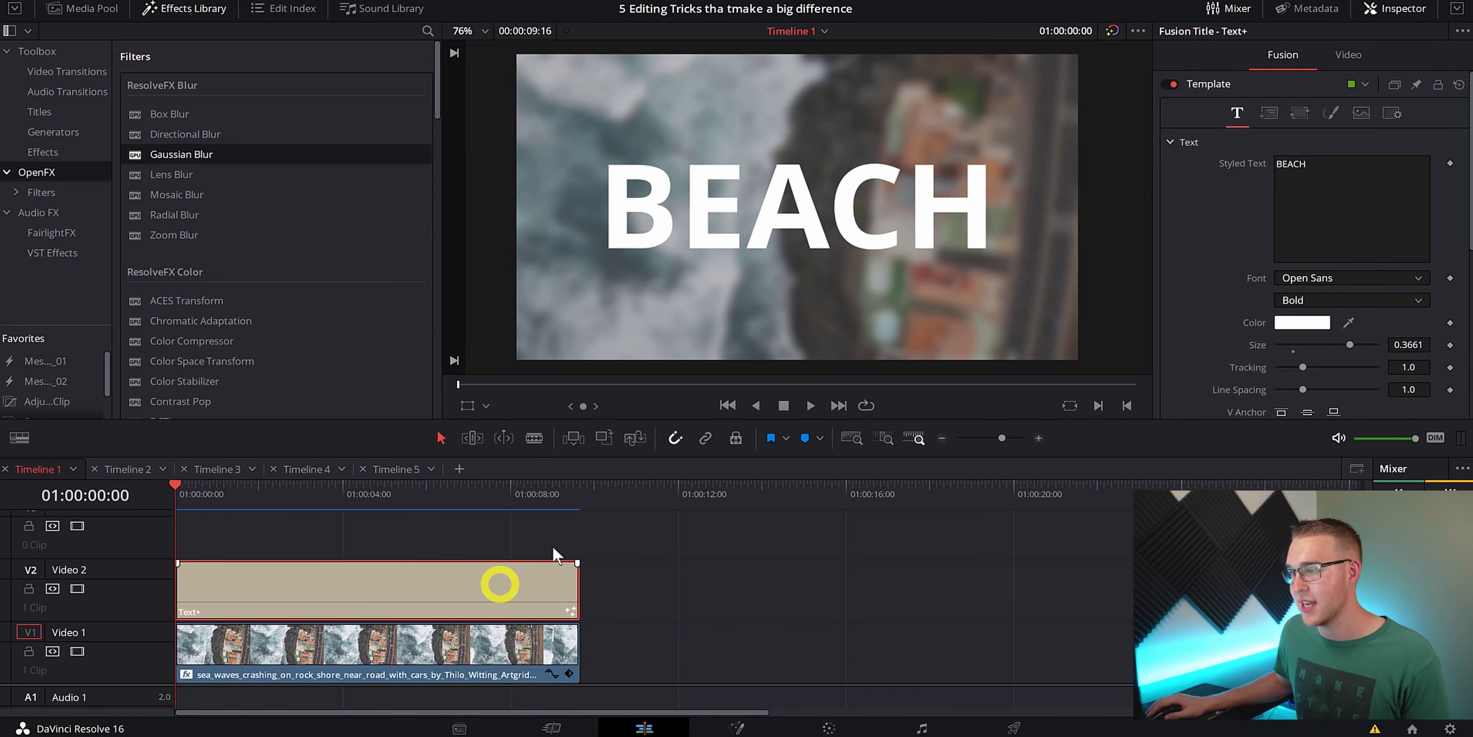
# Step: Blend the BEACH title in Overlay composite mode and move to Timeline 2
pyautogui.click(1348, 55)
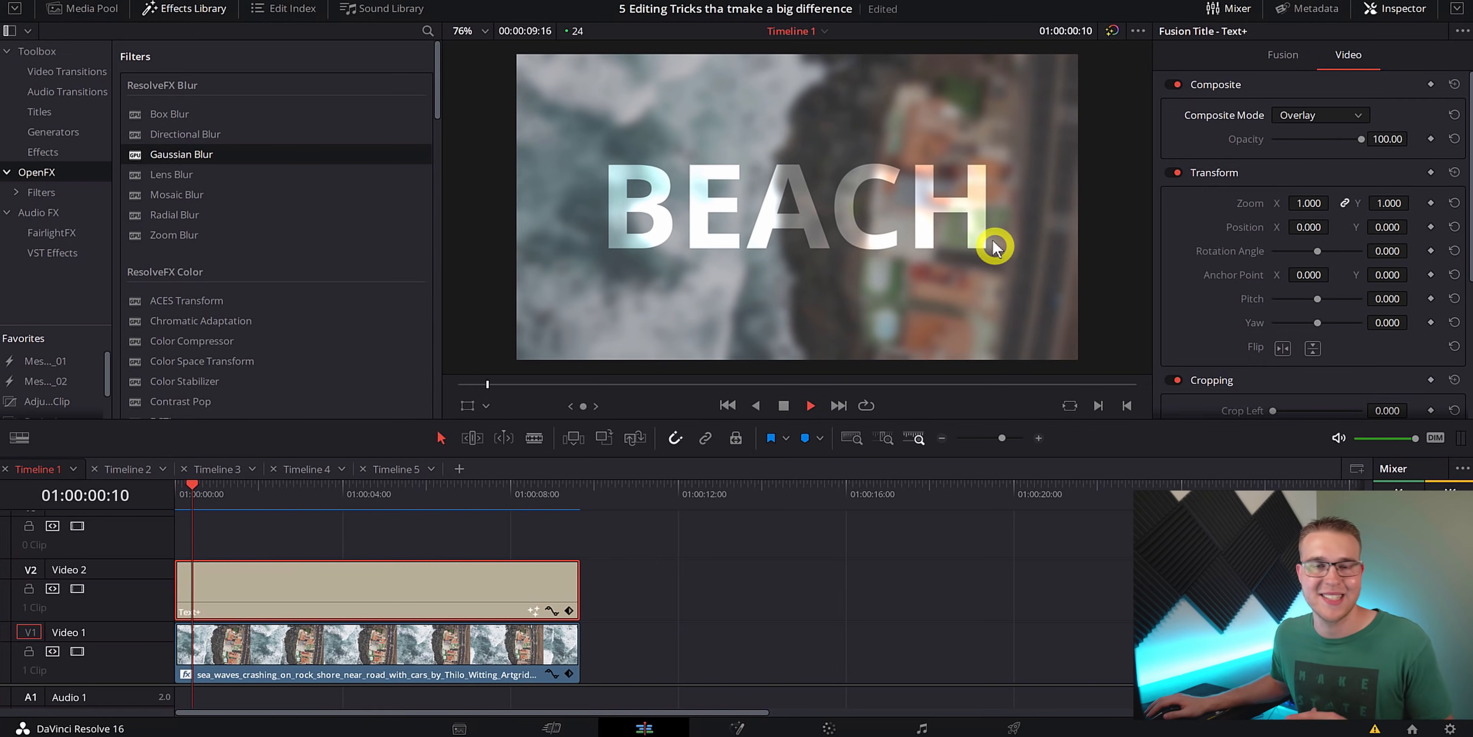
pyautogui.click(127, 477)
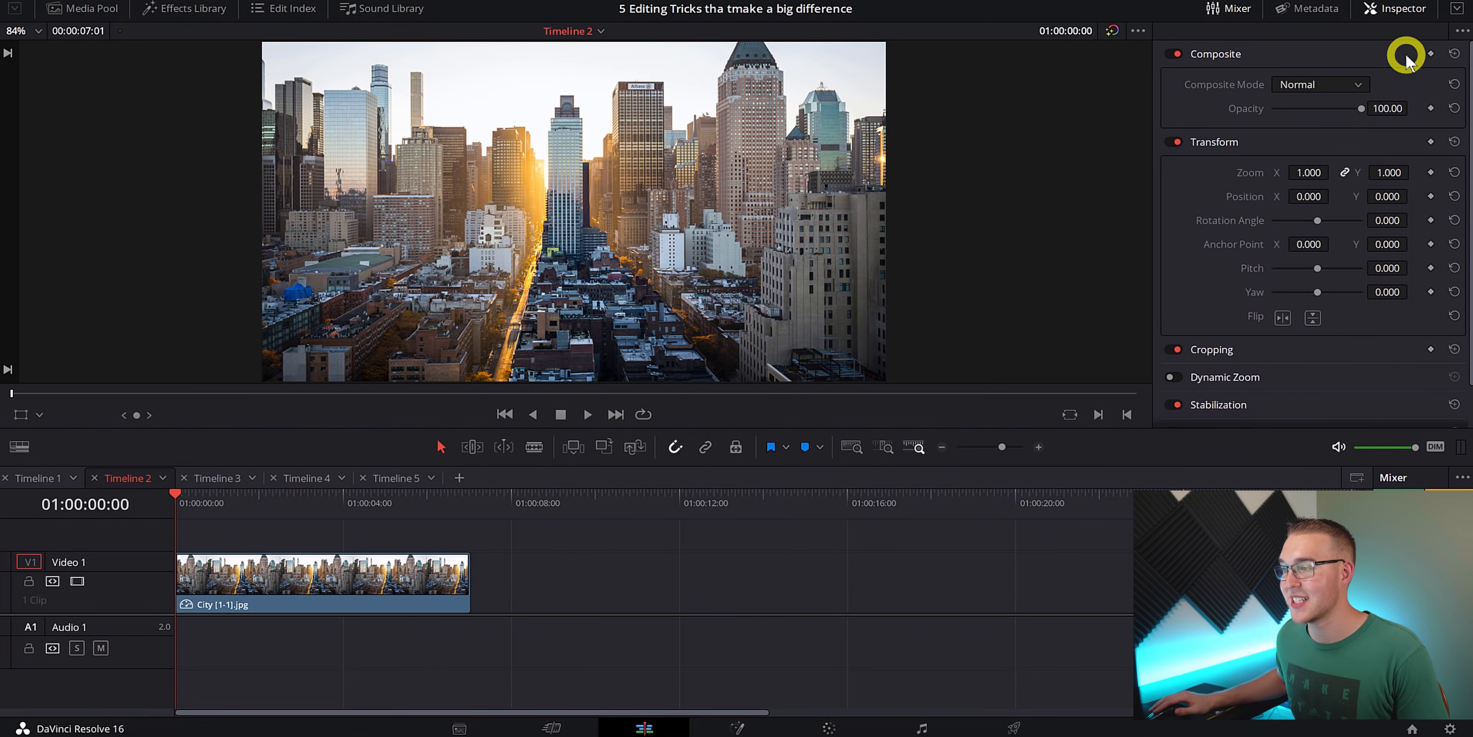
pyautogui.moveTo(1334, 336)
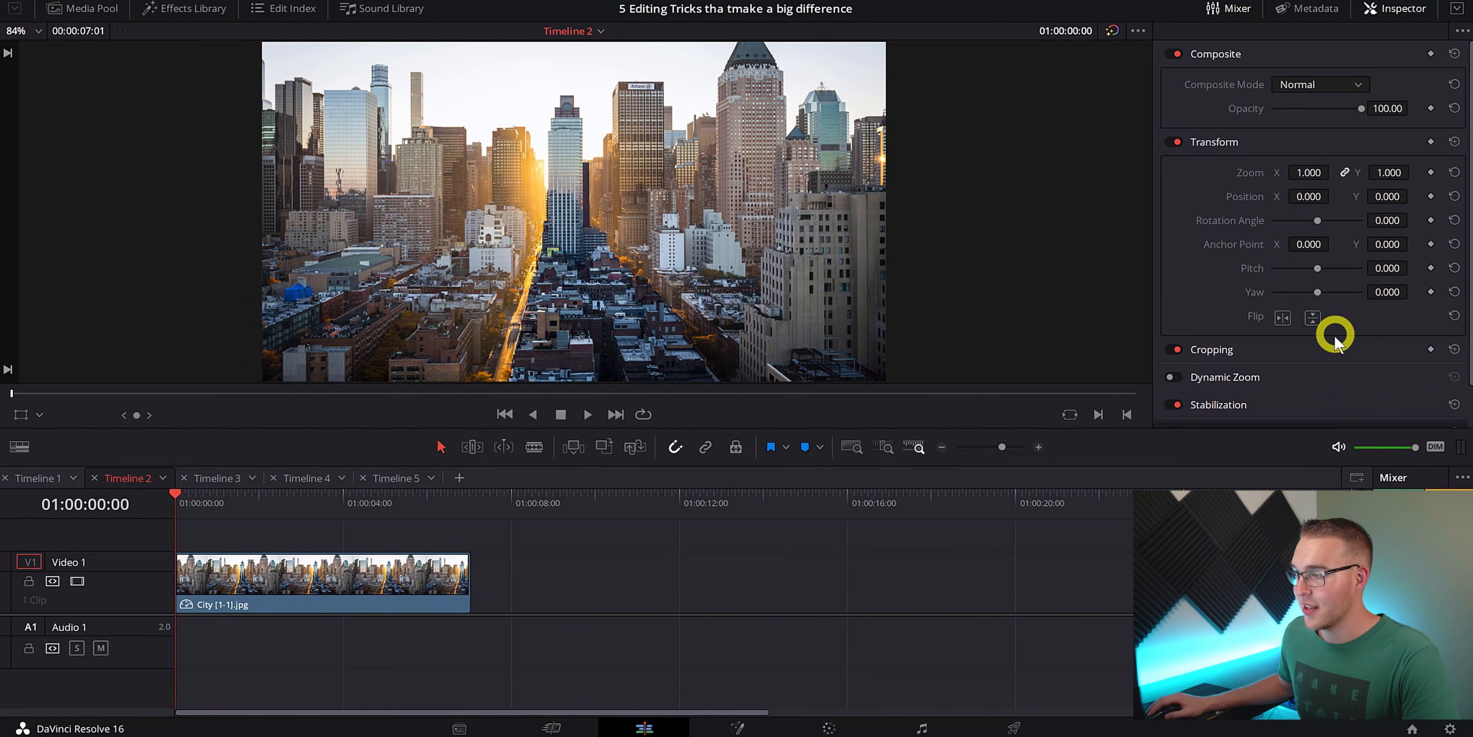
# Step: Enable Dynamic Zoom with Linear ease on the city photo clip
pyautogui.scroll(-3)
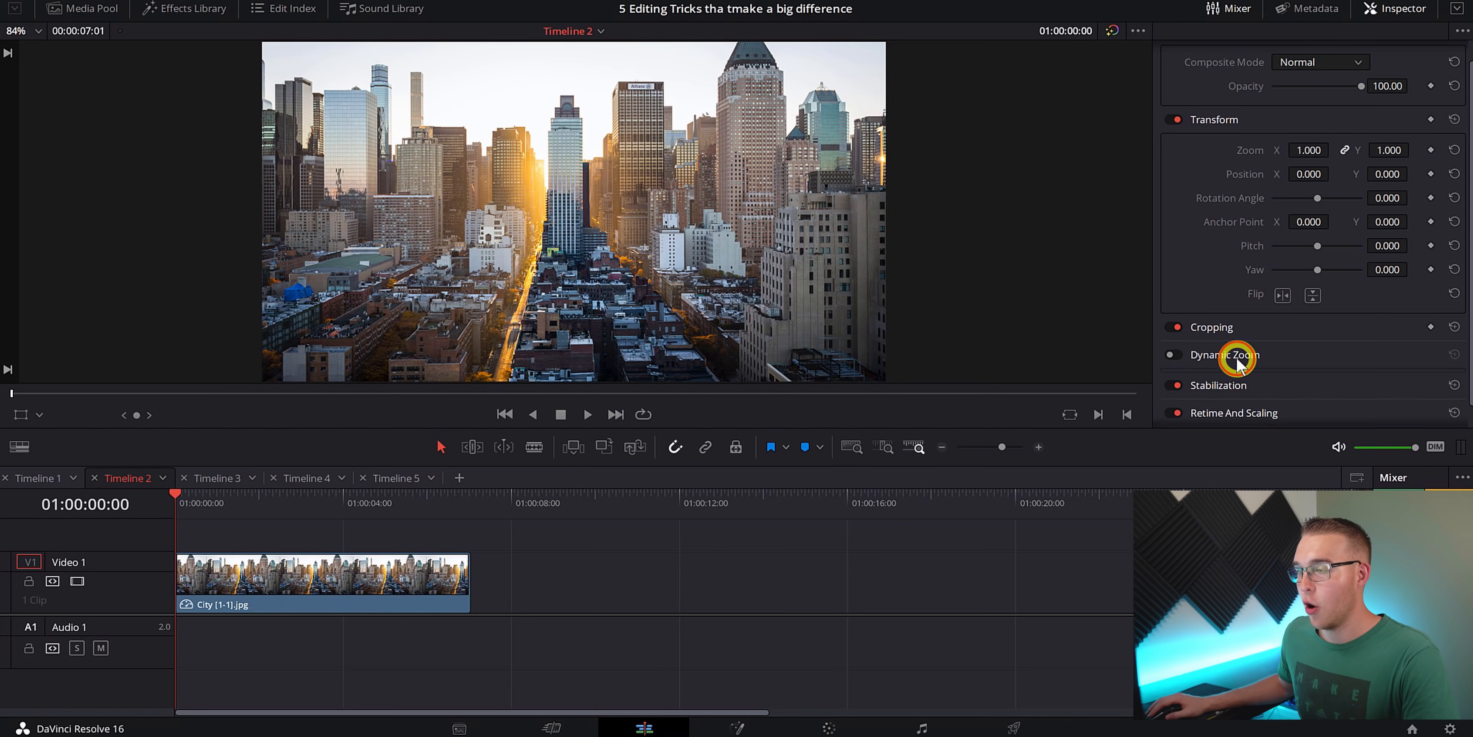
pyautogui.click(1226, 355)
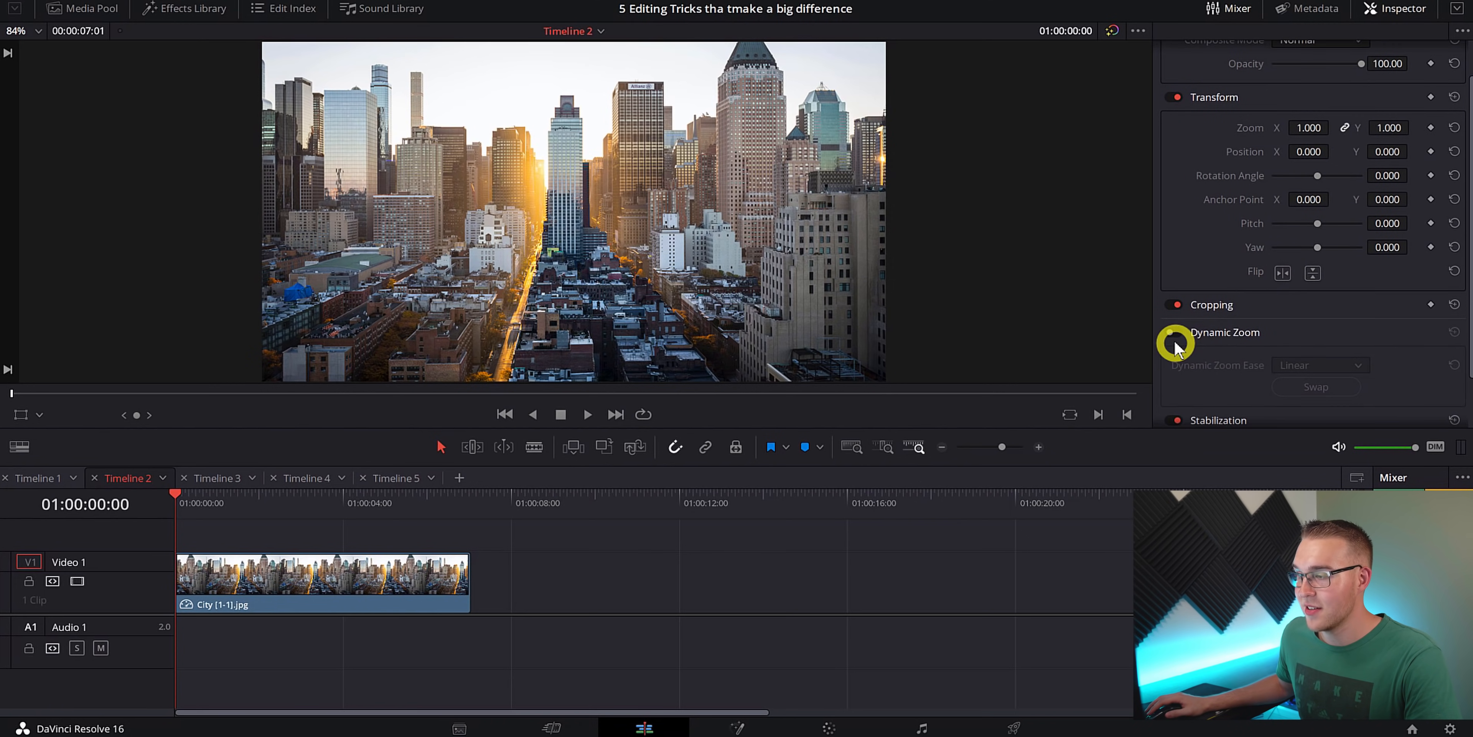
pyautogui.click(1172, 331)
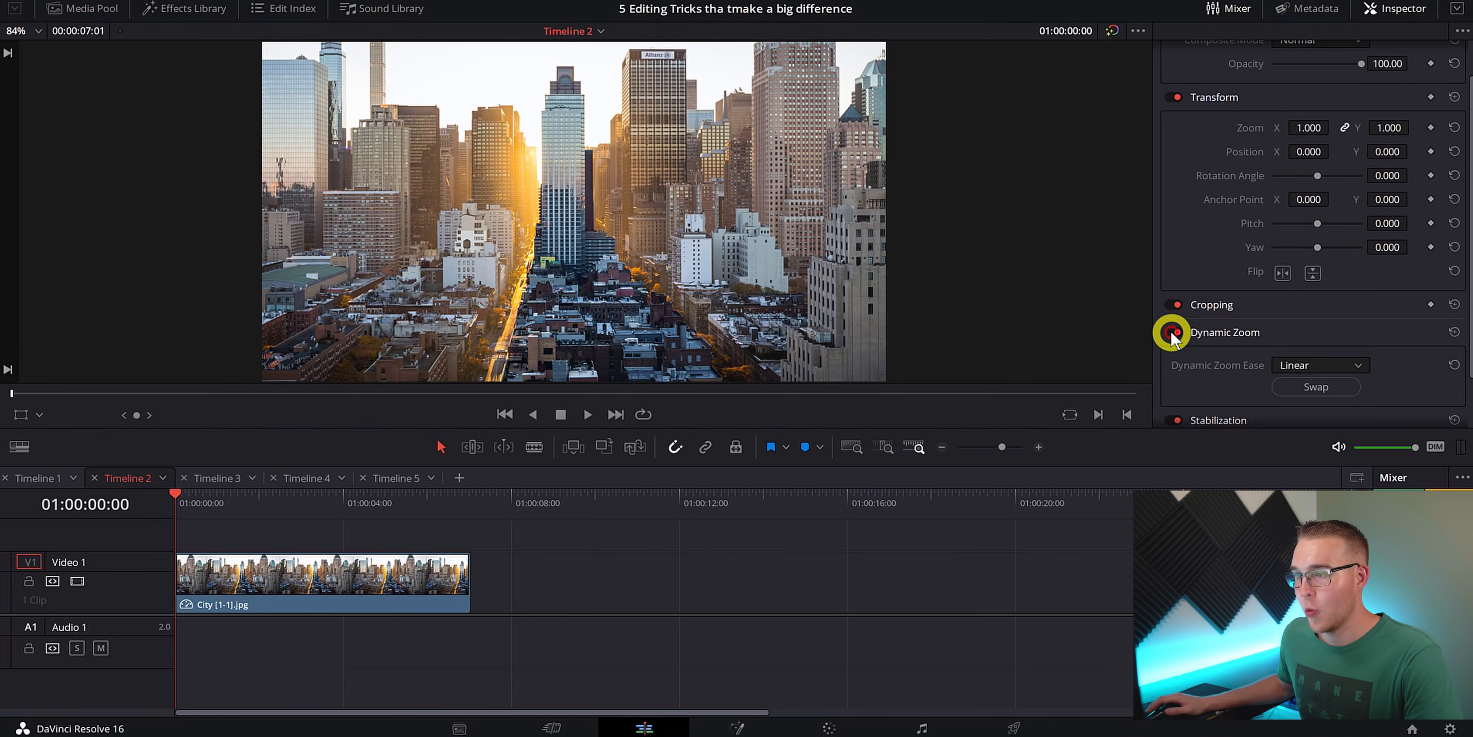
pyautogui.click(1173, 332)
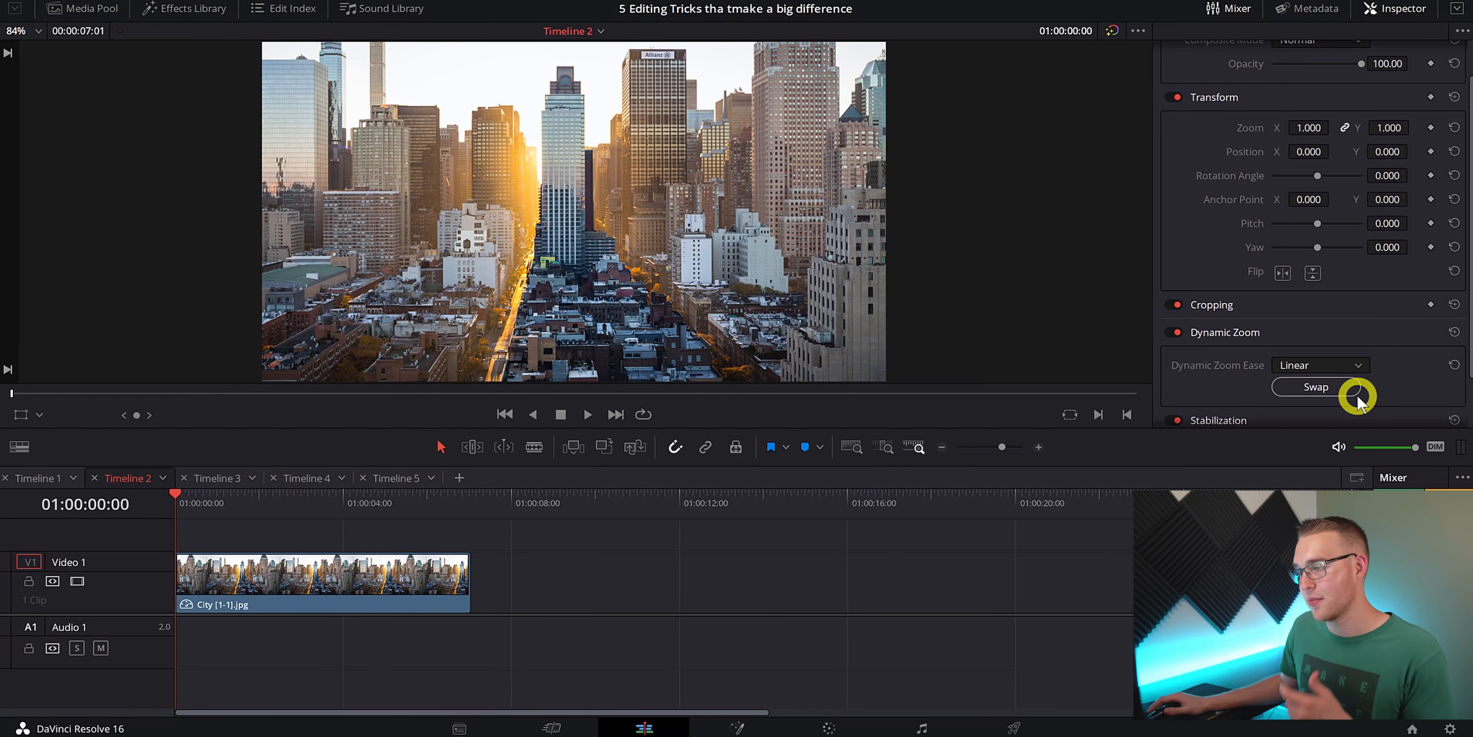
# Step: Swap the dynamic zoom direction so the city photo opens on the wide framing
pyautogui.click(1313, 386)
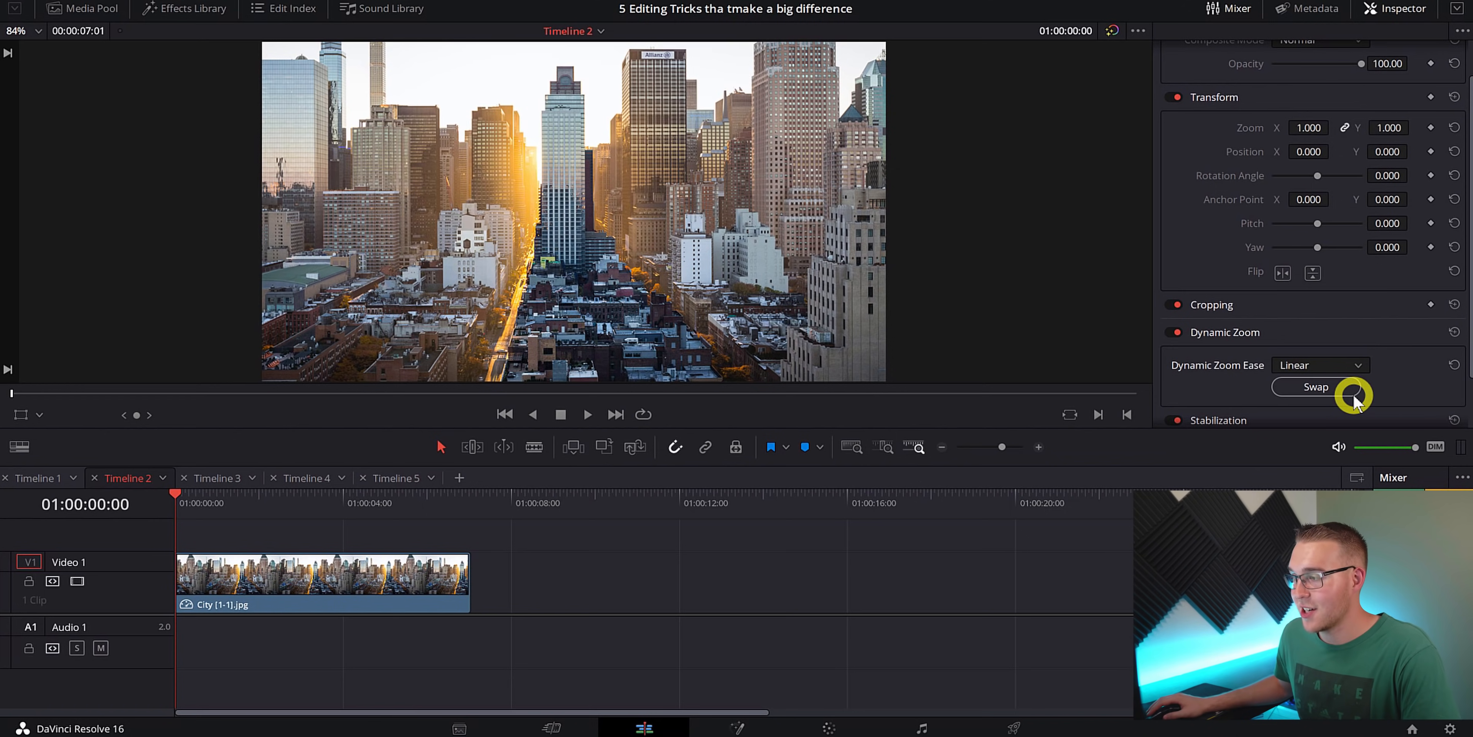
pyautogui.click(1315, 386)
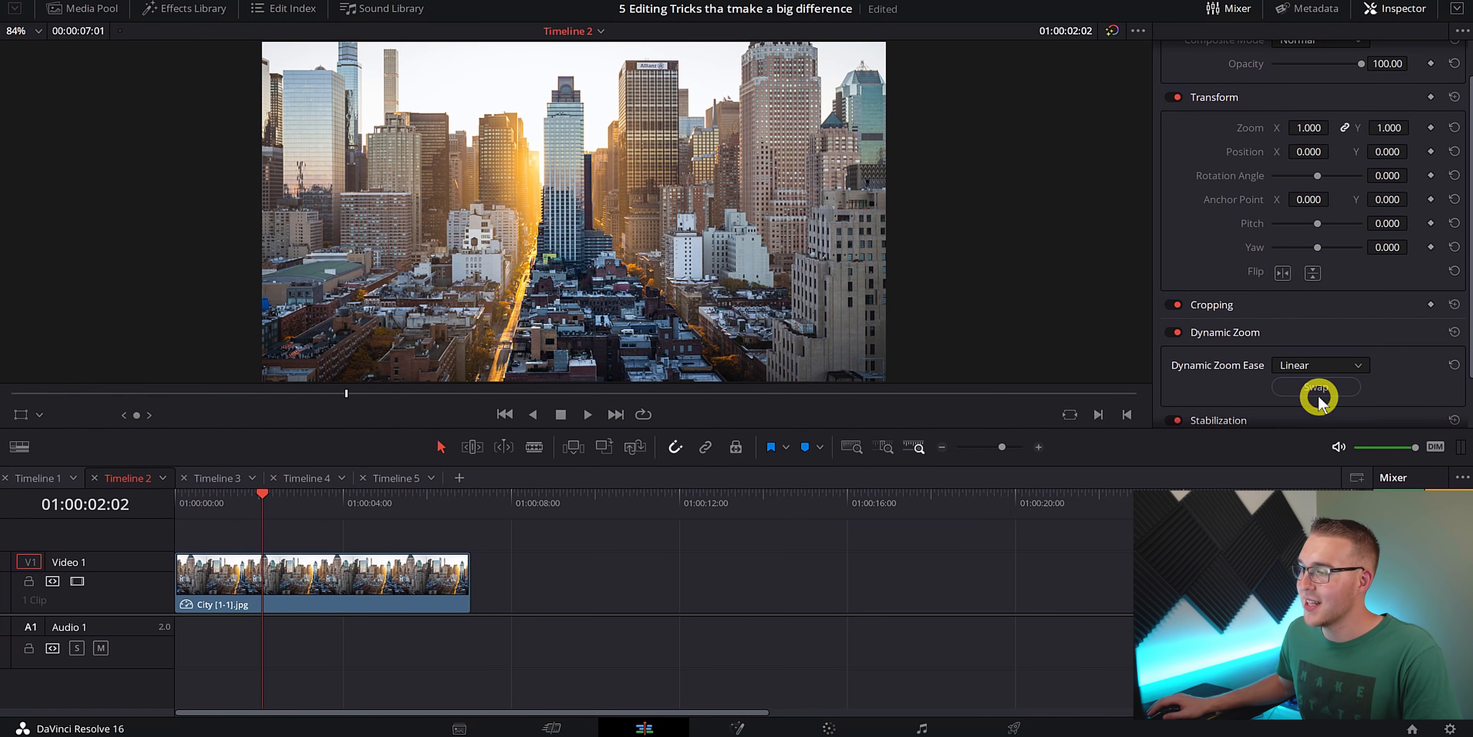
pyautogui.click(1317, 386)
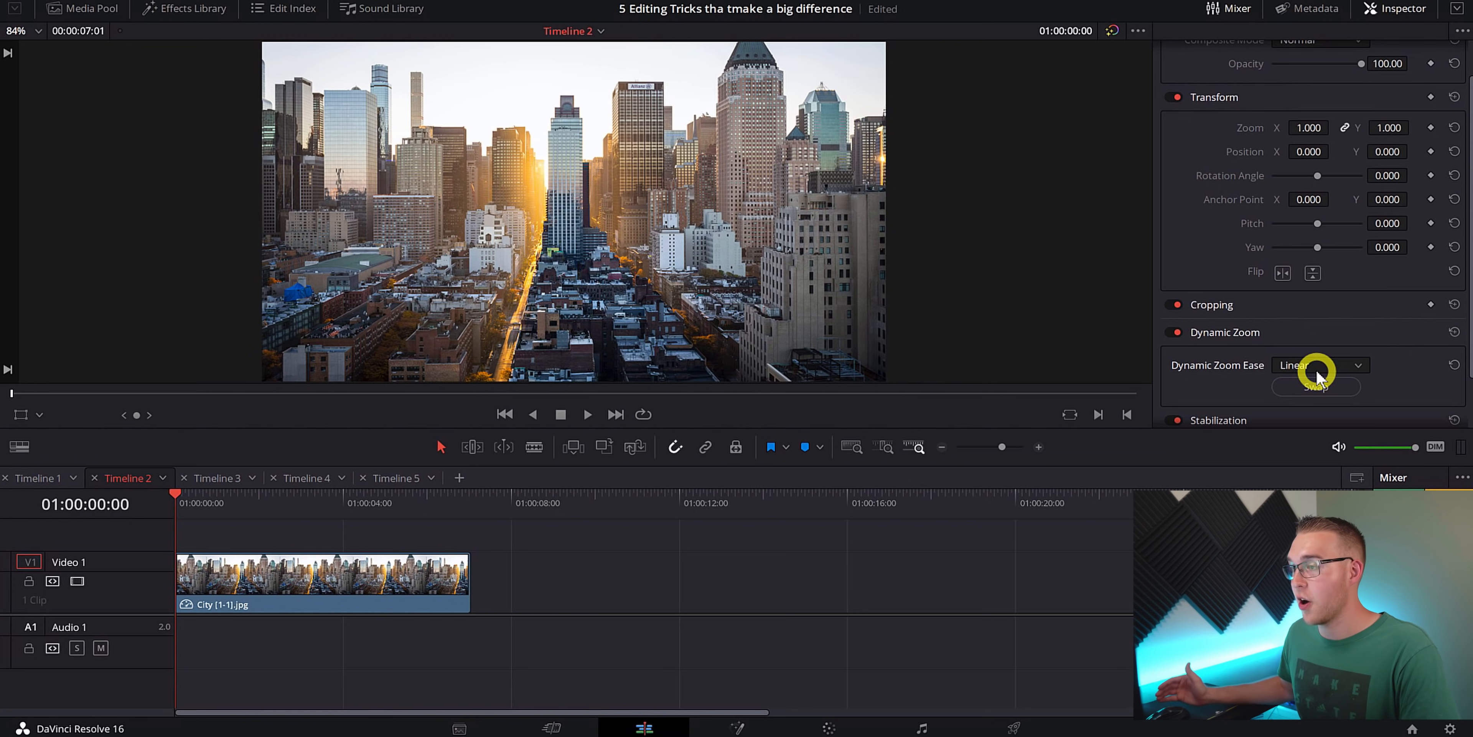
# Step: Change the dynamic zoom easing to Ease Out and scrub the clip to preview it
pyautogui.click(1318, 365)
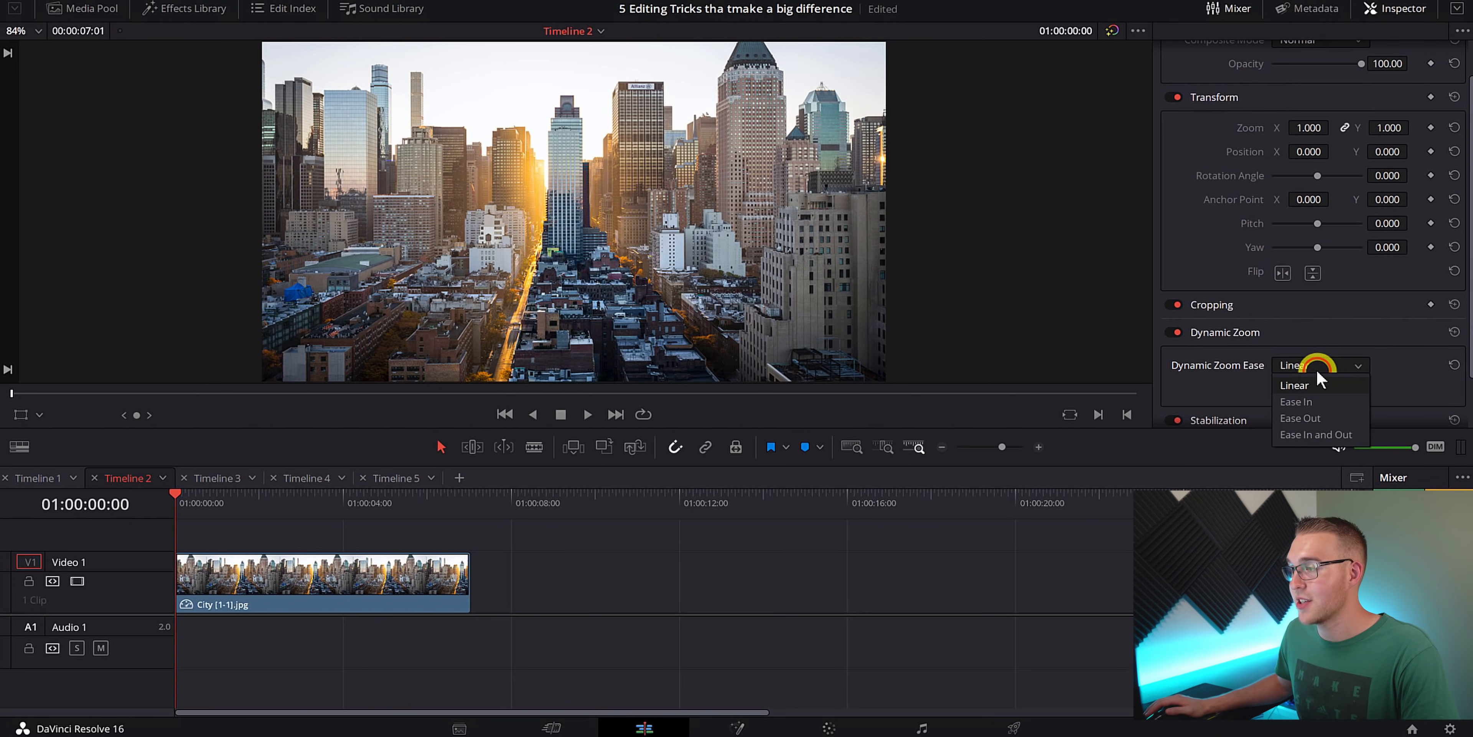
pyautogui.moveTo(1301, 417)
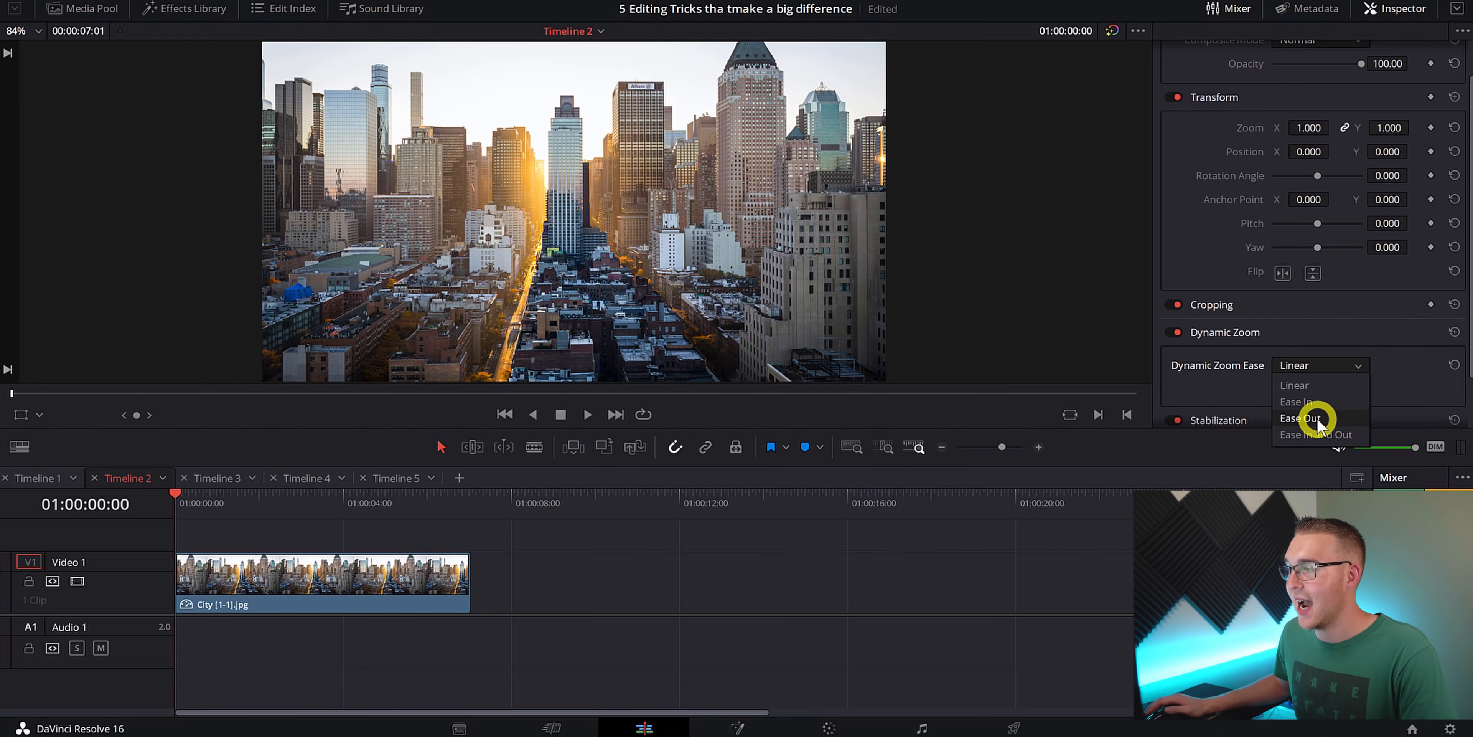
pyautogui.click(1301, 418)
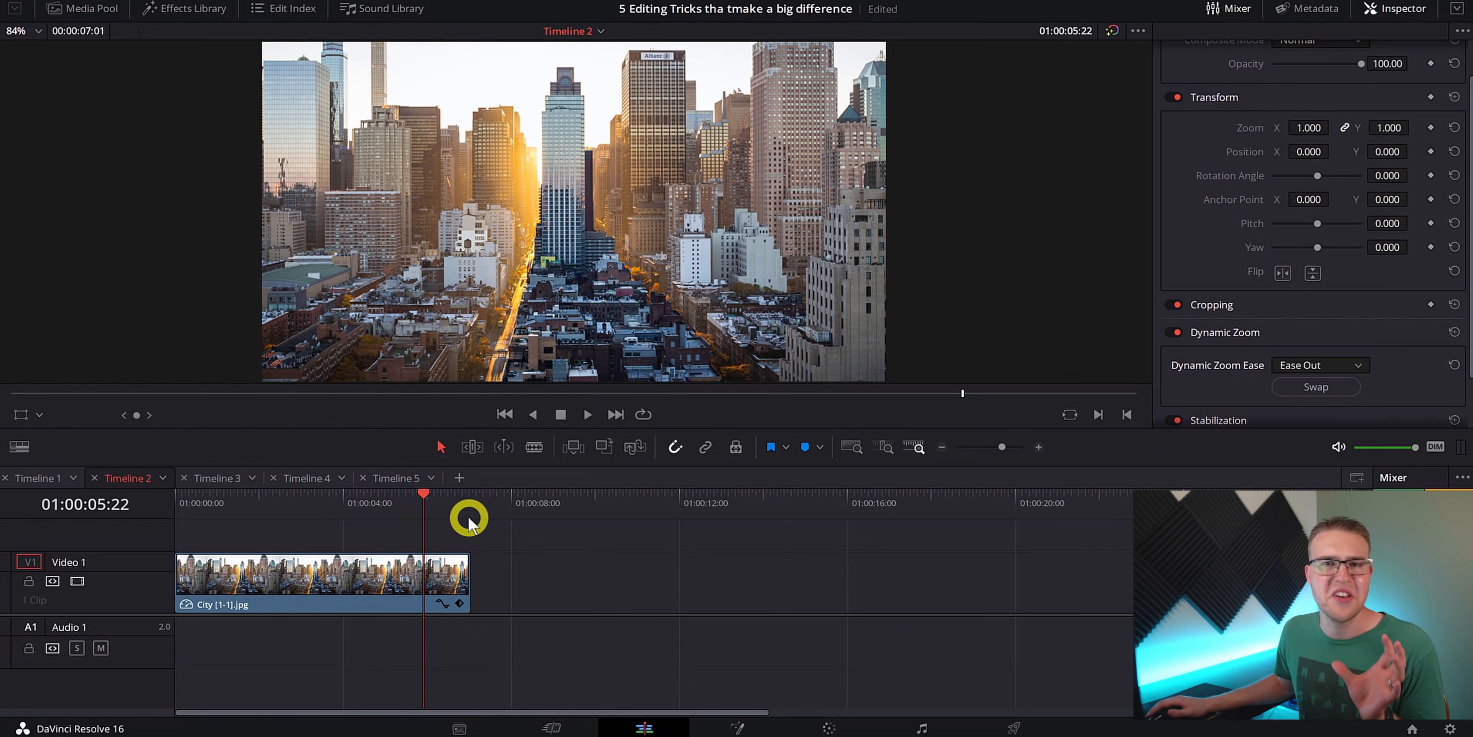
pyautogui.moveTo(470, 515); pyautogui.dragTo(430, 515)
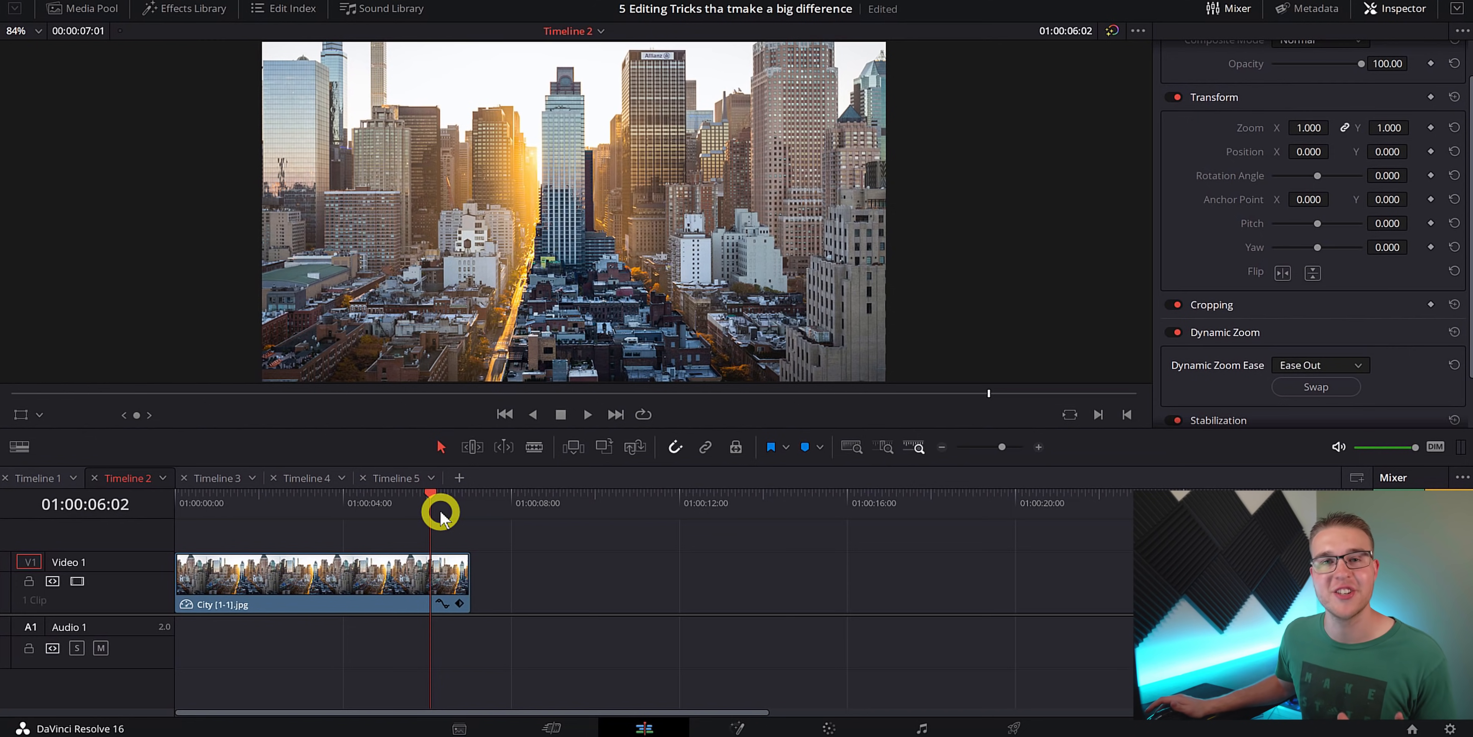
pyautogui.moveTo(137, 390)
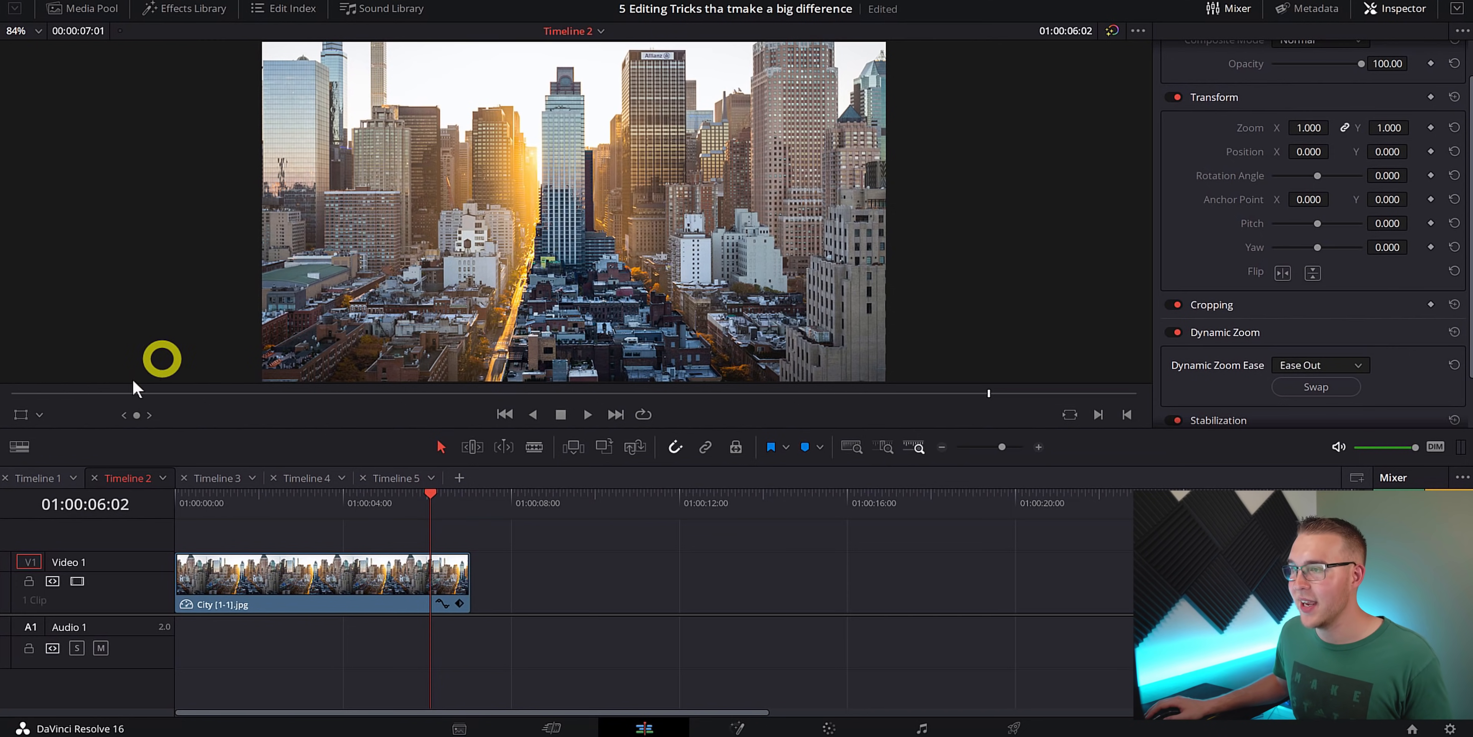
pyautogui.moveTo(37, 418)
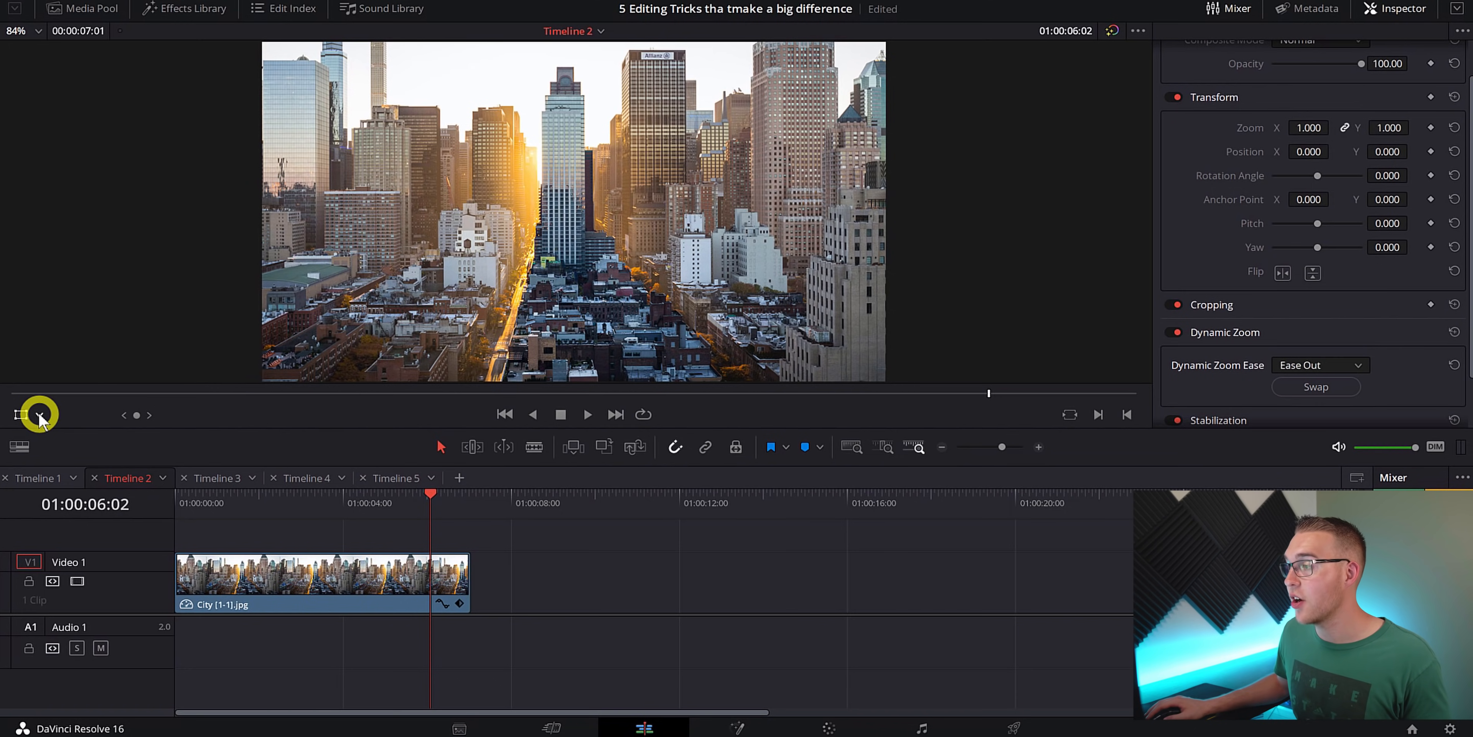
# Step: Show the dynamic zoom overlay and resize the red frame from tight on the city to nearly the full photo
pyautogui.click(19, 415)
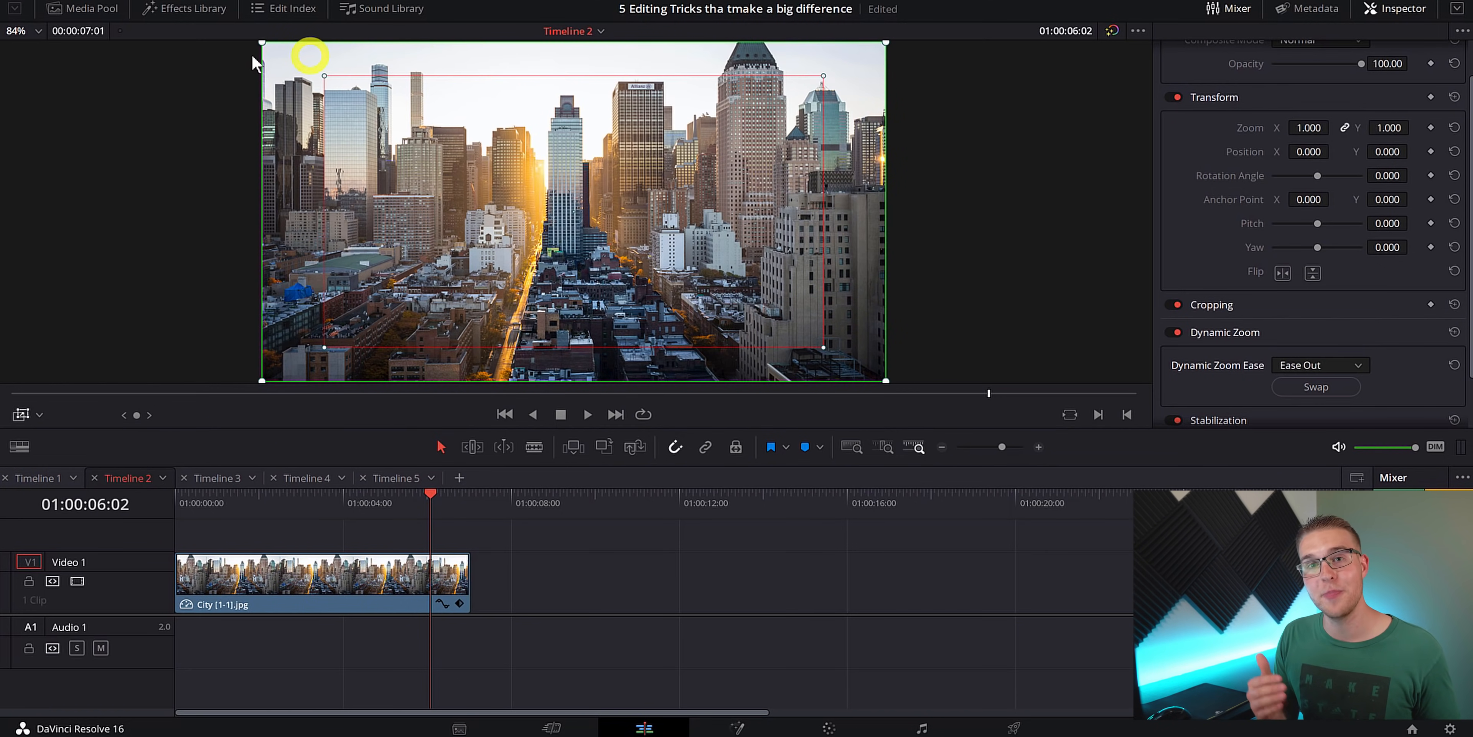
pyautogui.moveTo(824, 353)
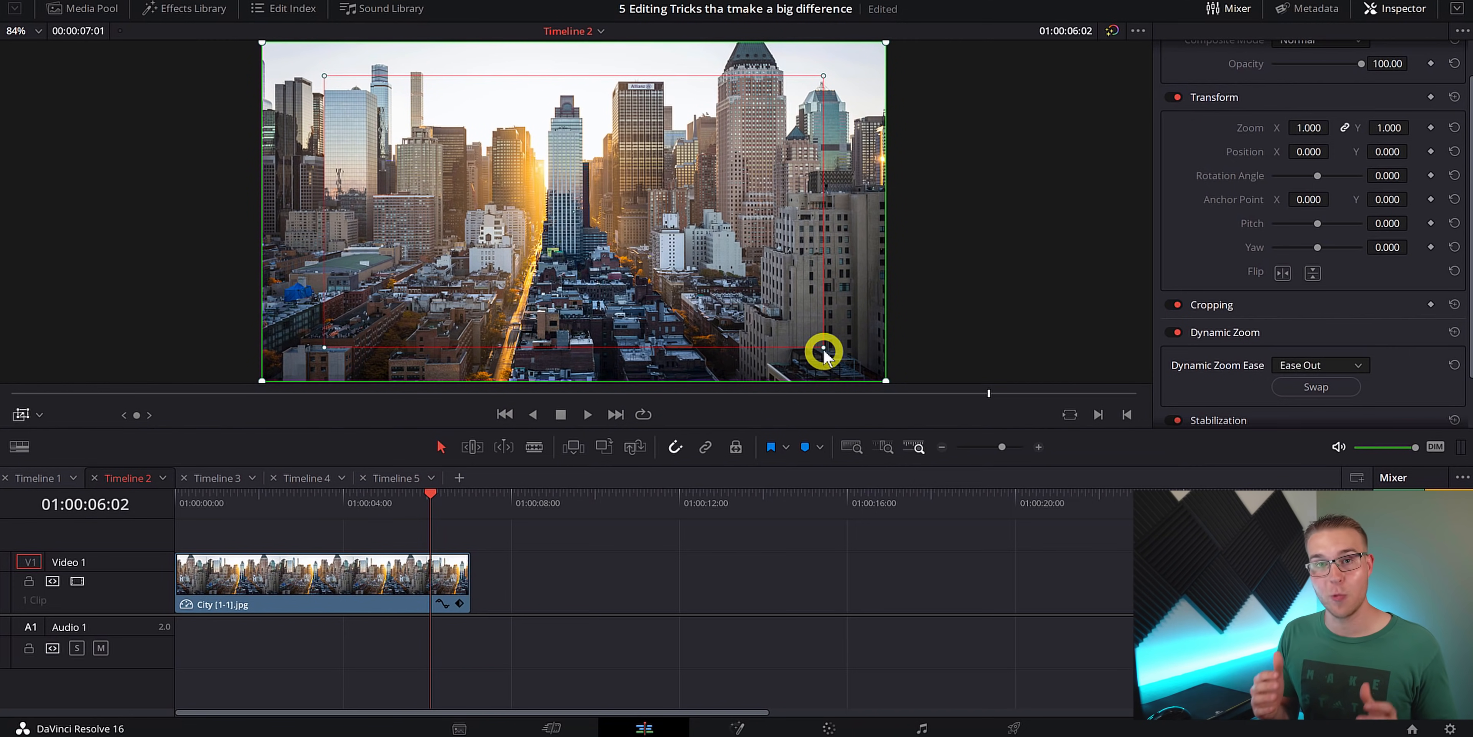
pyautogui.moveTo(853, 367)
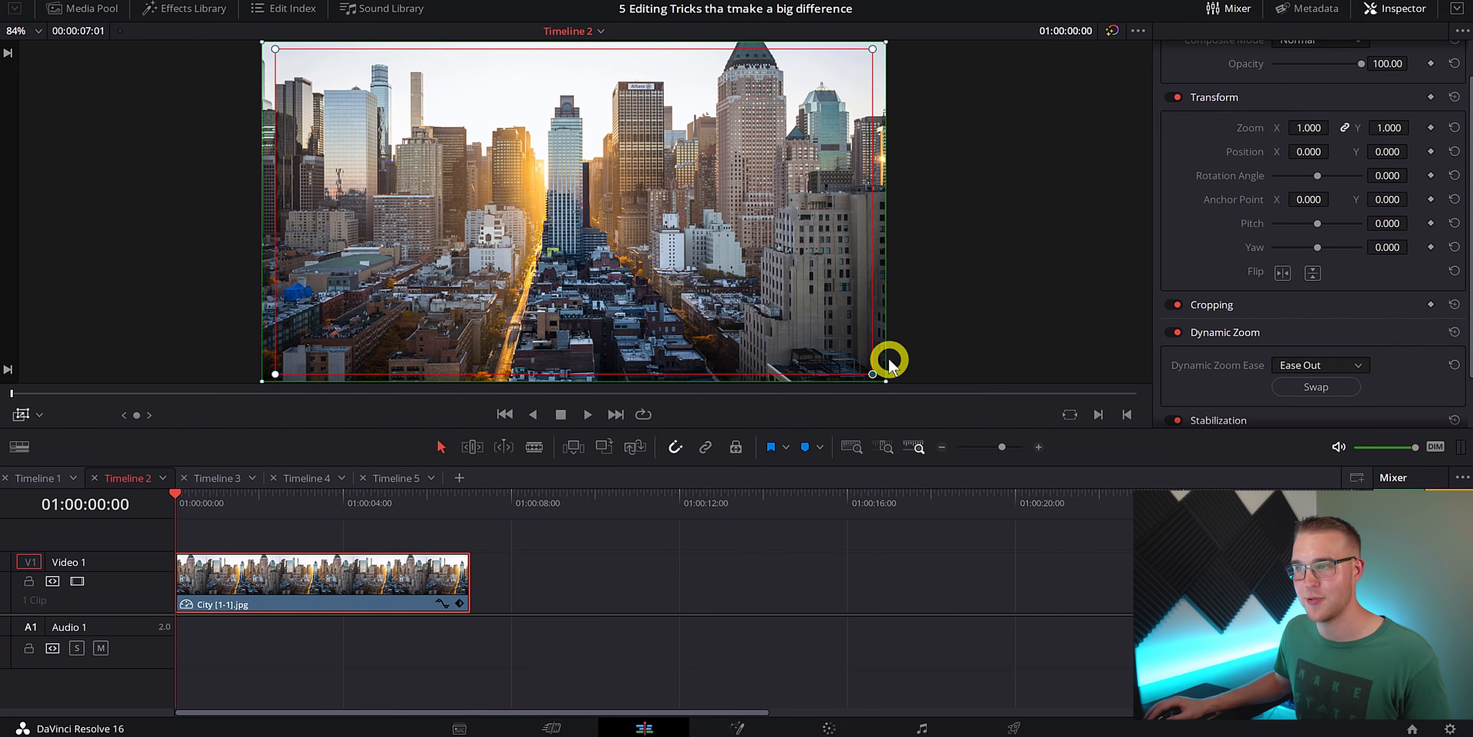
pyautogui.moveTo(888, 360); pyautogui.dragTo(770, 306)
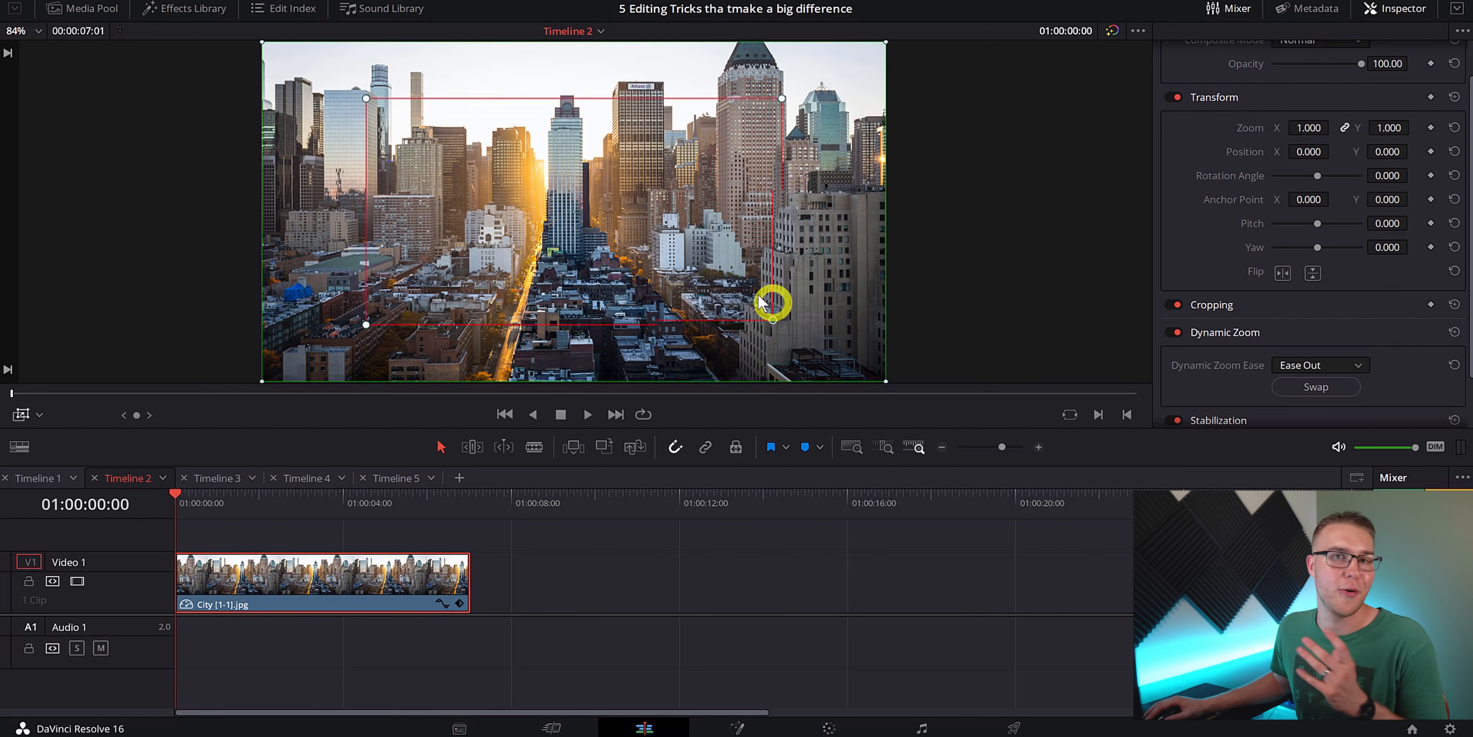
pyautogui.moveTo(771, 304); pyautogui.dragTo(620, 239)
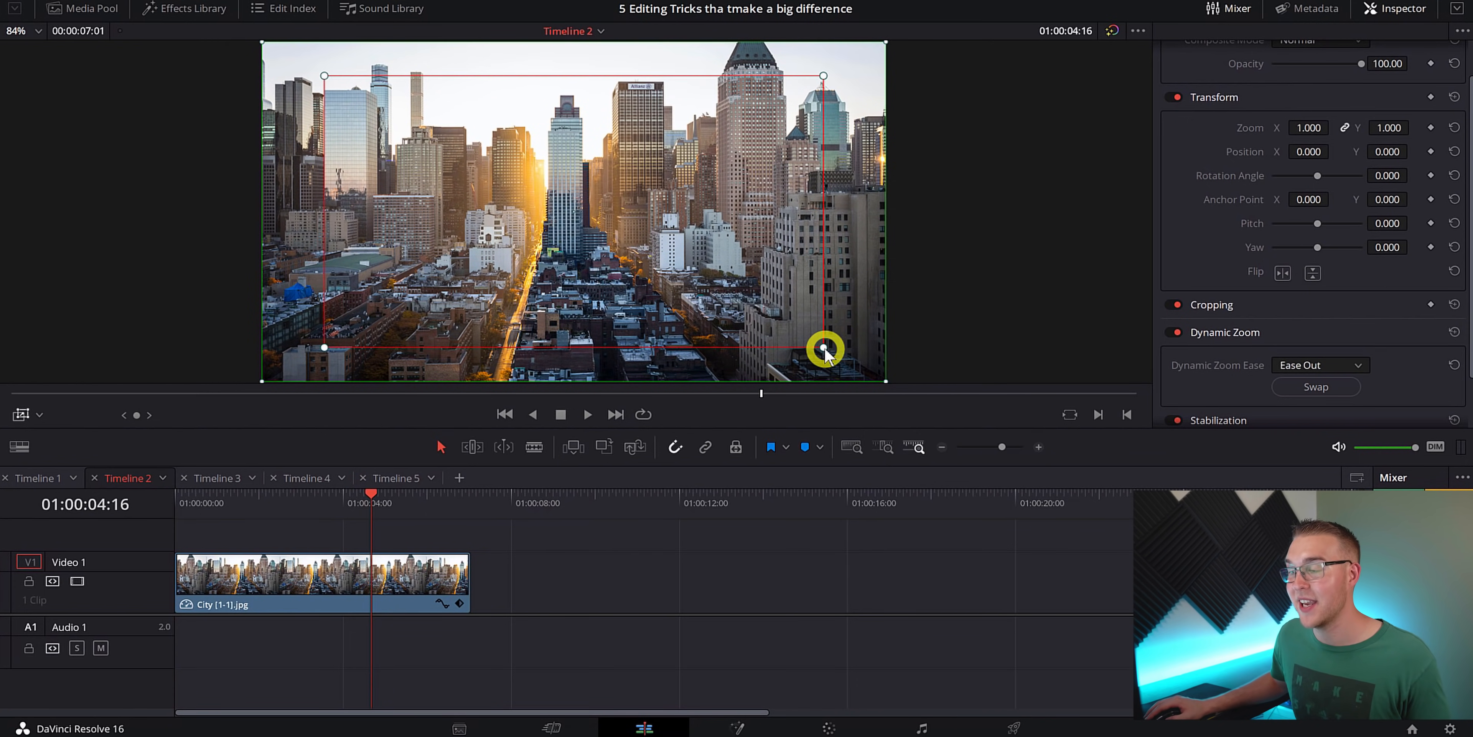
pyautogui.moveTo(822, 350); pyautogui.dragTo(348, 524)
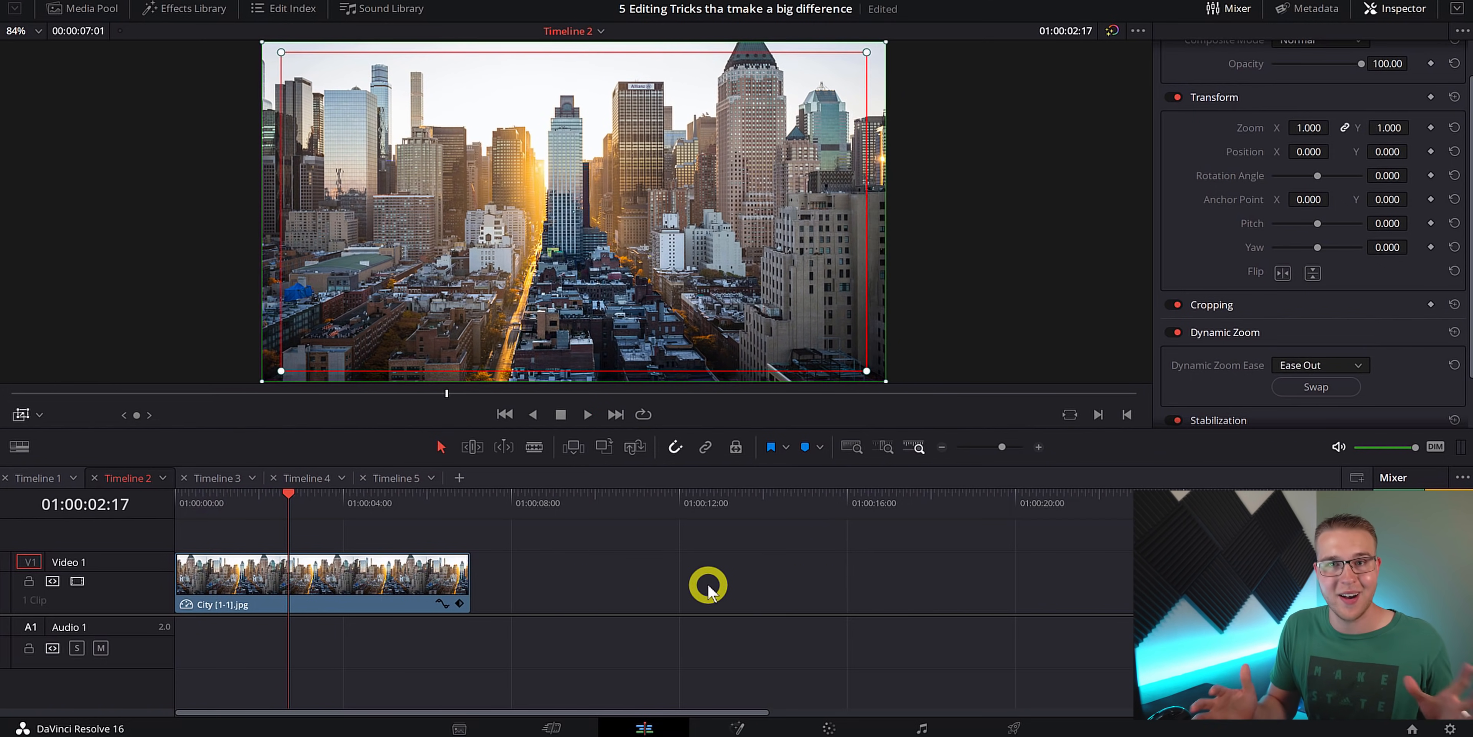
# Step: Switch to Timeline 3 with the cafe selfie clip
pyautogui.click(215, 478)
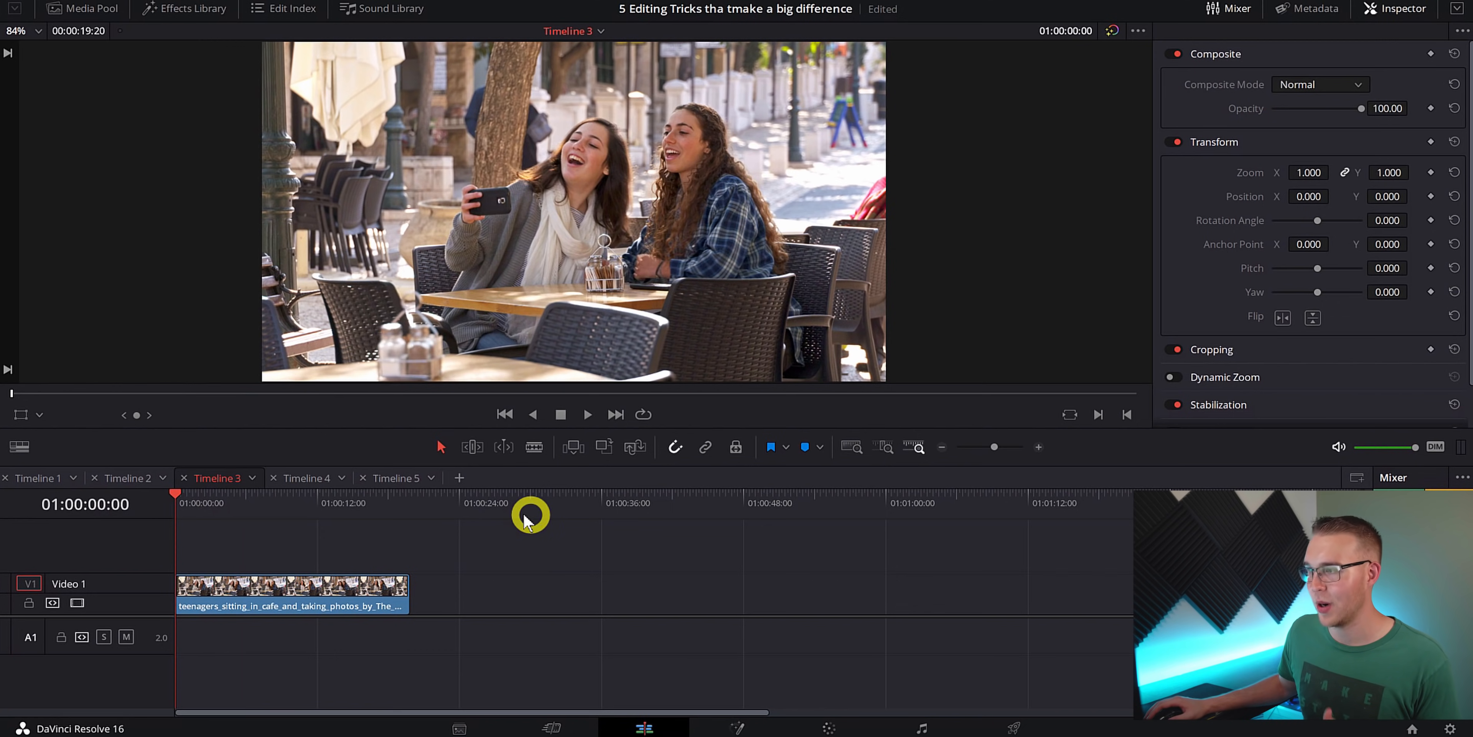
pyautogui.moveTo(765, 202)
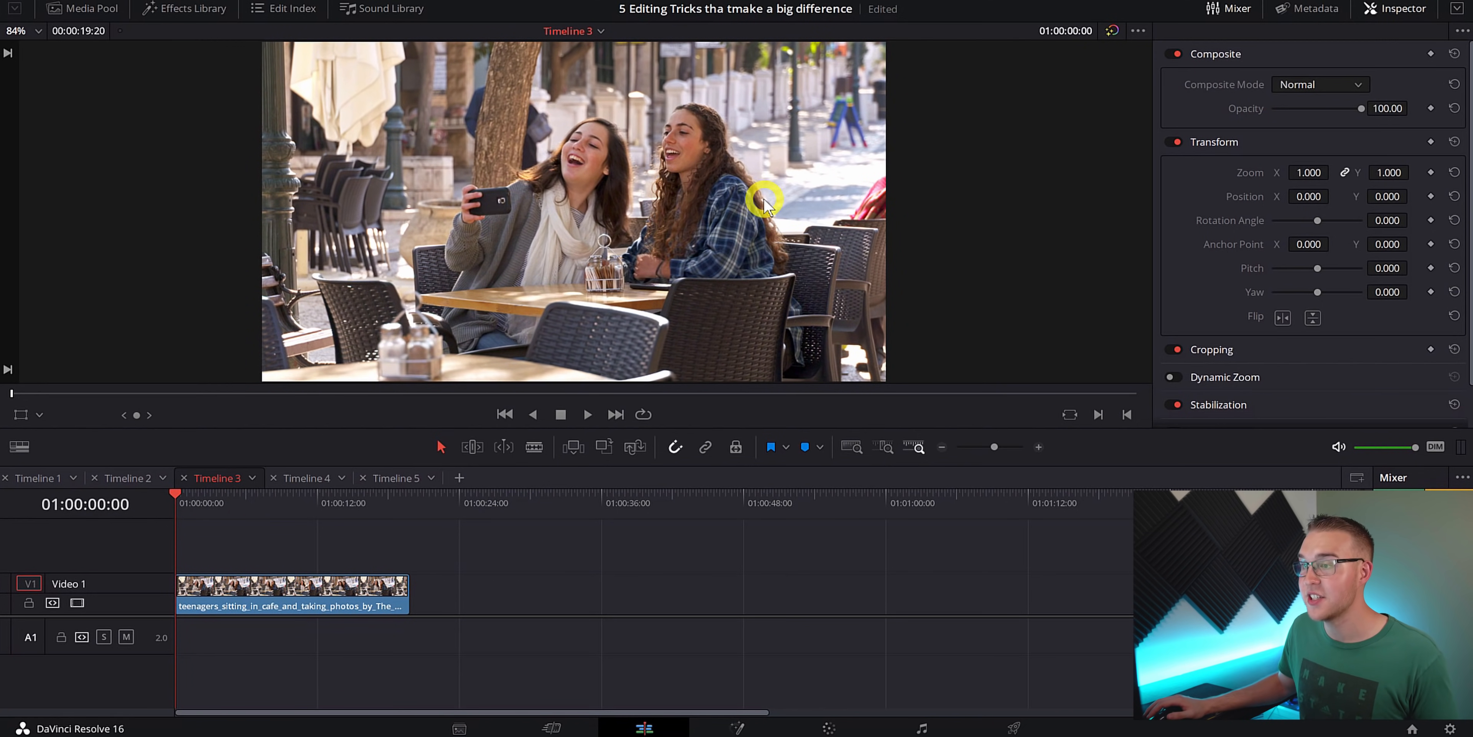
pyautogui.moveTo(416, 560)
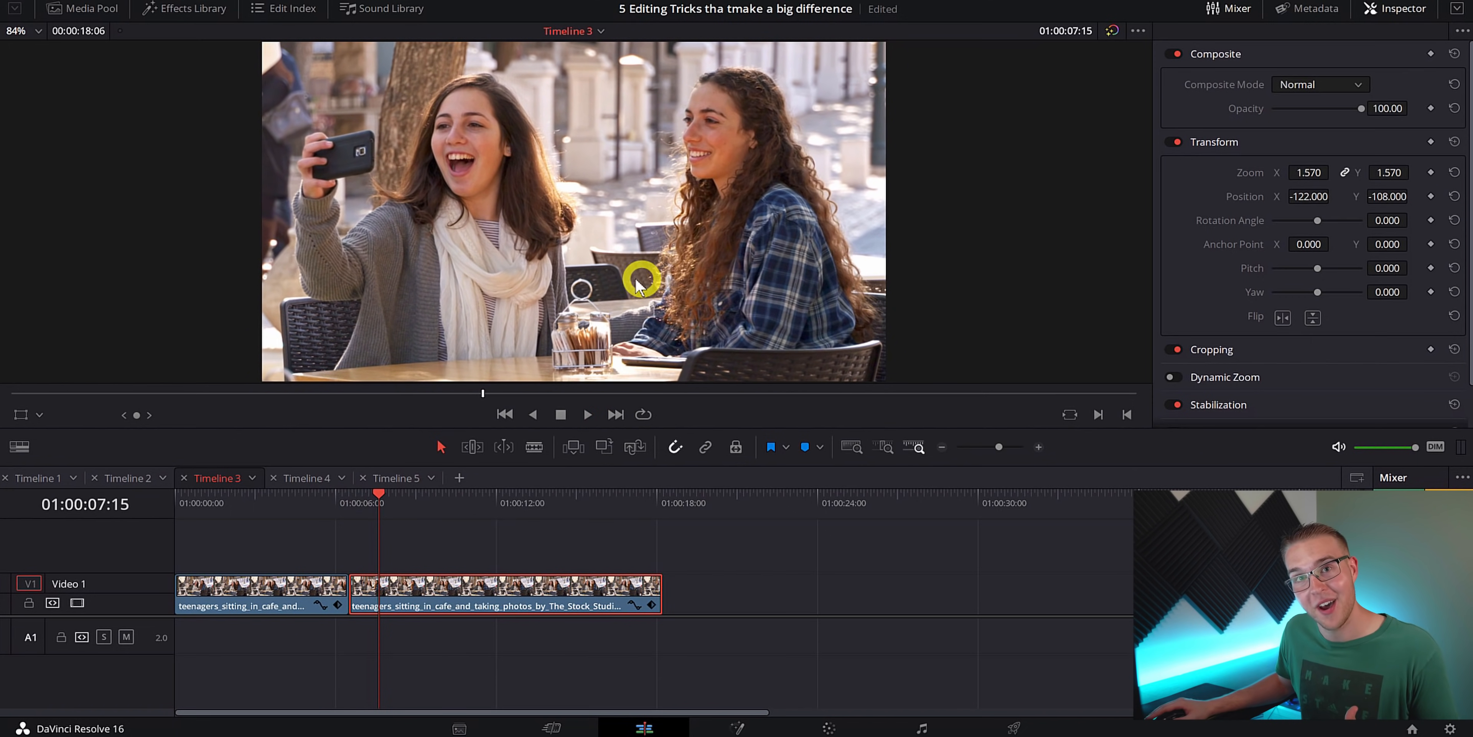
# Step: Reset the first cafe cut's Transform to its original wide framing
pyautogui.click(319, 573)
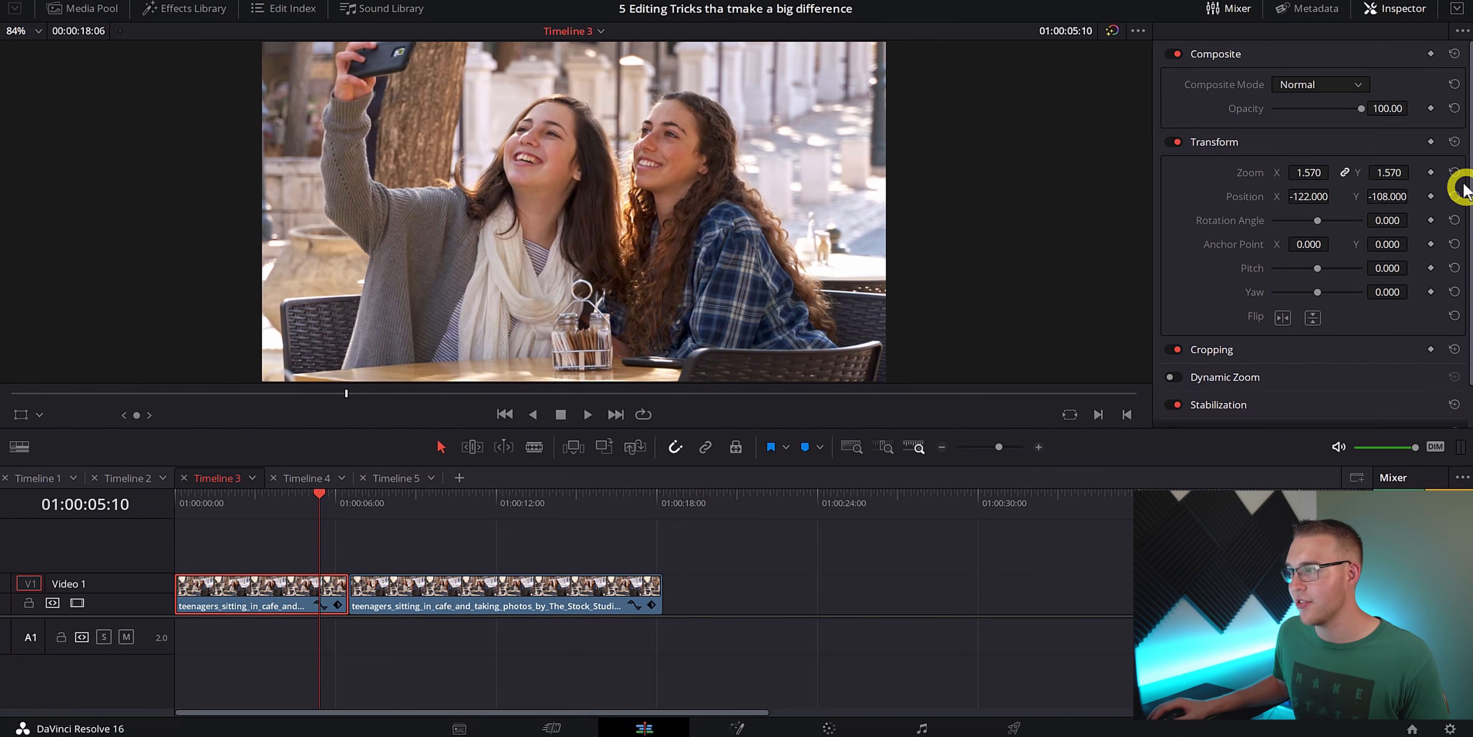
pyautogui.click(1456, 173)
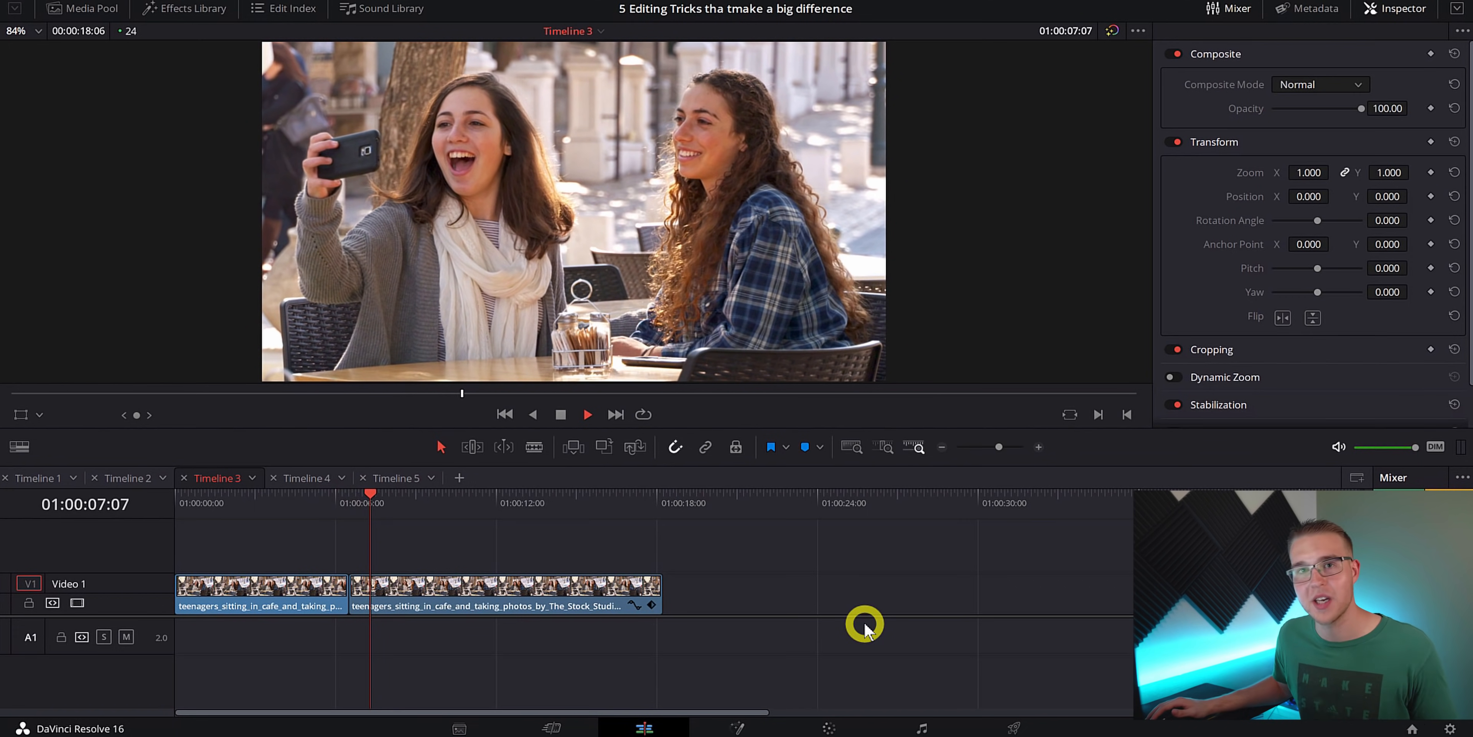
pyautogui.click(308, 477)
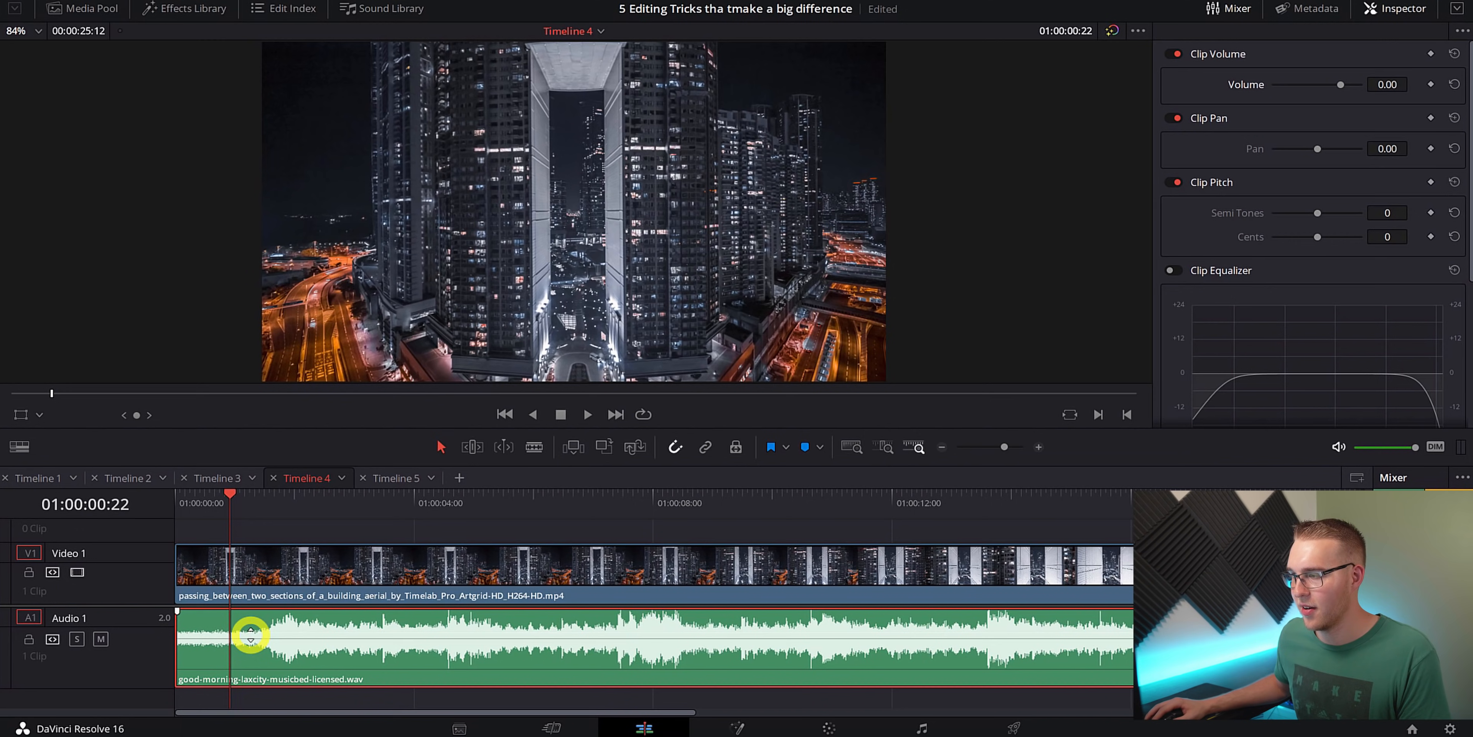
pyautogui.moveTo(251, 640)
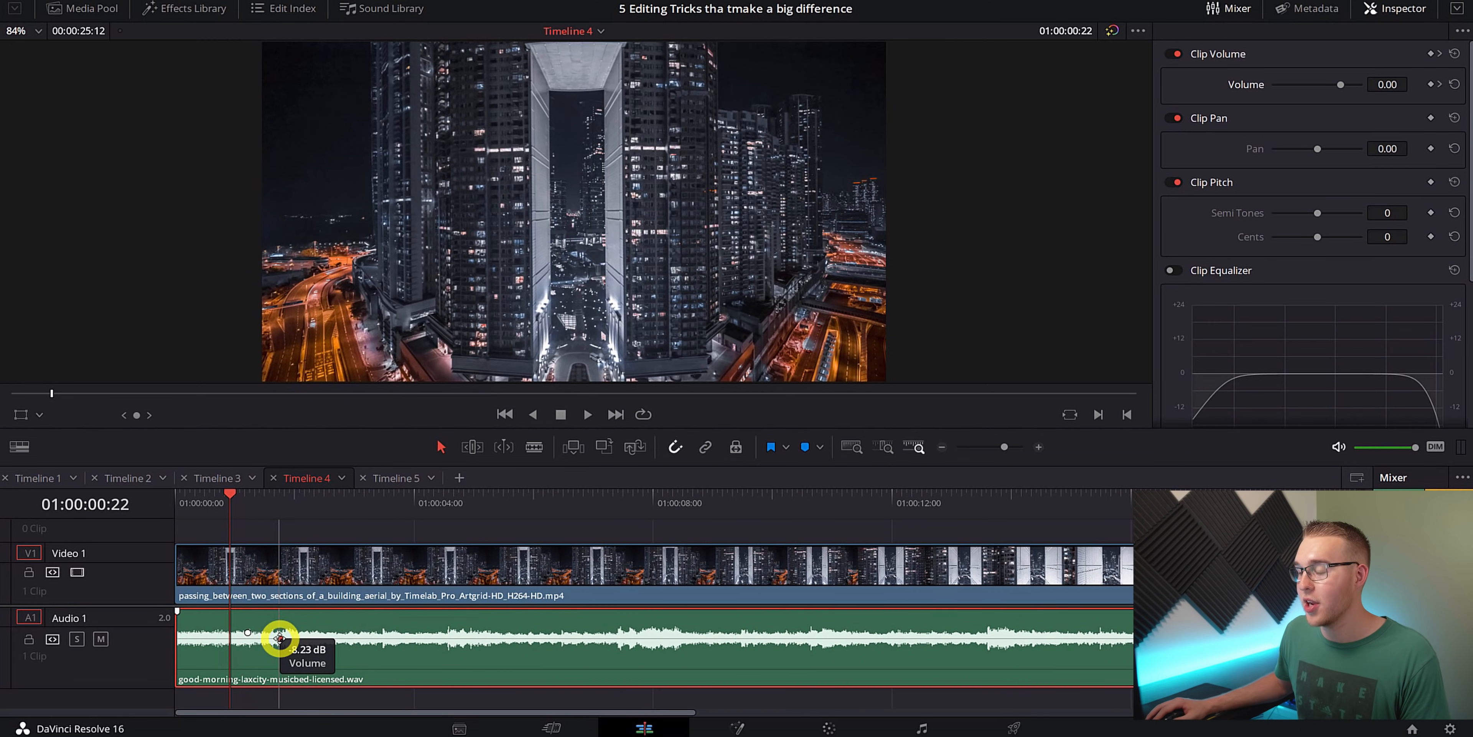
# Step: Pull the music clip's volume line down after the opening keyframe on Audio 1
pyautogui.moveTo(281, 644); pyautogui.dragTo(280, 635)
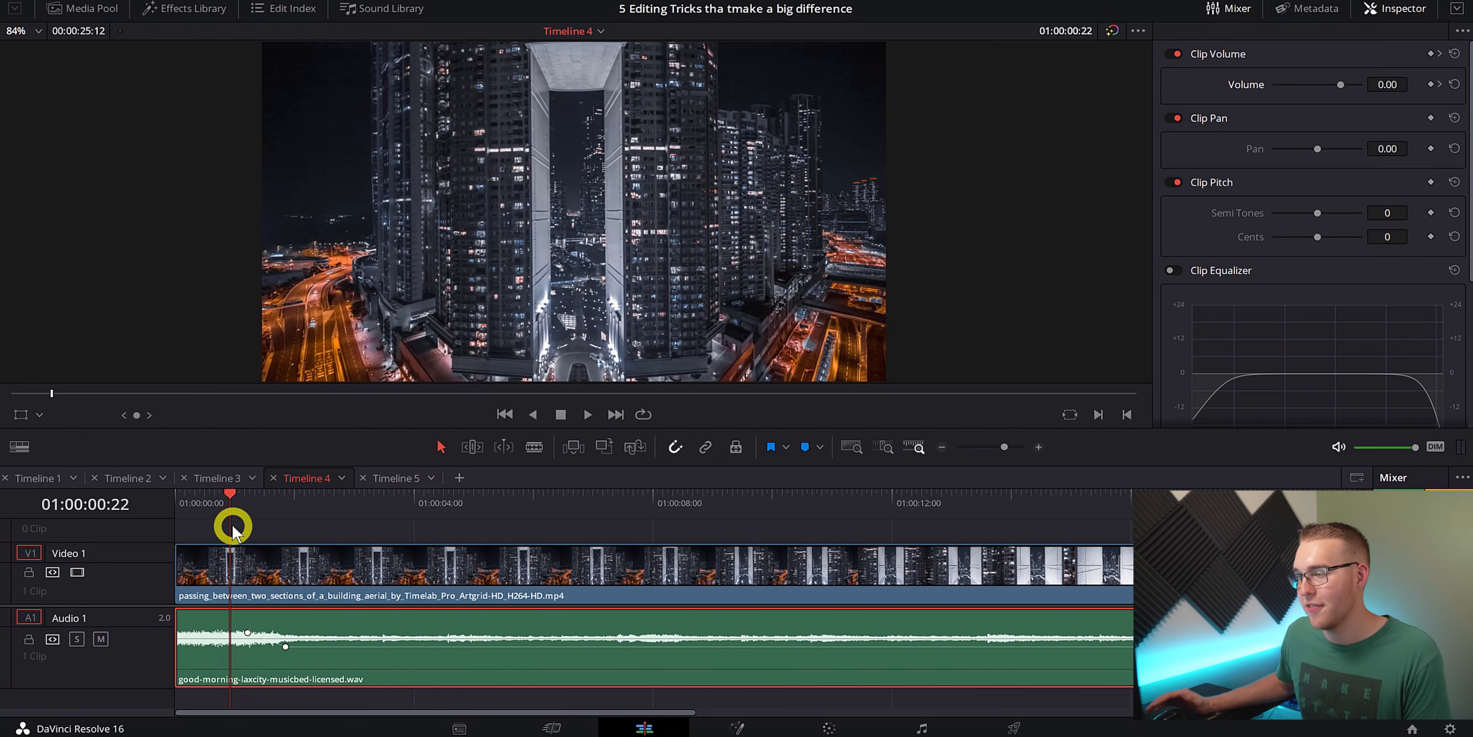
pyautogui.moveTo(297, 629)
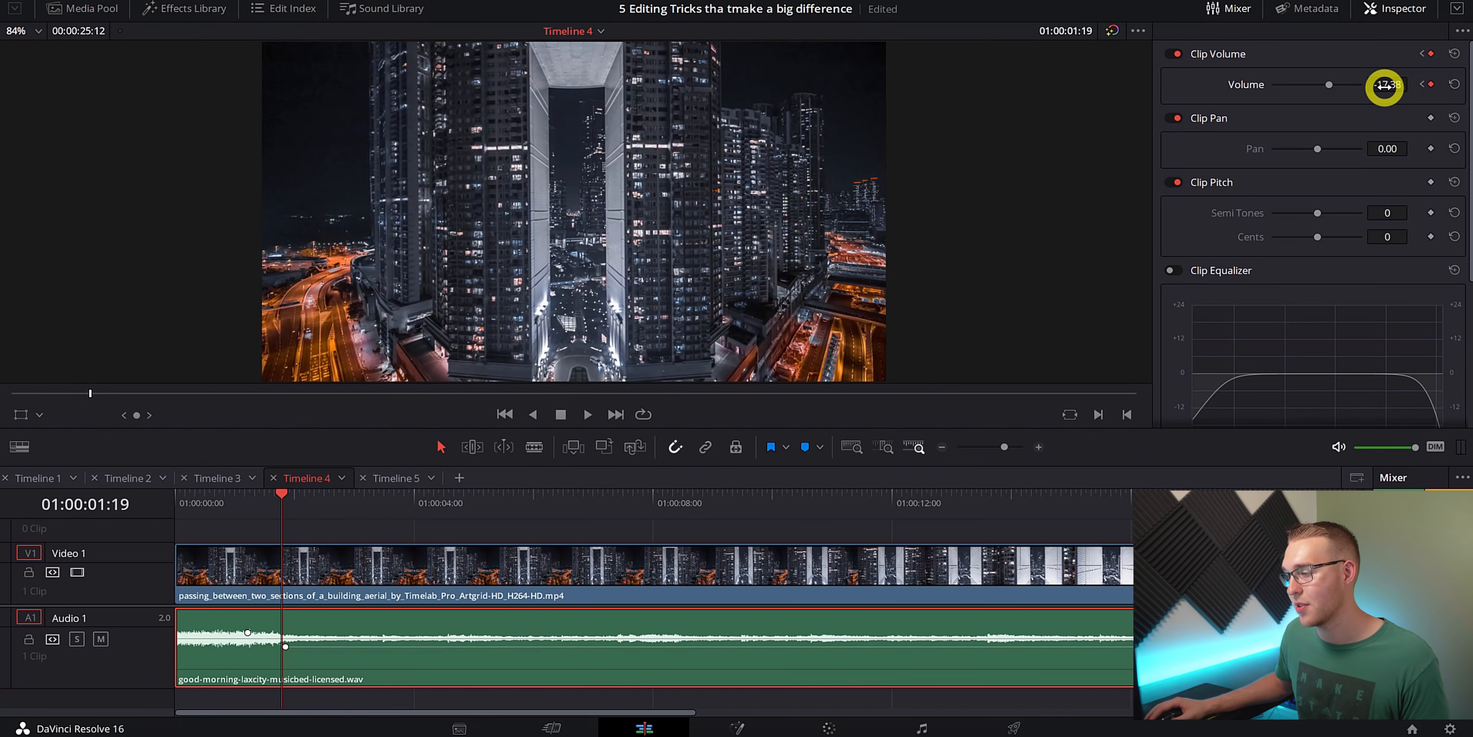
# Step: Keyframe Clip Volume to dip the music to -11.98 dB, then back to 0 dB near four seconds
pyautogui.moveTo(1362, 85); pyautogui.dragTo(1353, 84)
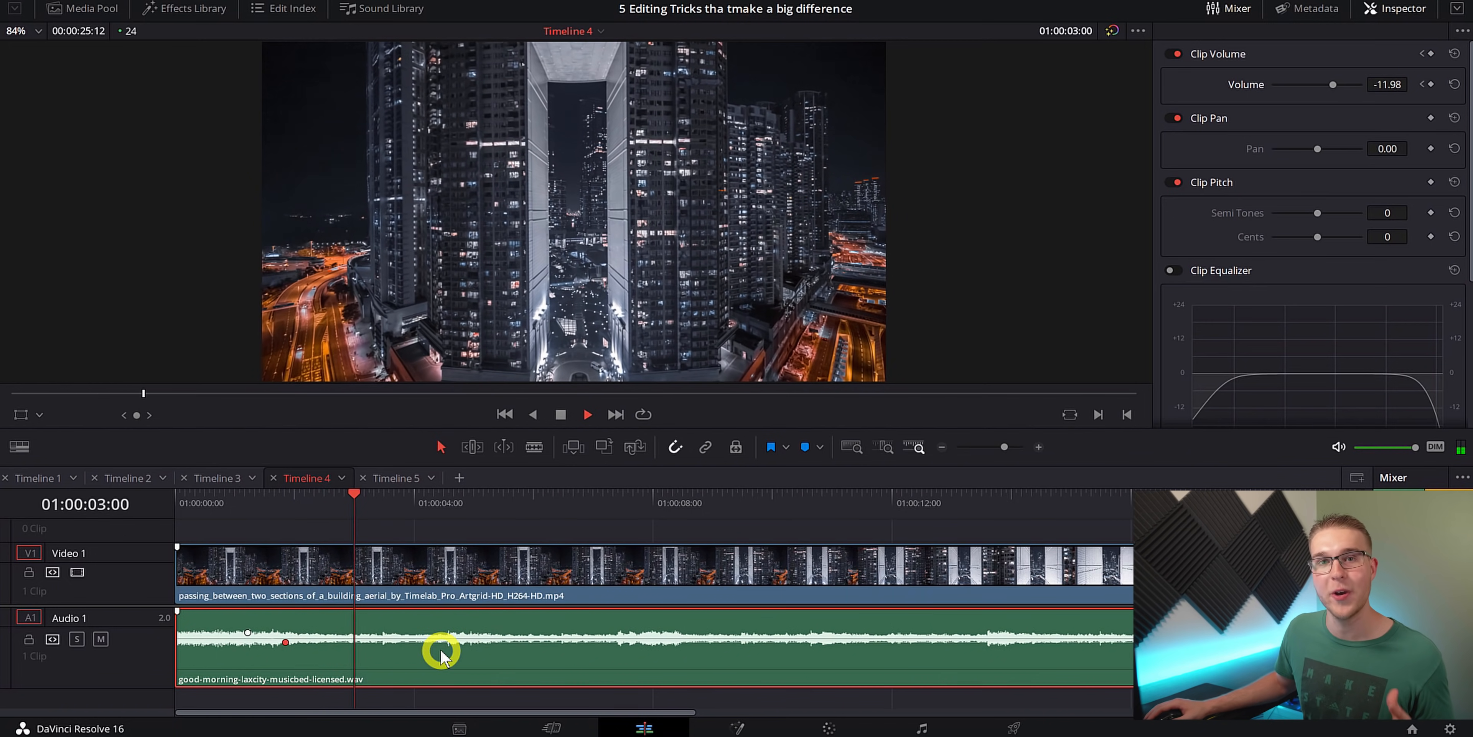
pyautogui.click(1426, 97)
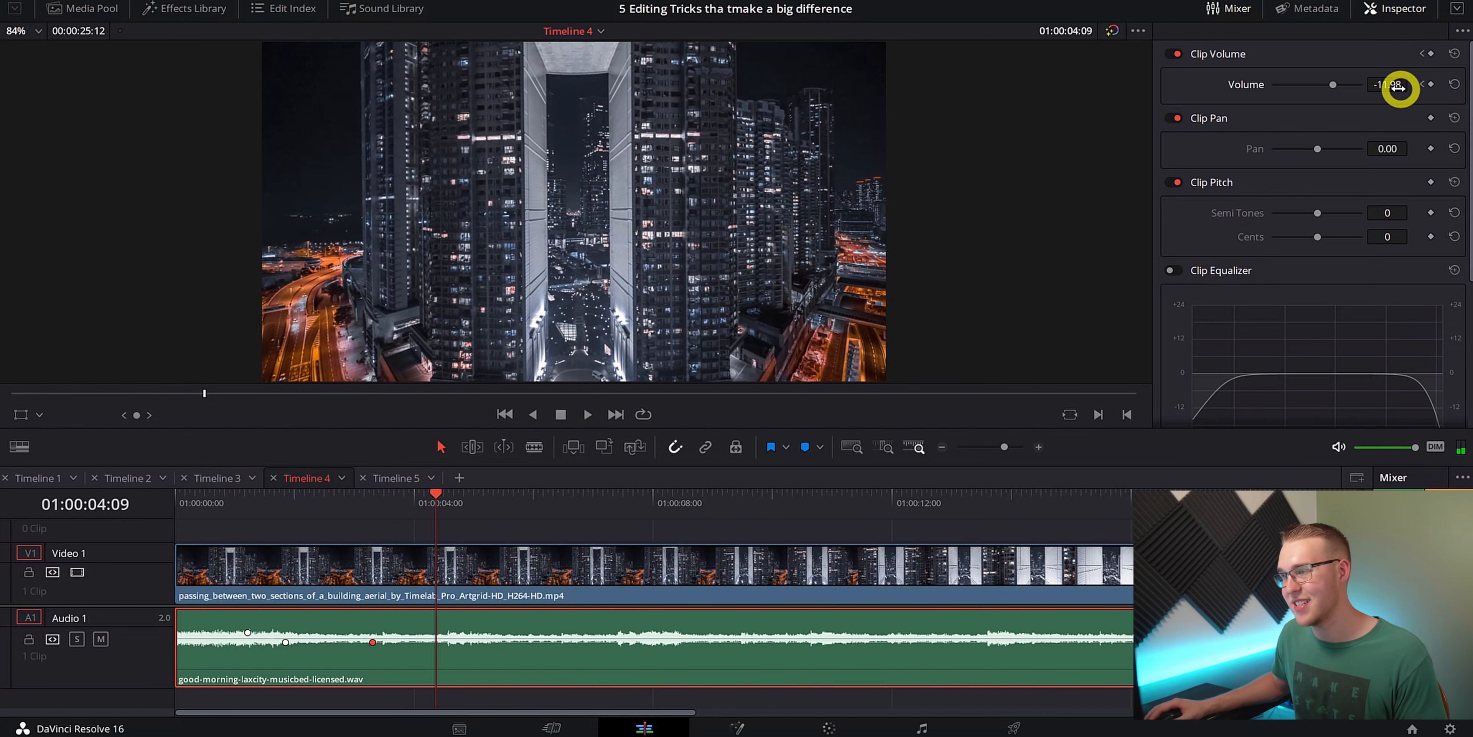
pyautogui.moveTo(1391, 84); pyautogui.dragTo(1381, 85)
pyautogui.write('0')
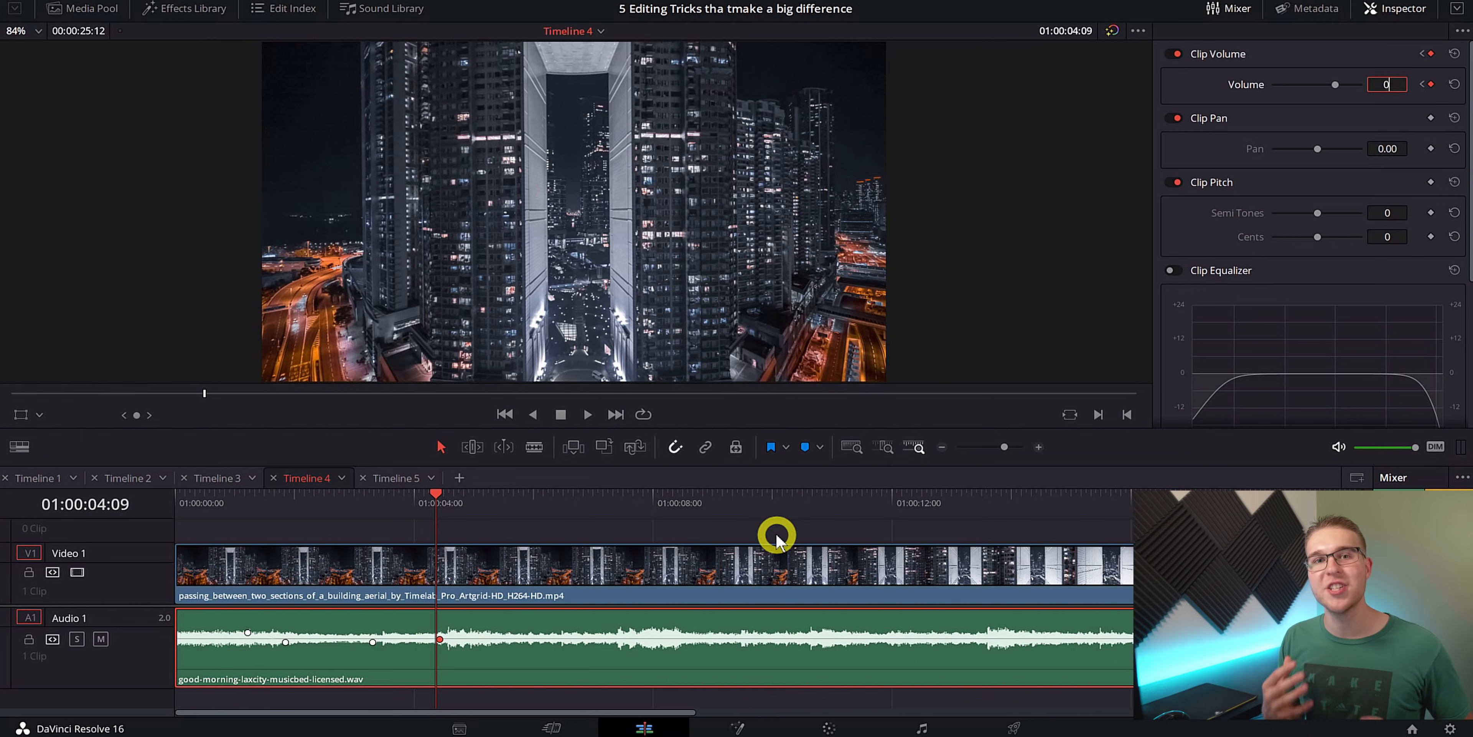
pyautogui.click(244, 635)
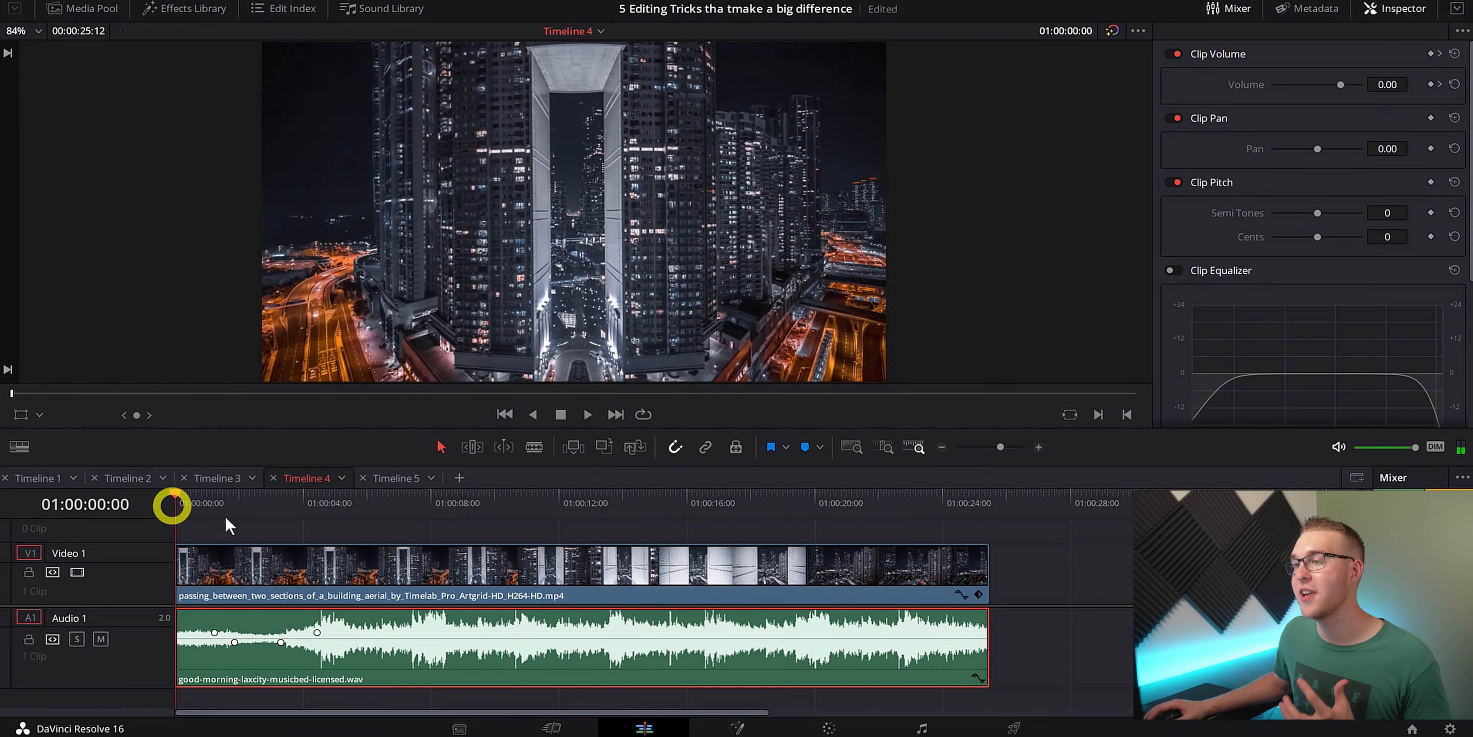
pyautogui.moveTo(1070, 602)
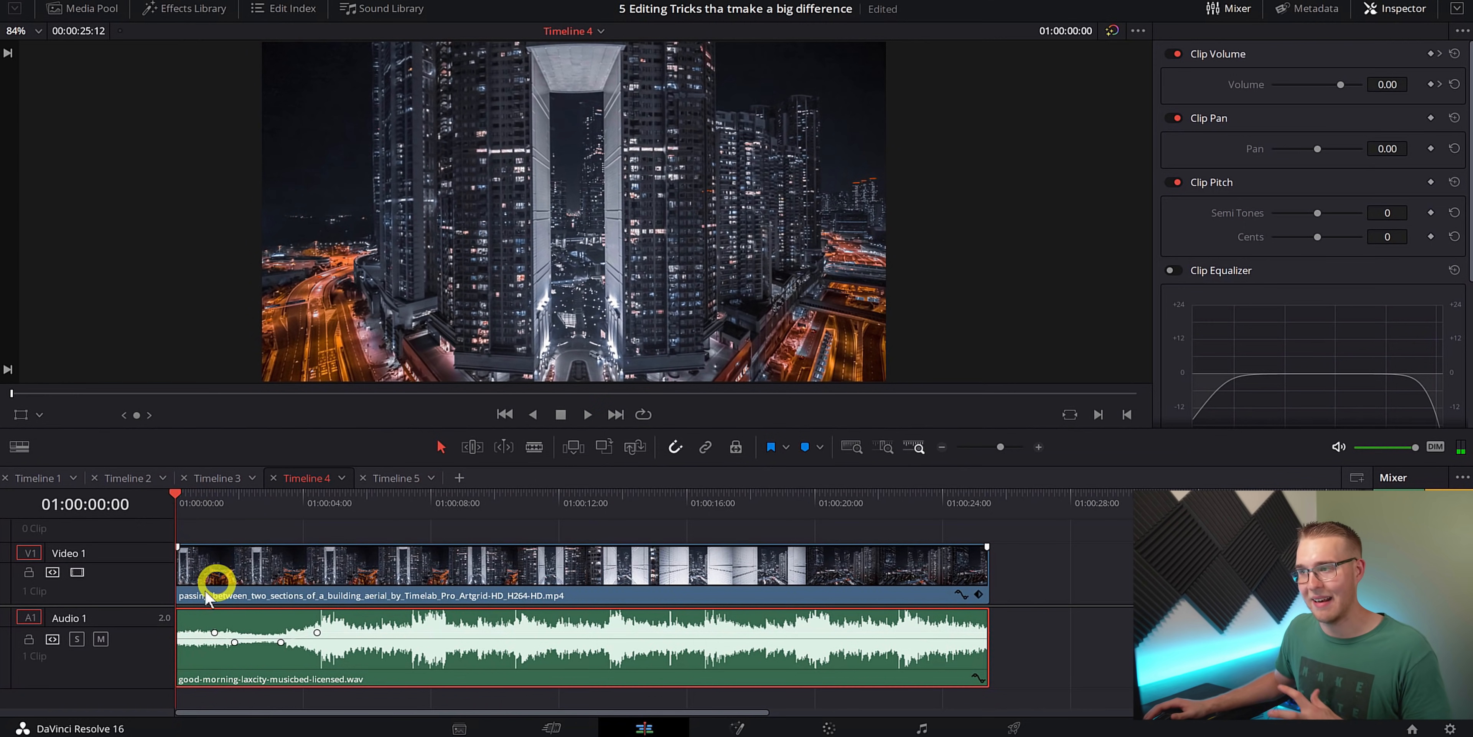
pyautogui.moveTo(179, 611)
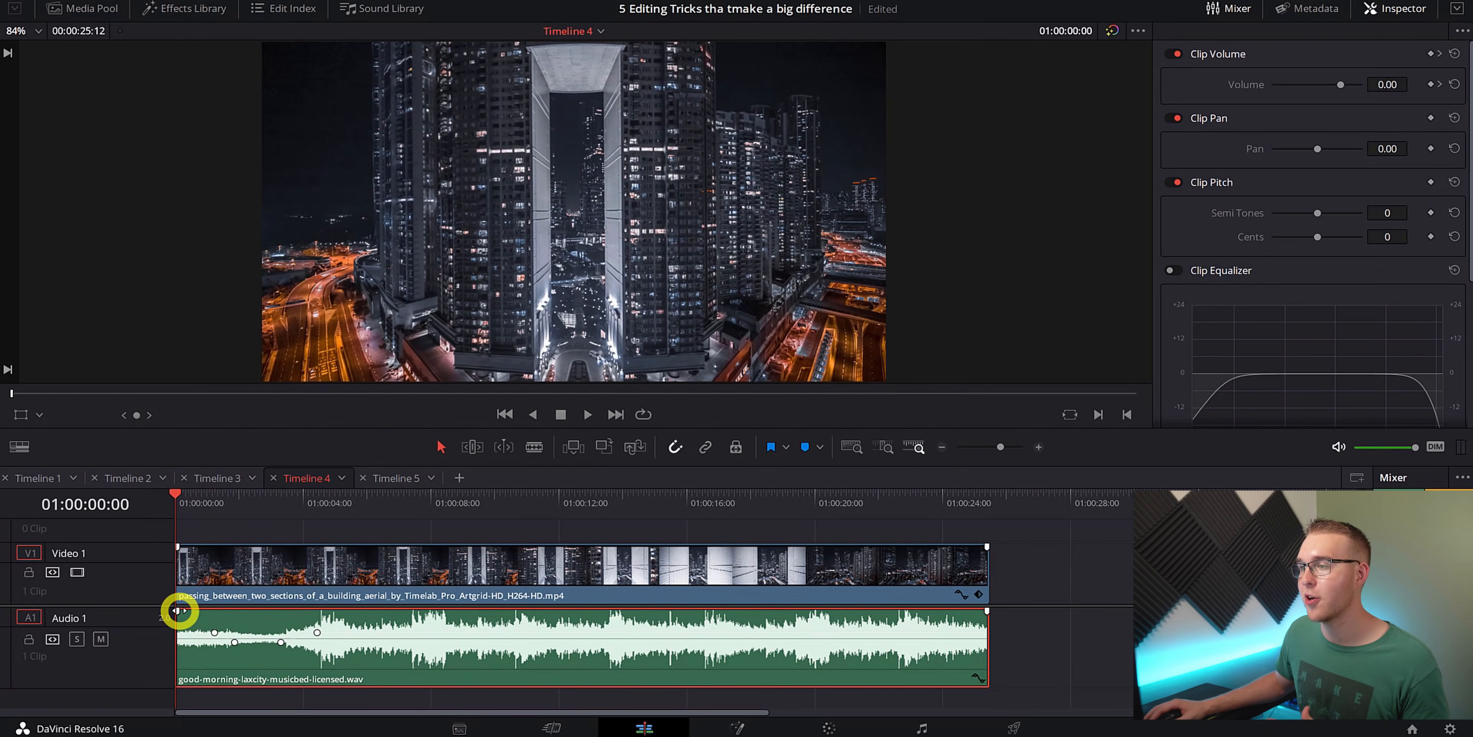
# Step: Drag the music clip's end fade handle inward so the night-city music fades out
pyautogui.click(564, 569)
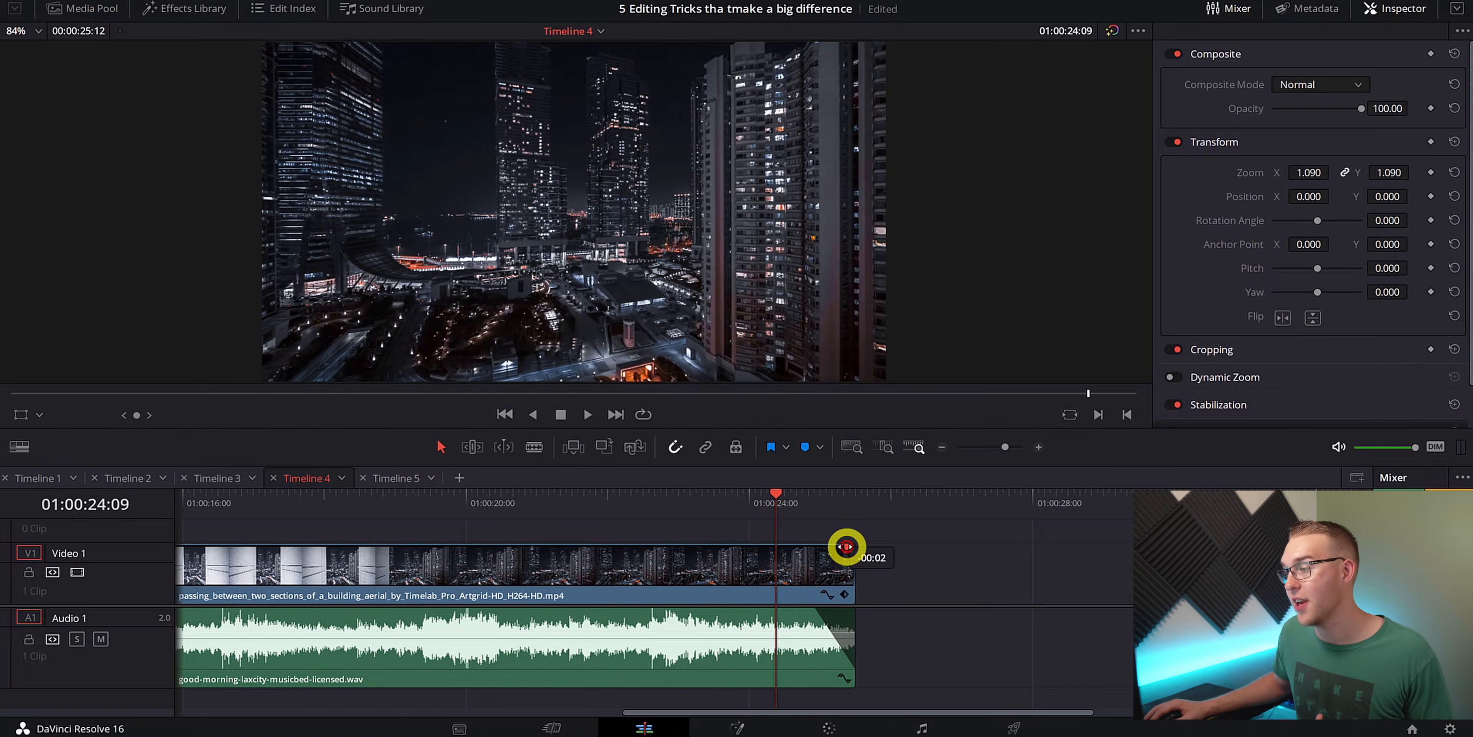
pyautogui.click(394, 478)
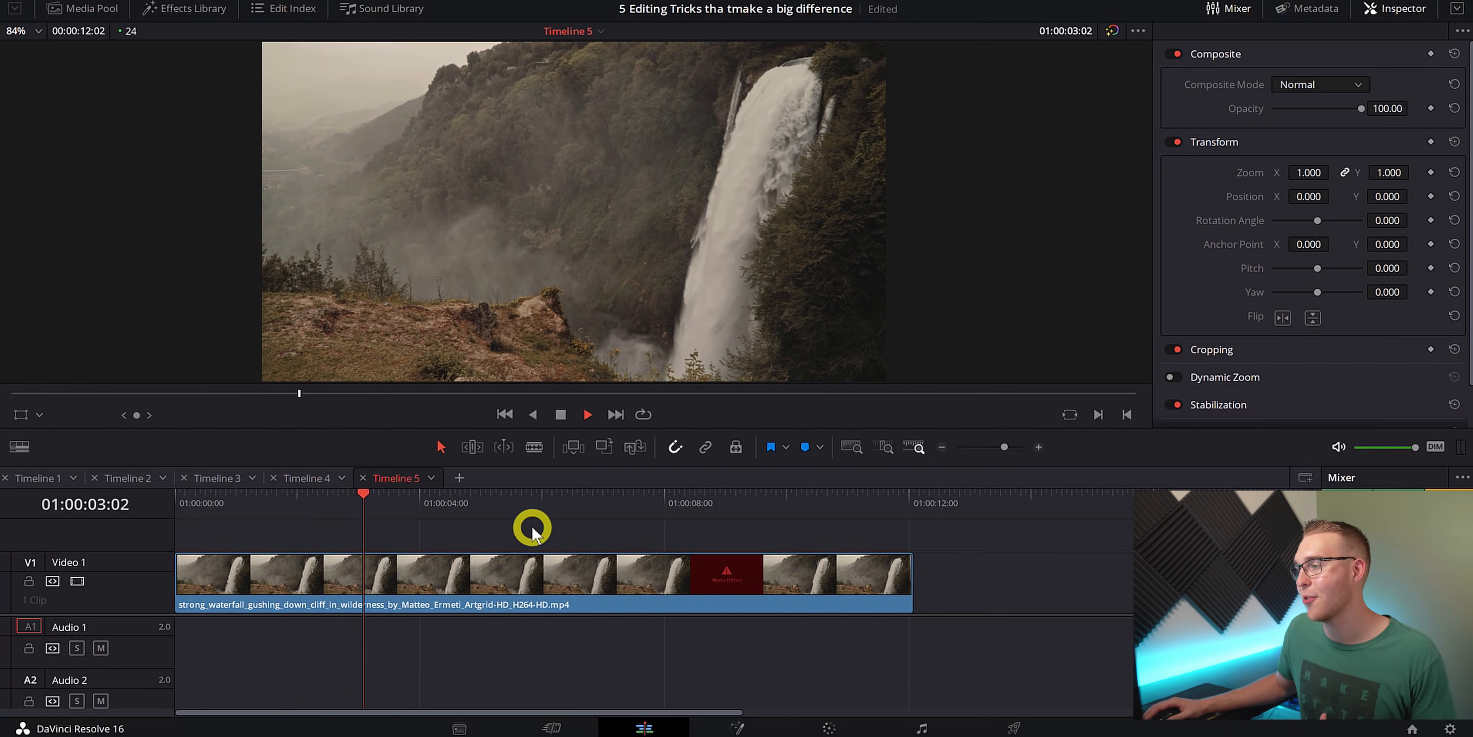
# Step: Return the playhead to the start of the waterfall clip on Timeline 5
pyautogui.click(505, 413)
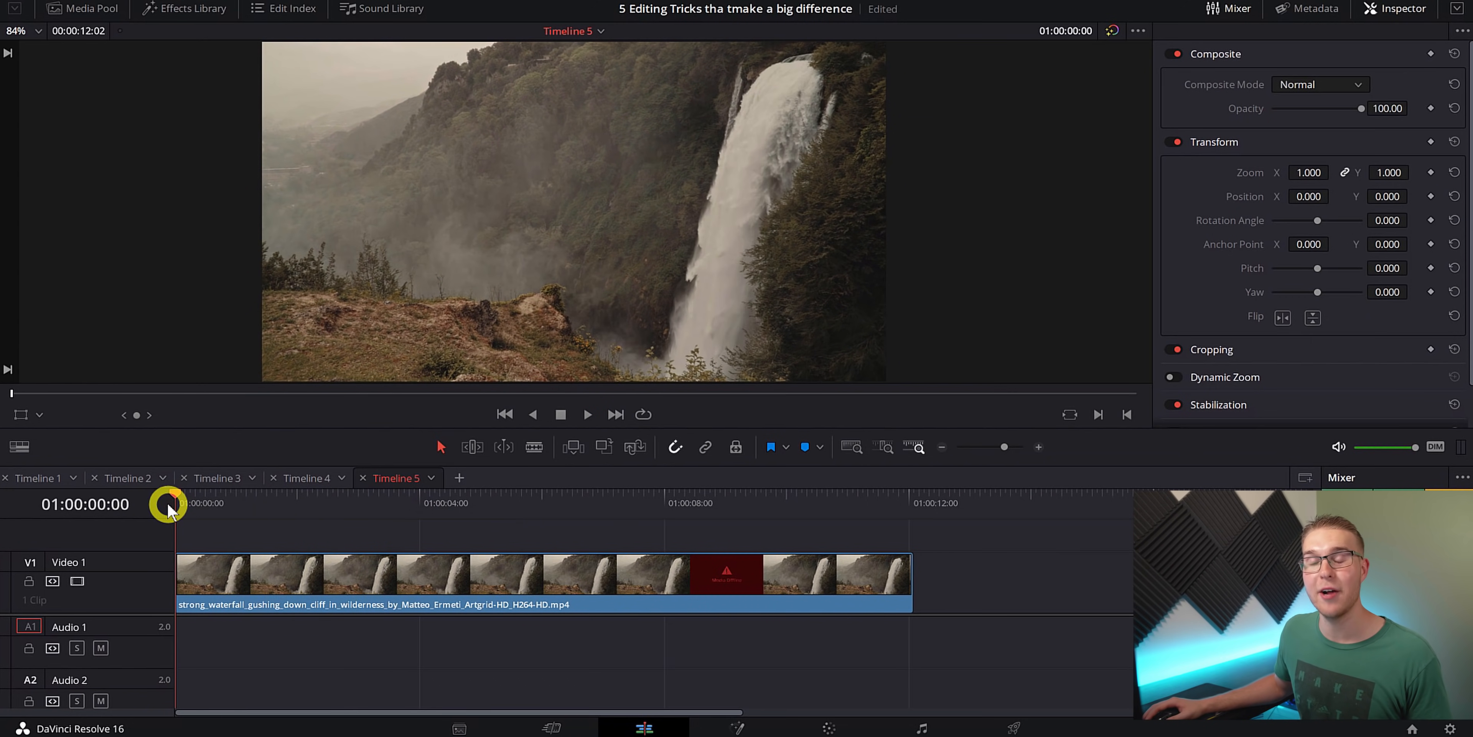
# Step: Drag the waterfall-falling-on-rocks sound from the Media Pool onto Audio 1
pyautogui.click(82, 9)
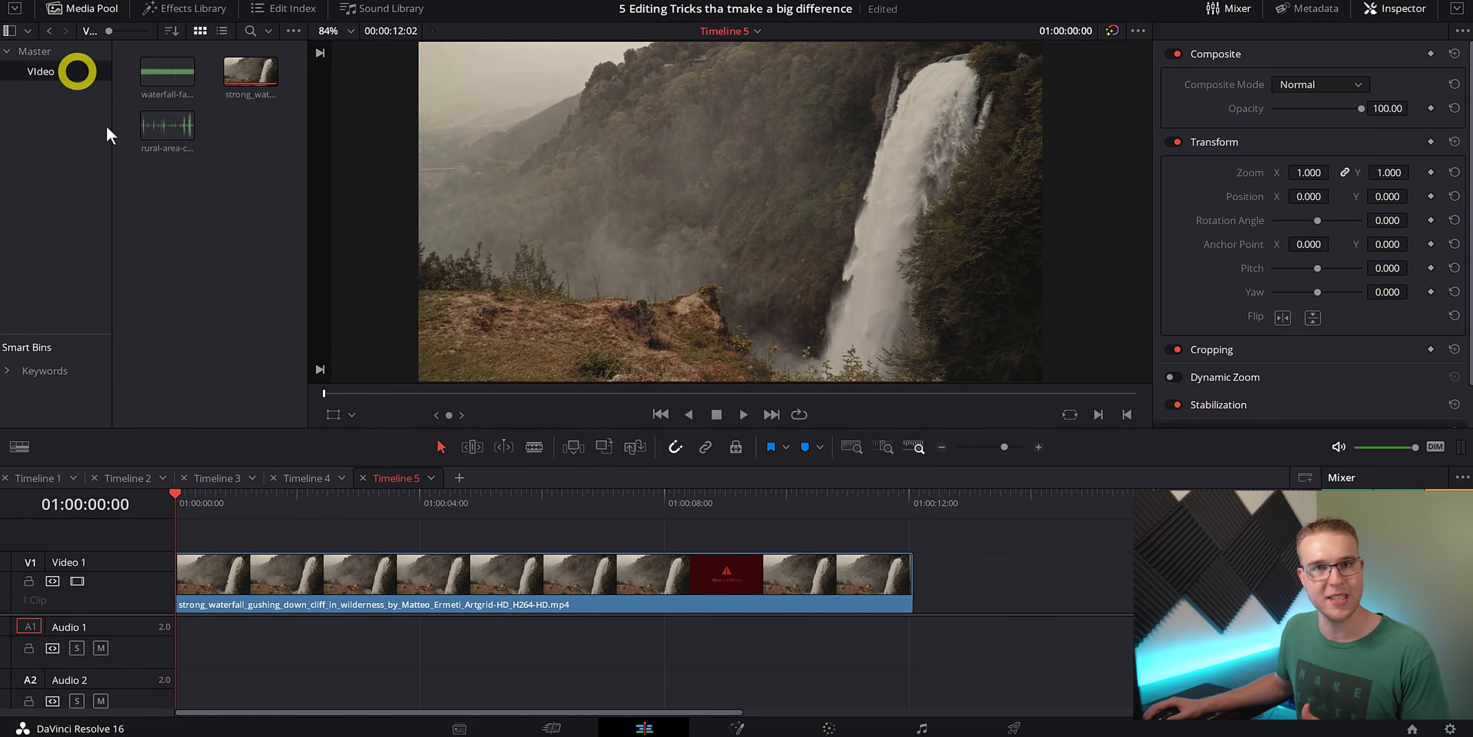
pyautogui.moveTo(145, 219)
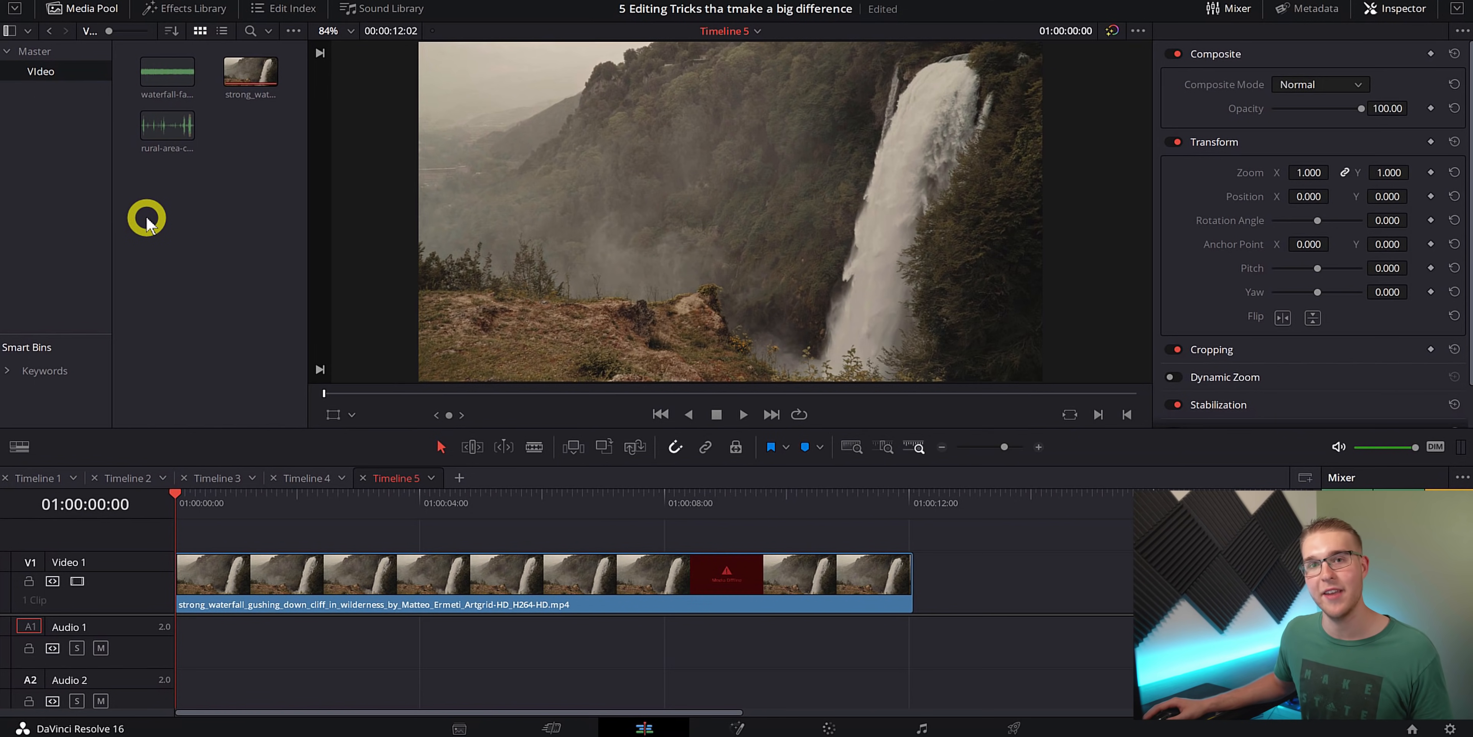
pyautogui.click(166, 125)
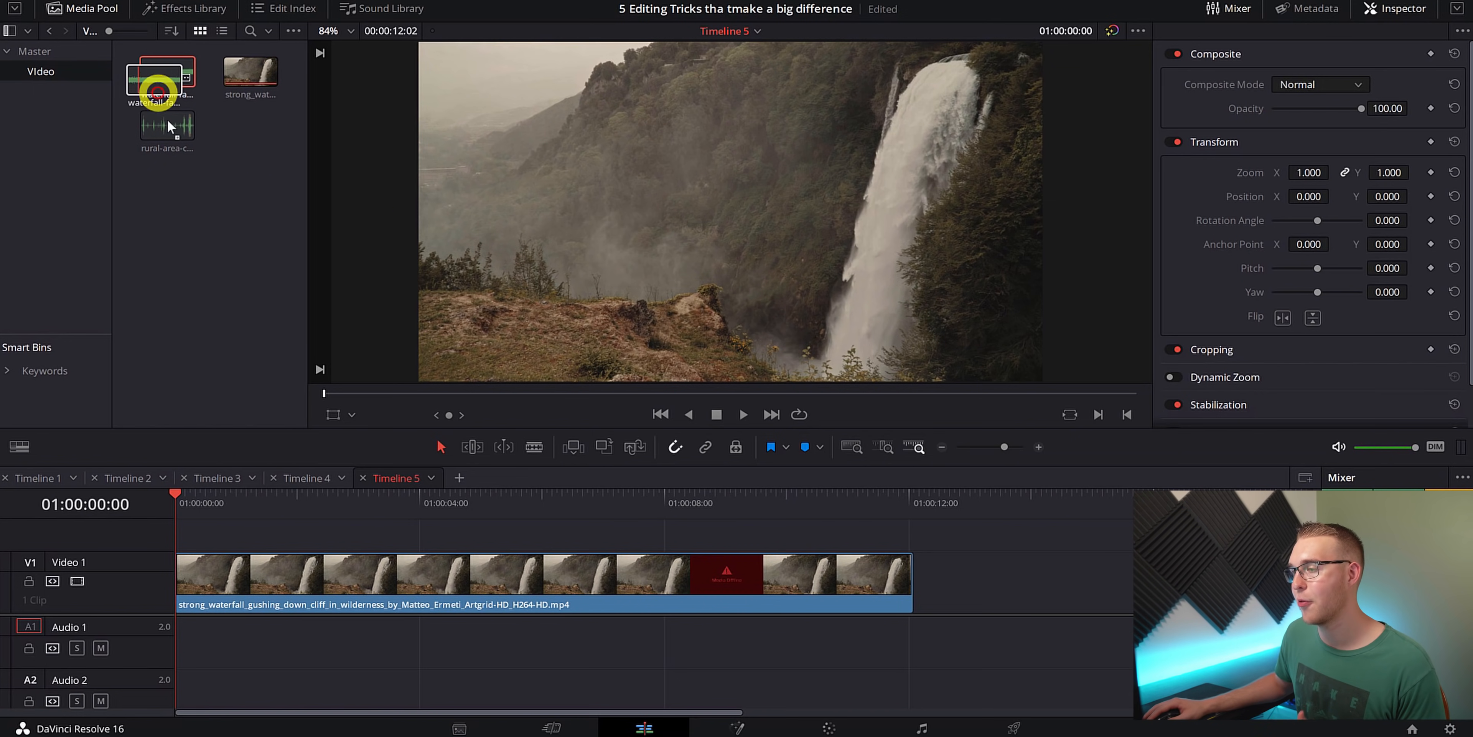
pyautogui.moveTo(166, 125); pyautogui.dragTo(184, 641)
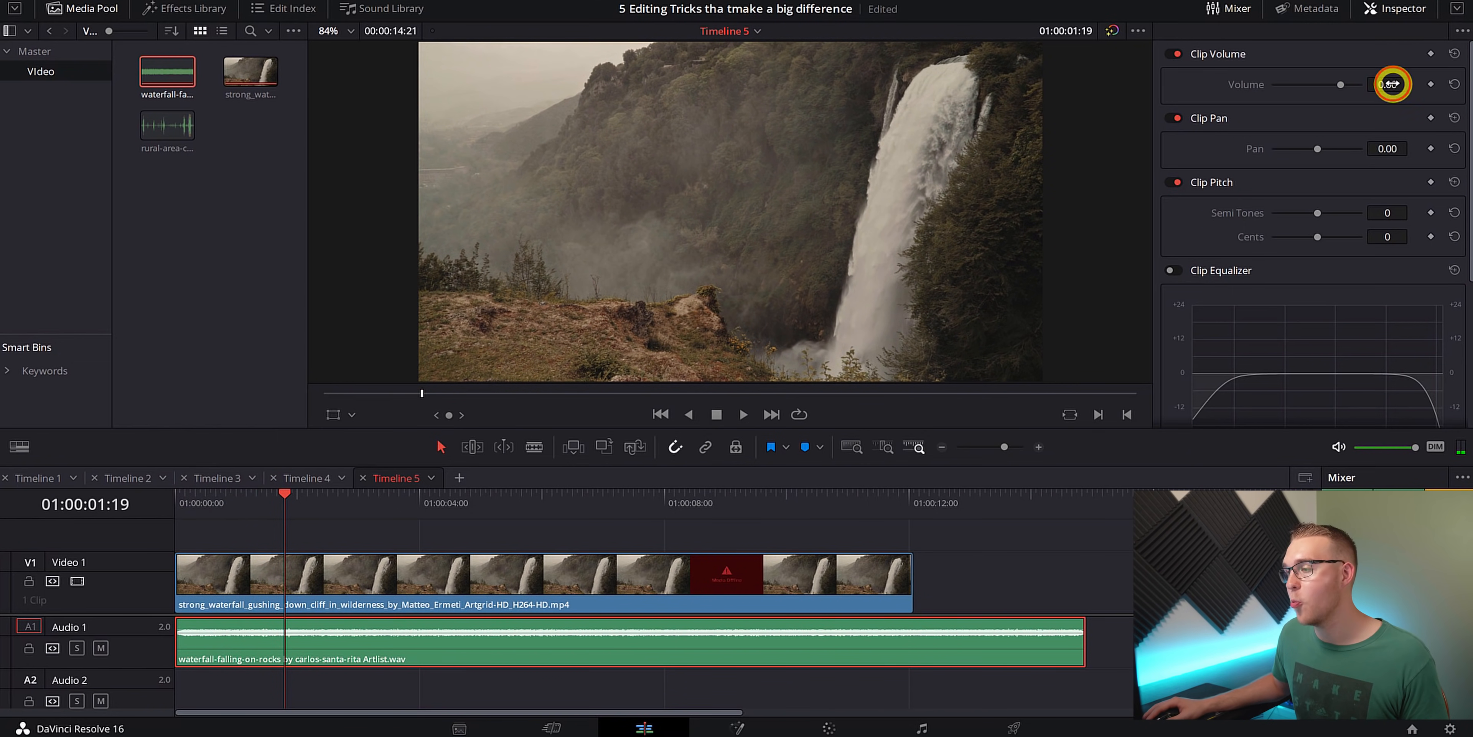
# Step: Lower the waterfall sound's Clip Volume to -19.20 dB
pyautogui.moveTo(1390, 84); pyautogui.dragTo(1344, 84)
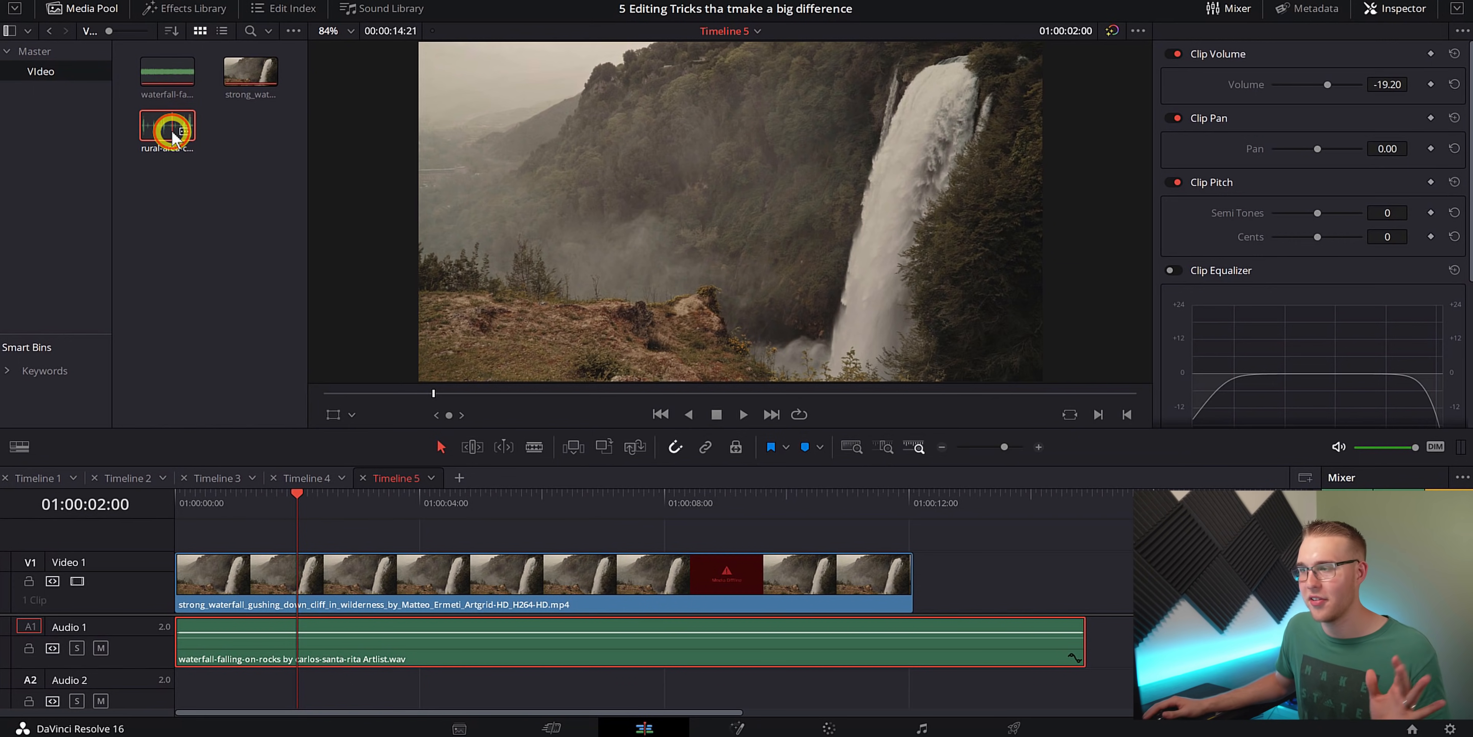
# Step: Place the rural-area canary birdsong on Audio 2 and lower it to -14.60 dB
pyautogui.moveTo(167, 129); pyautogui.dragTo(206, 315)
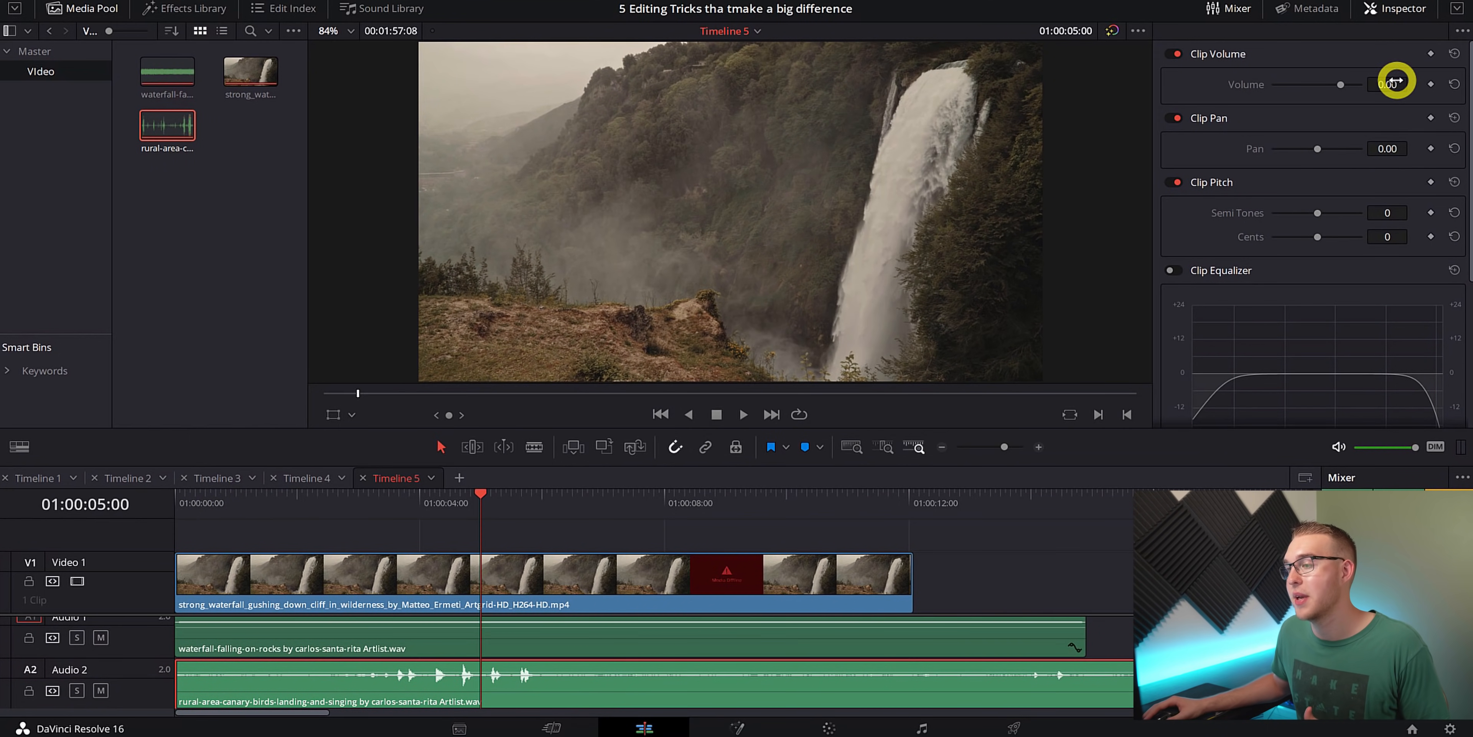
pyautogui.moveTo(1365, 84); pyautogui.dragTo(1342, 85)
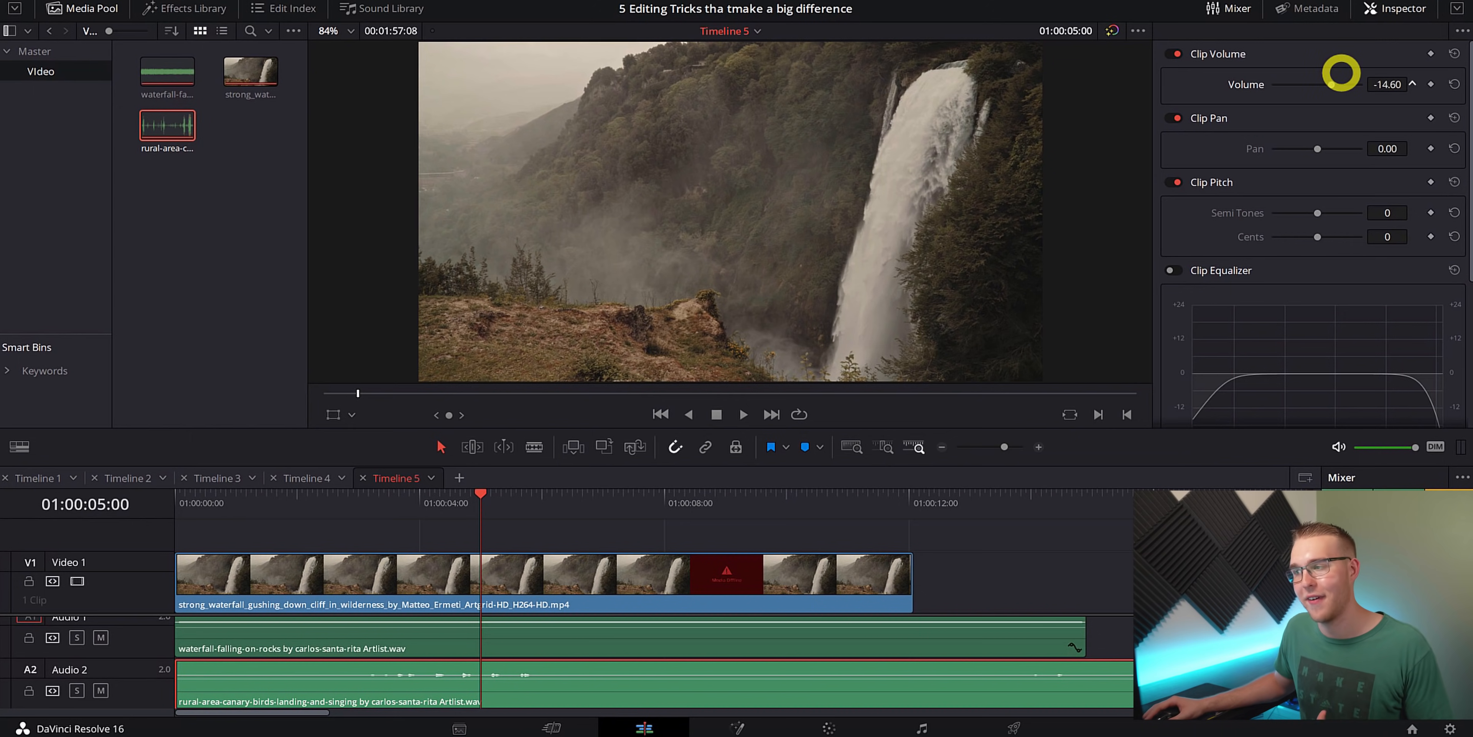